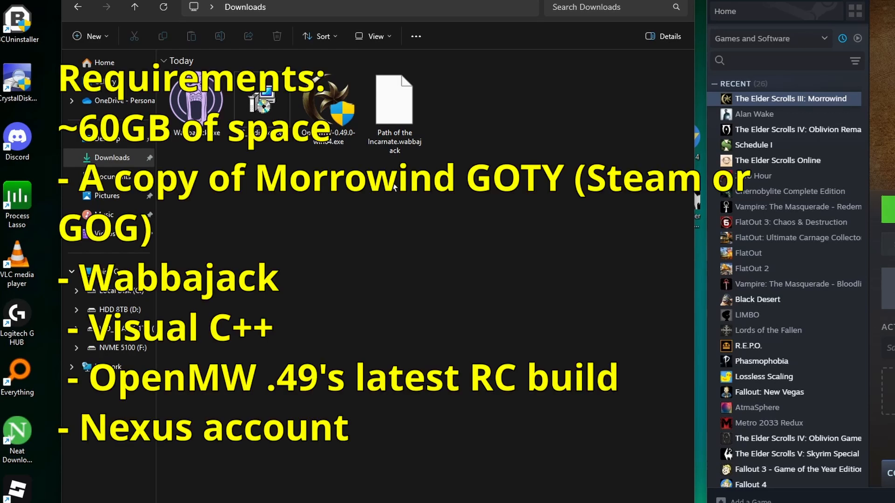
Review the setup files in Downloads, including the Visual C++ redistributable and OpenMW 0.49 installer.
{"action": "left_click", "coordinate": [328, 109]}
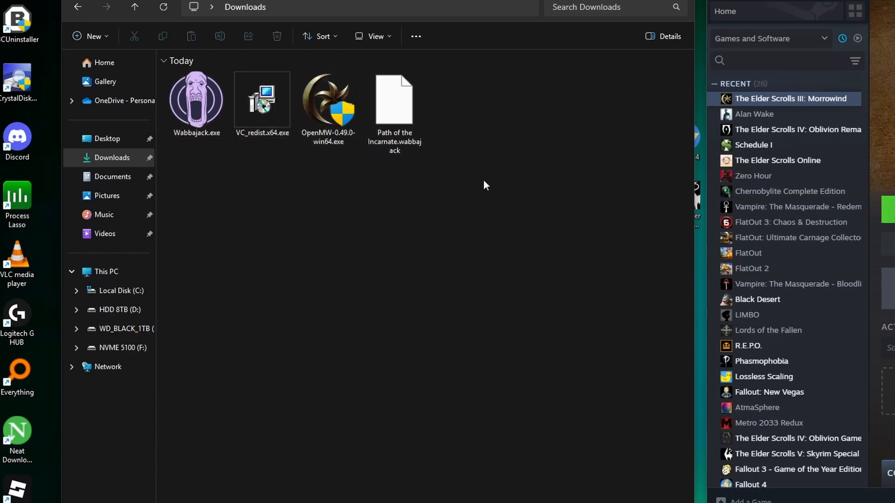
{"action": "mouse_move", "coordinate": [193, 160]}
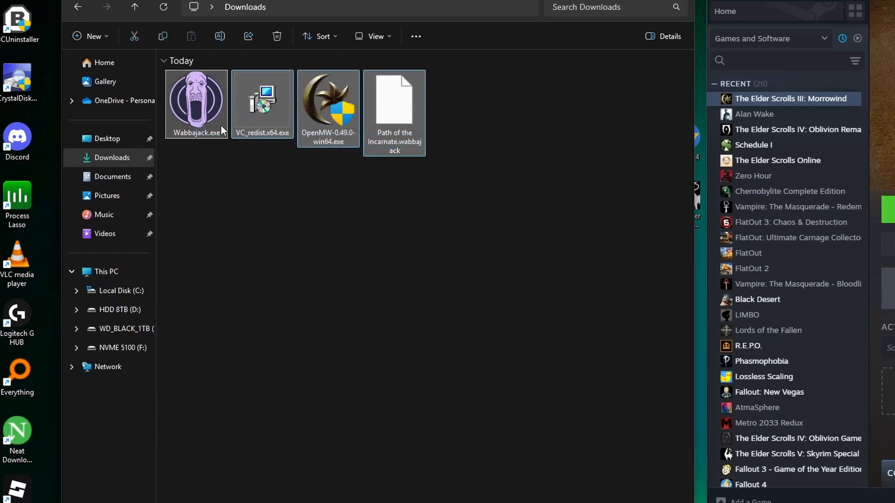
{"action": "mouse_move", "coordinate": [268, 109]}
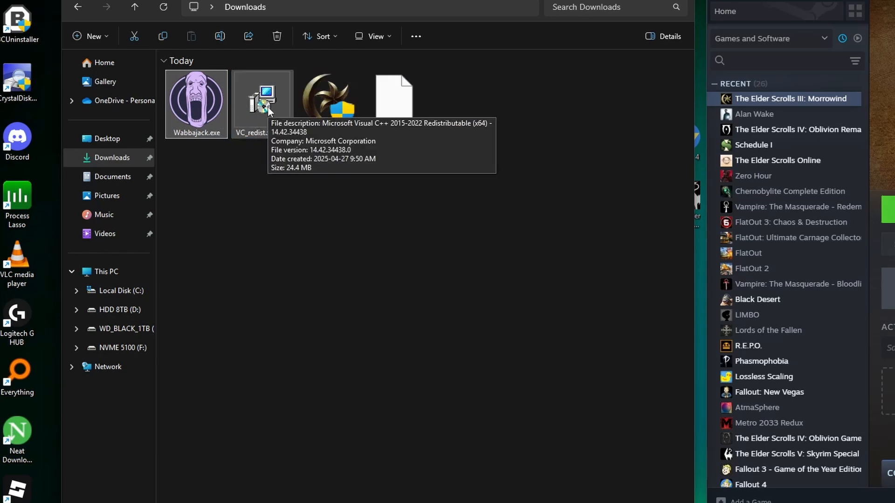
{"action": "left_click", "coordinate": [262, 103]}
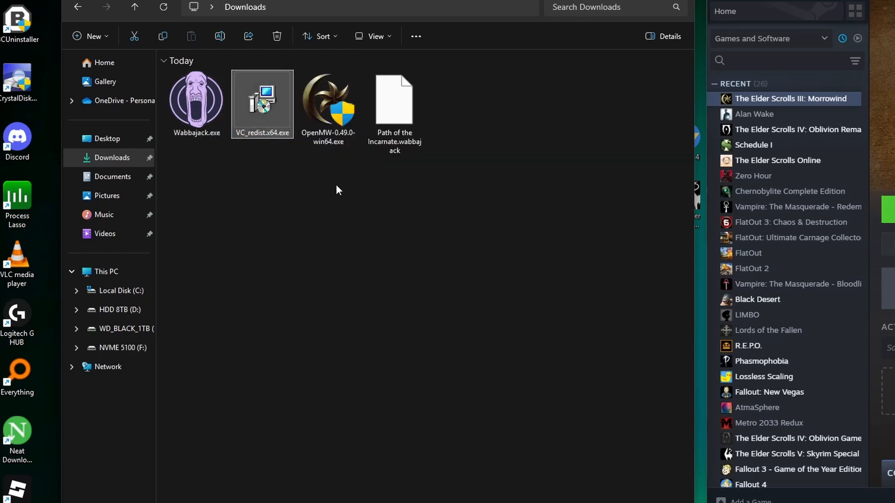
{"action": "mouse_move", "coordinate": [273, 148]}
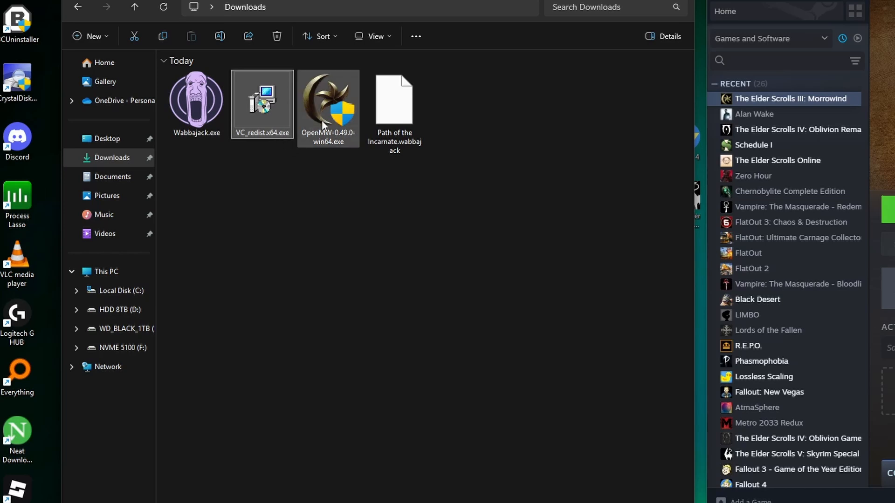
{"action": "left_click", "coordinate": [328, 108]}
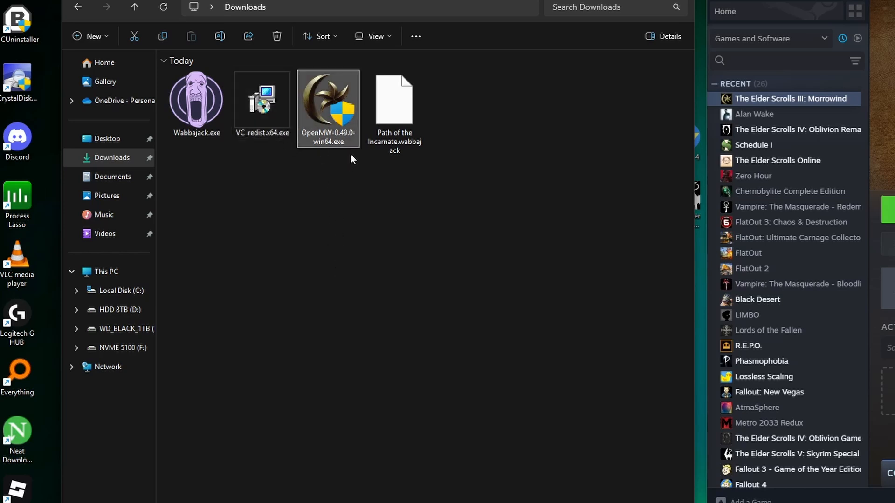
{"action": "mouse_move", "coordinate": [350, 153]}
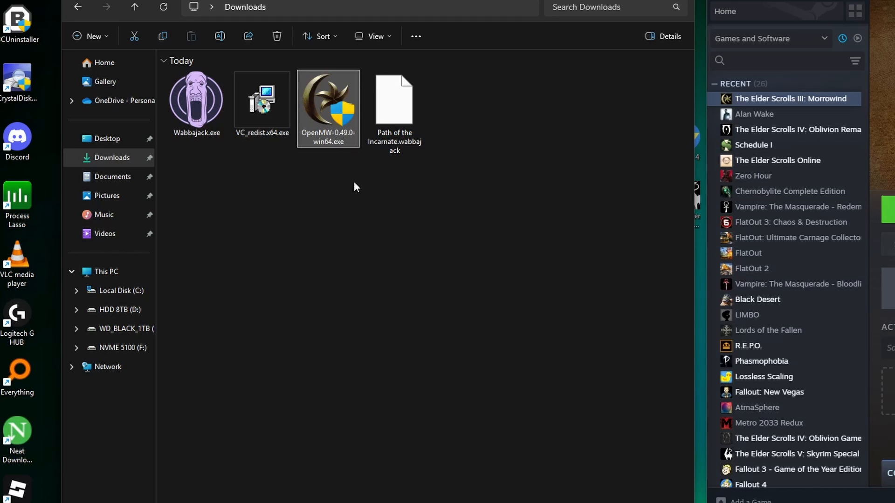
{"action": "mouse_move", "coordinate": [369, 204]}
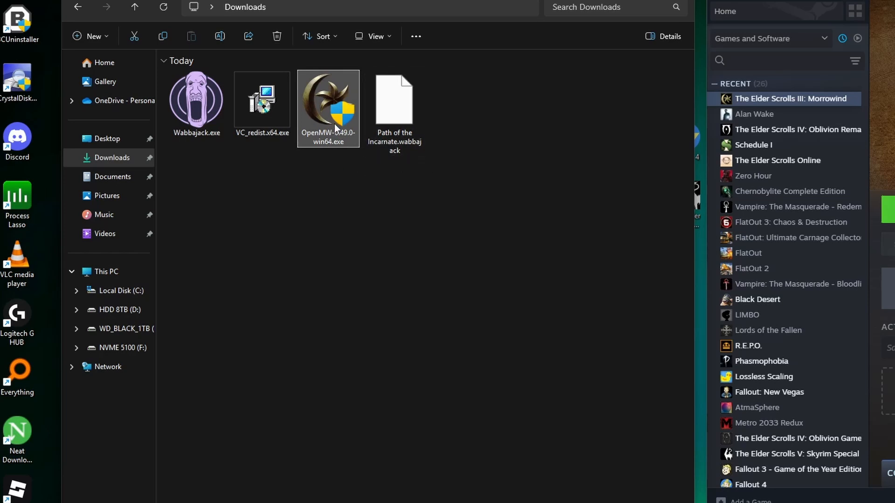
{"action": "left_click", "coordinate": [381, 209]}
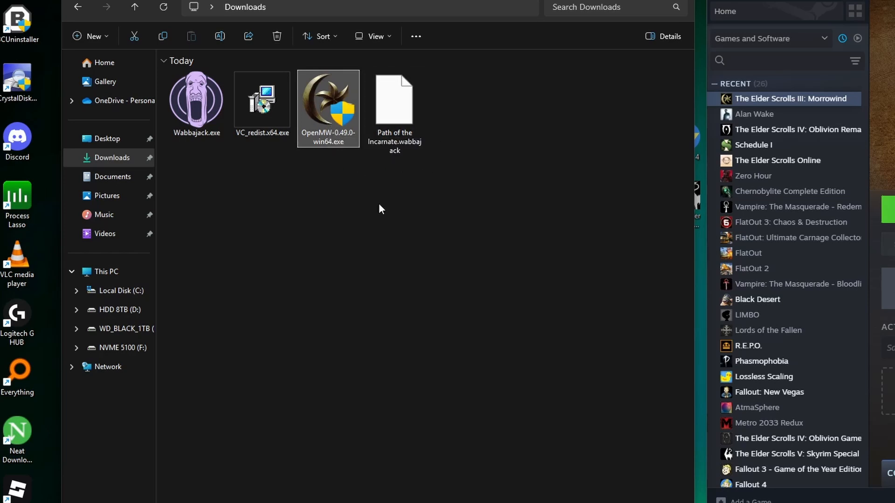
{"action": "mouse_move", "coordinate": [400, 103]}
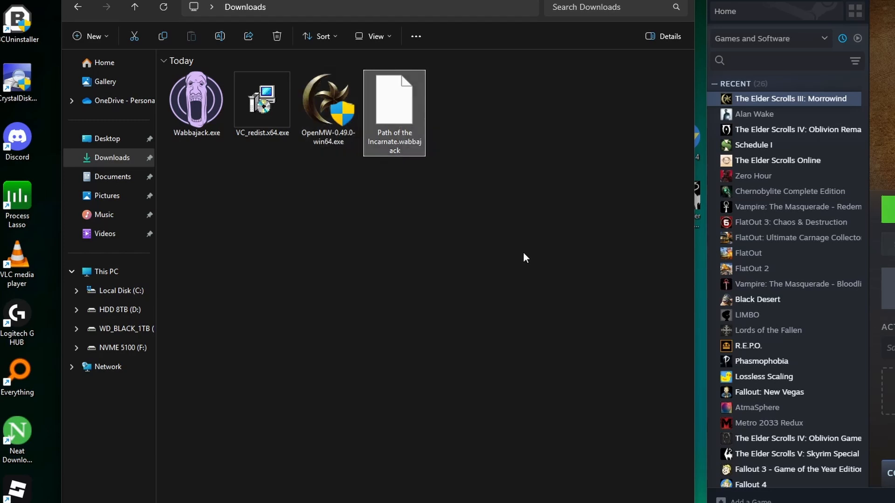
{"action": "mouse_move", "coordinate": [518, 216]}
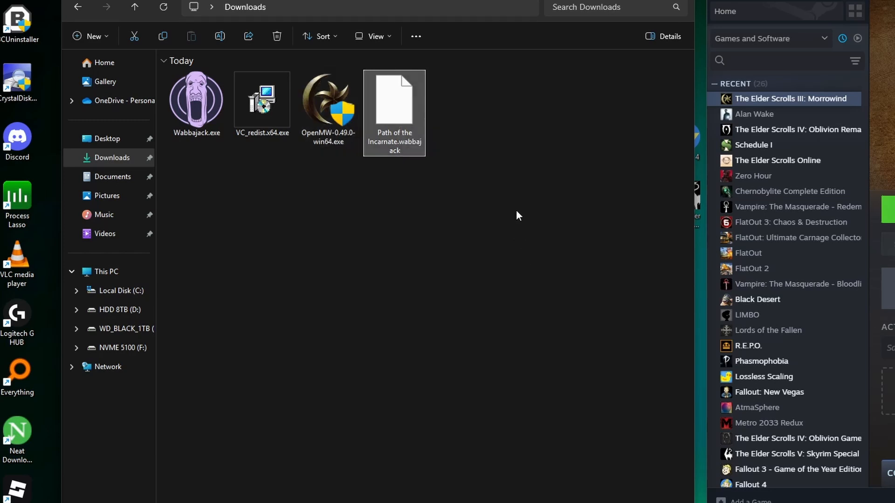
{"action": "left_click", "coordinate": [196, 102]}
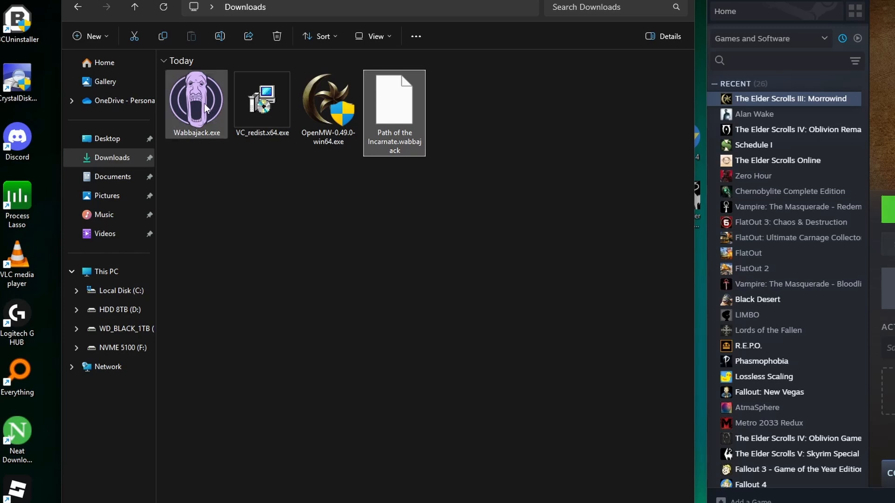
{"action": "mouse_move", "coordinate": [203, 114]}
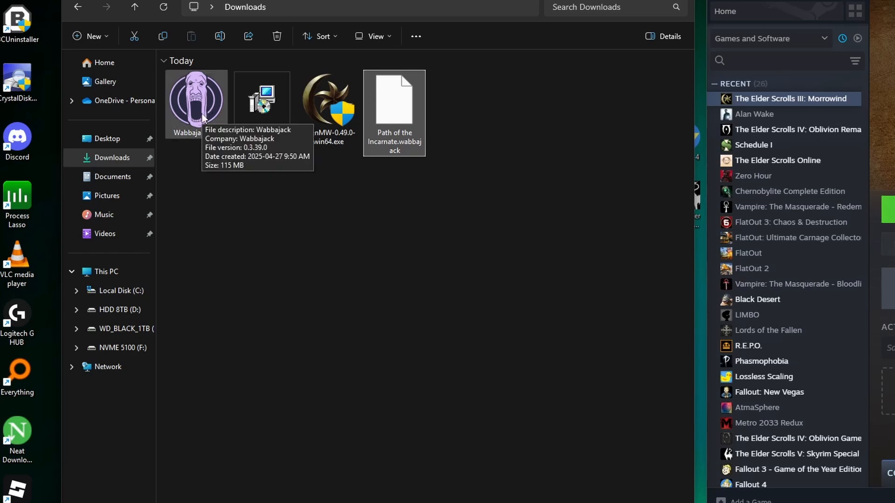
{"action": "mouse_move", "coordinate": [539, 185]}
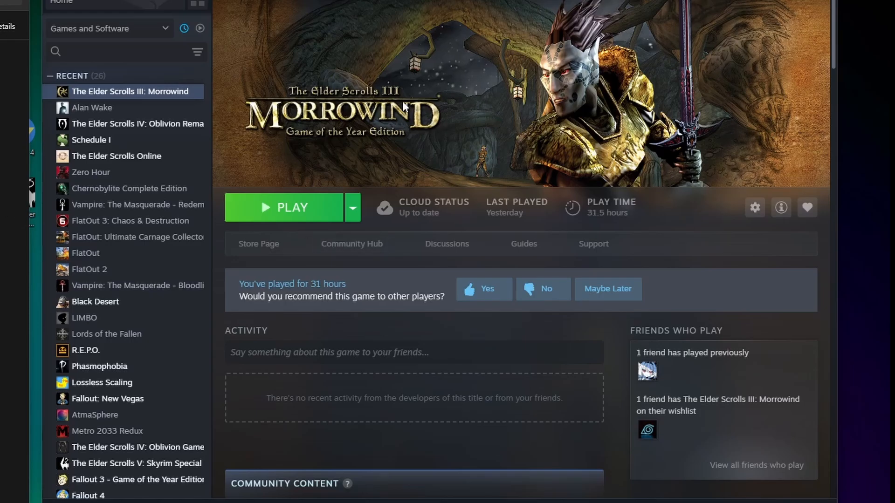
{"action": "mouse_move", "coordinate": [259, 214]}
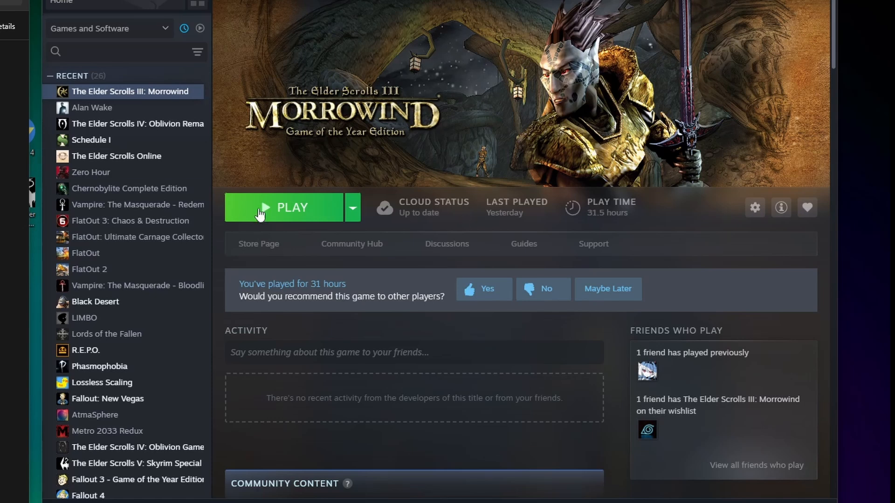
{"action": "mouse_move", "coordinate": [384, 65]}
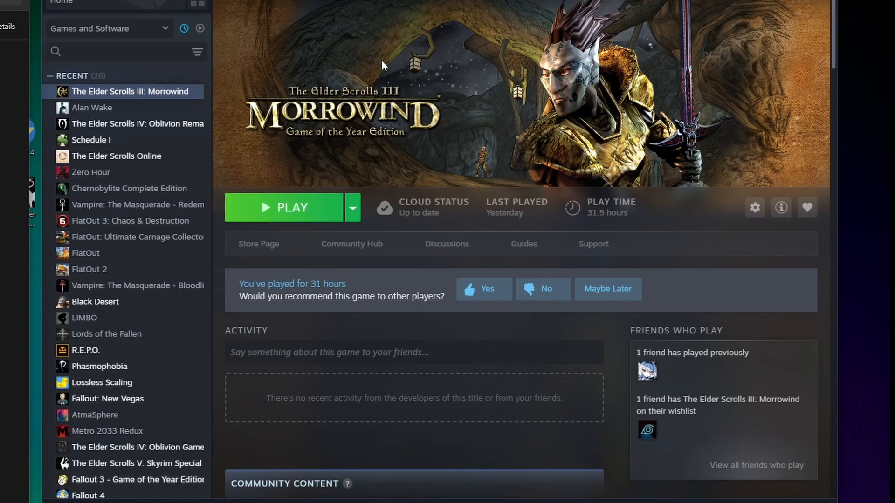
{"action": "mouse_move", "coordinate": [183, 92]}
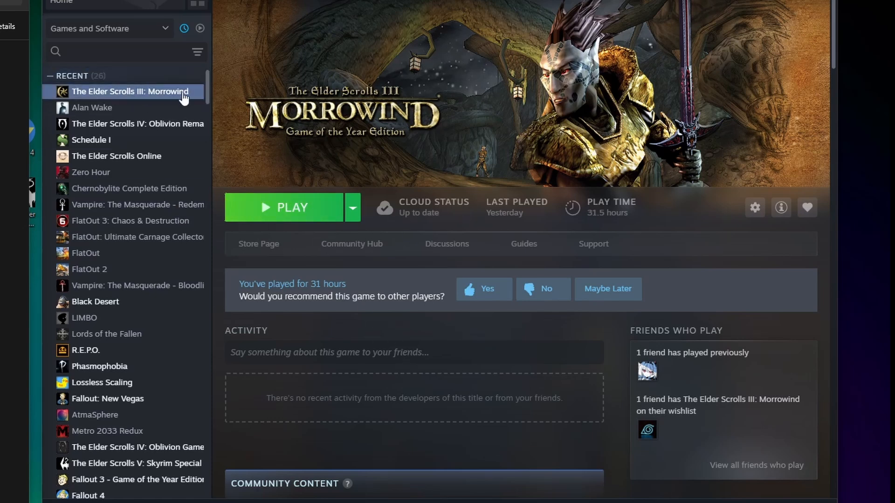
{"action": "mouse_move", "coordinate": [344, 185]}
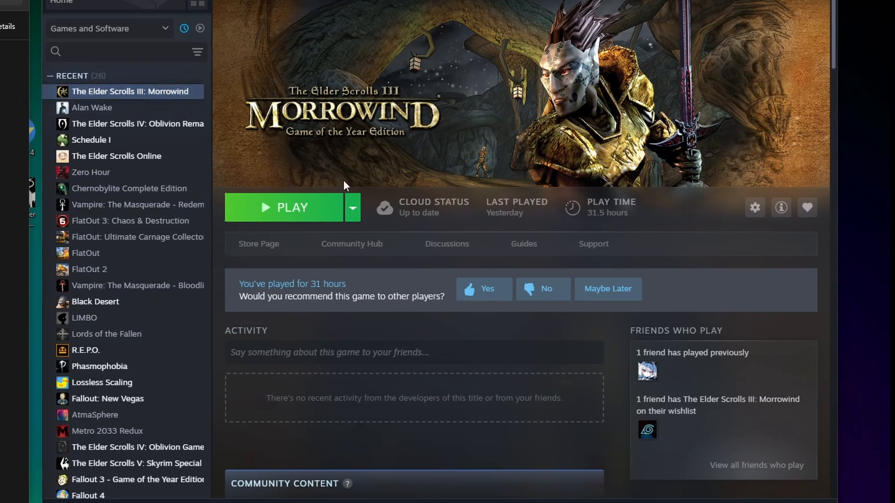
{"action": "mouse_move", "coordinate": [487, 335]}
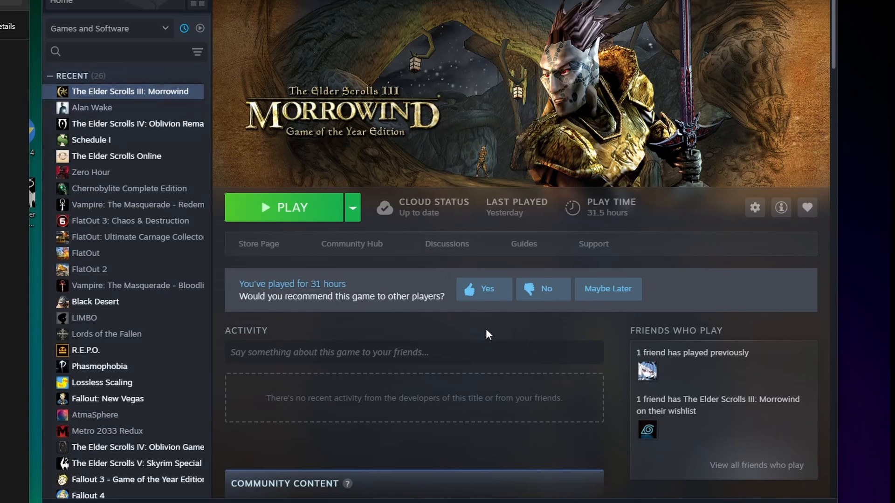
{"action": "mouse_move", "coordinate": [279, 214]}
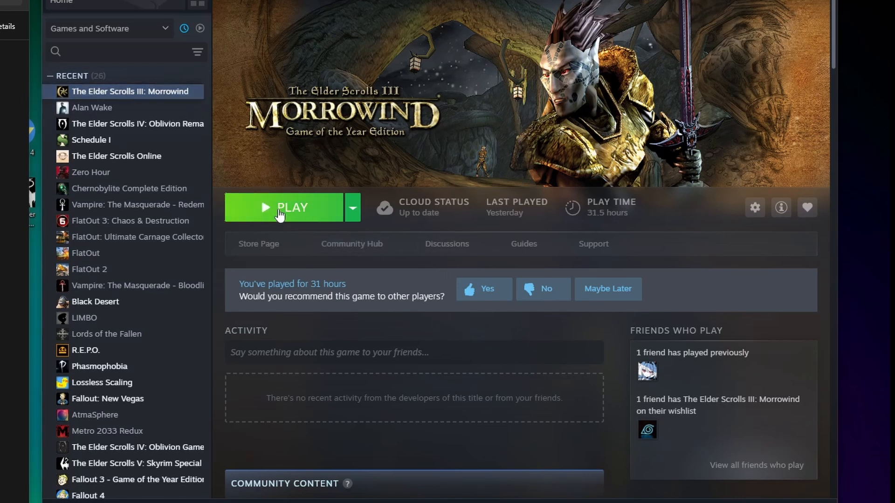
Launch Morrowind GOTY from Steam, dismiss the driver dialog, and start it from its launcher.
{"action": "left_click", "coordinate": [284, 207]}
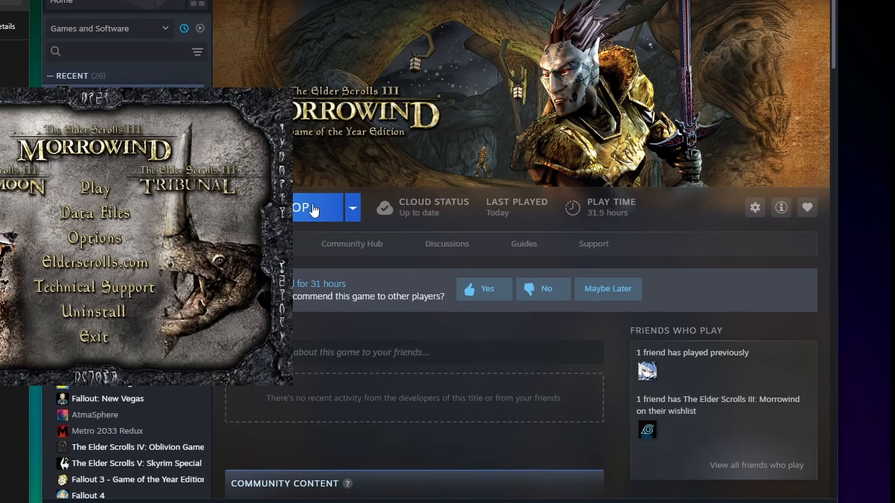
{"action": "mouse_move", "coordinate": [154, 363]}
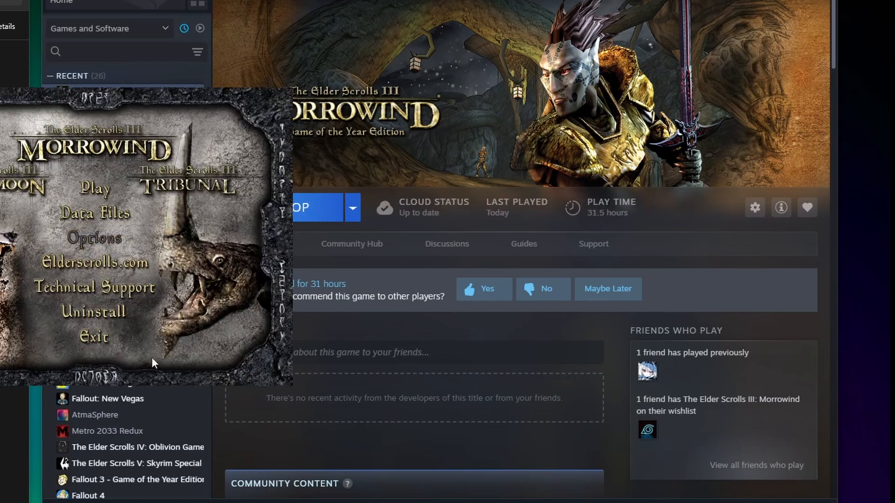
{"action": "left_click", "coordinate": [96, 239]}
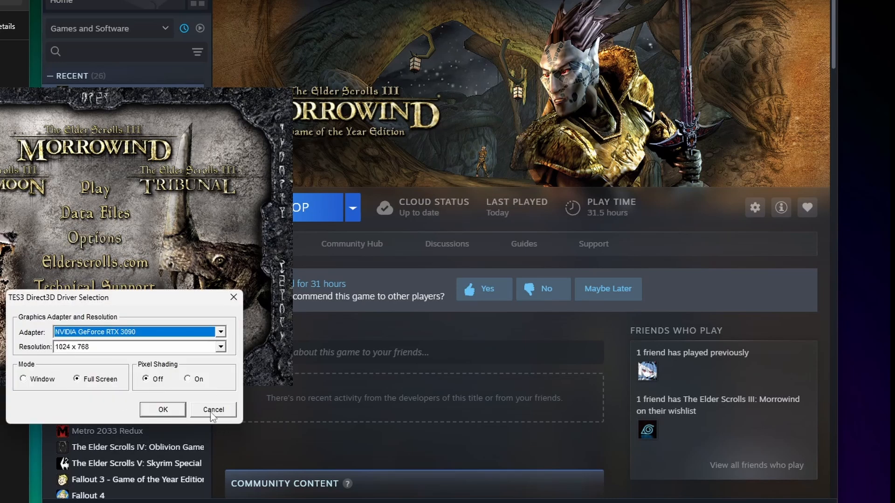
{"action": "left_click", "coordinate": [213, 409]}
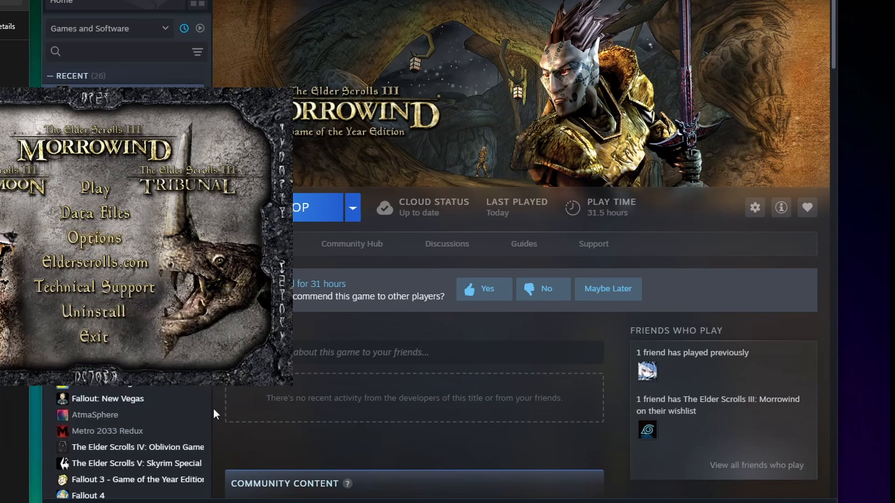
{"action": "mouse_move", "coordinate": [93, 188]}
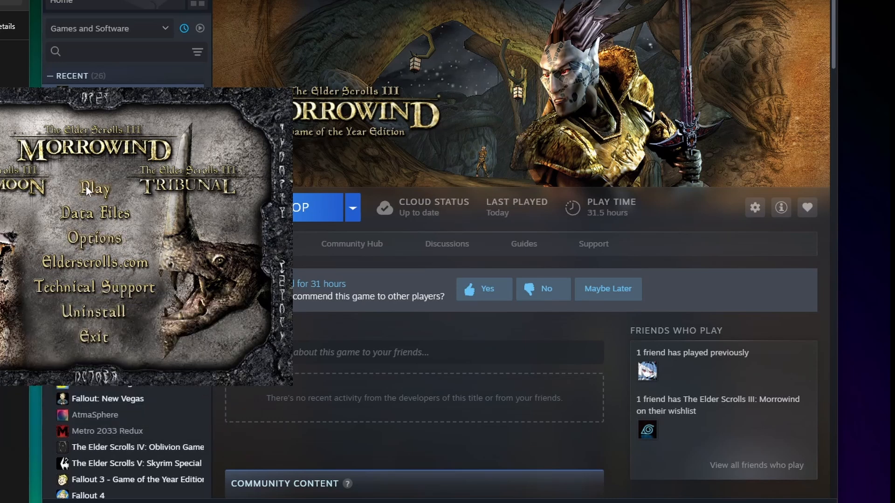
{"action": "left_click", "coordinate": [94, 189]}
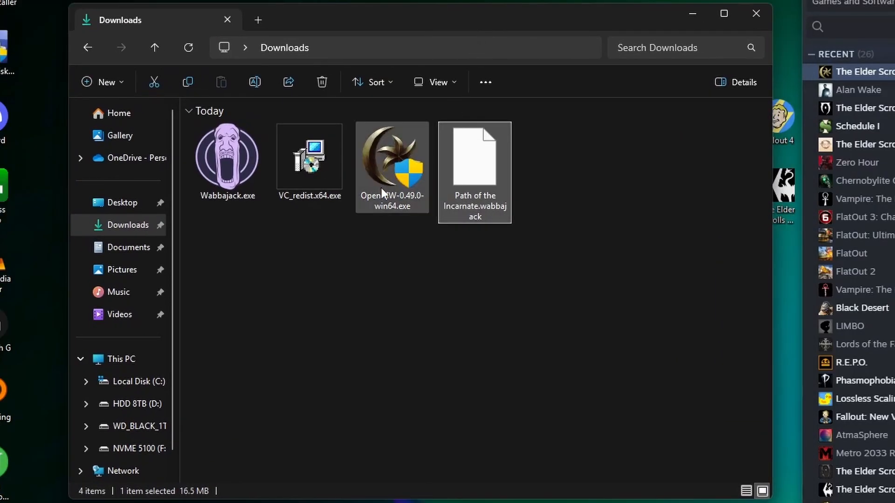
Run the OpenMW 0.49 installer, accept the license, then cancel at the install location page.
{"action": "left_click", "coordinate": [474, 171]}
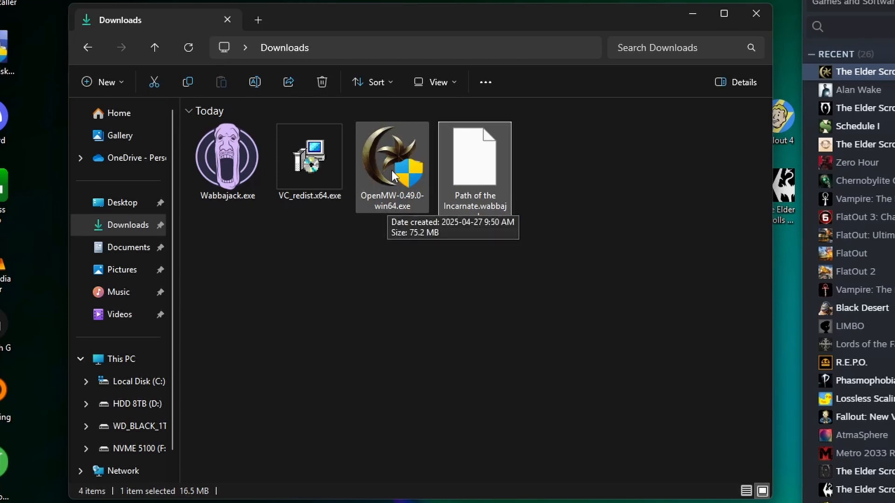
{"action": "left_click", "coordinate": [392, 157]}
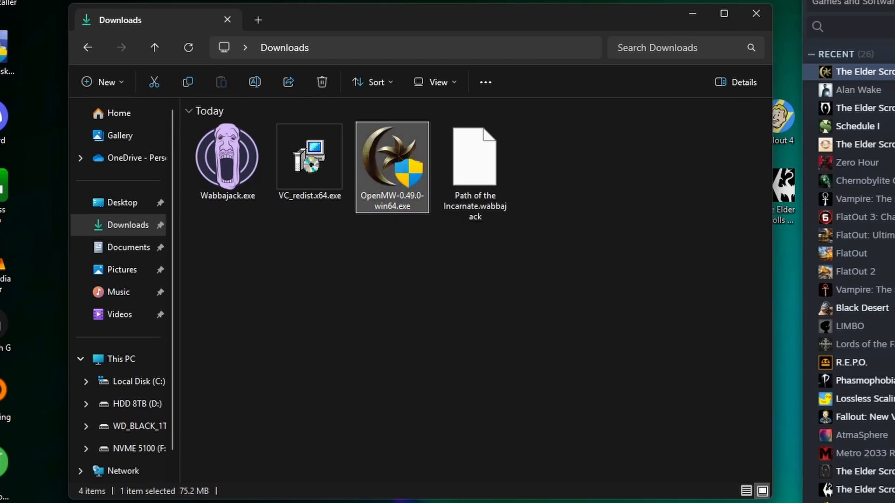
{"action": "double_click", "coordinate": [392, 157]}
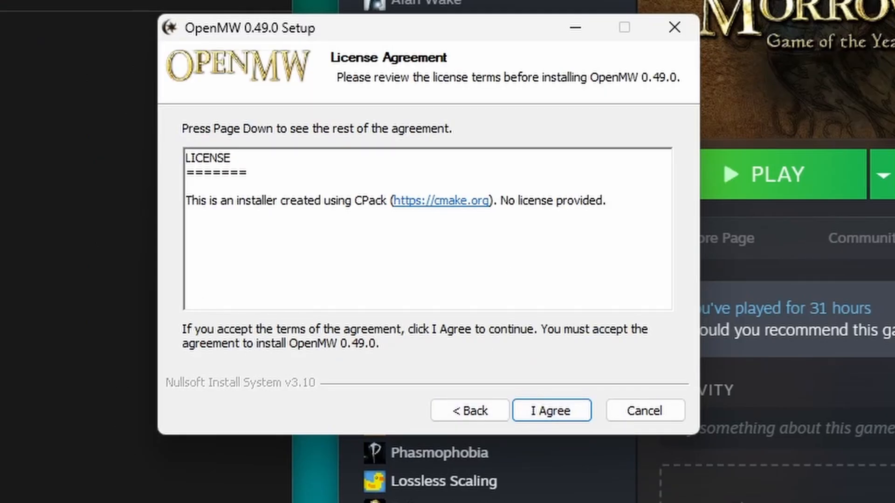
{"action": "left_click", "coordinate": [551, 410]}
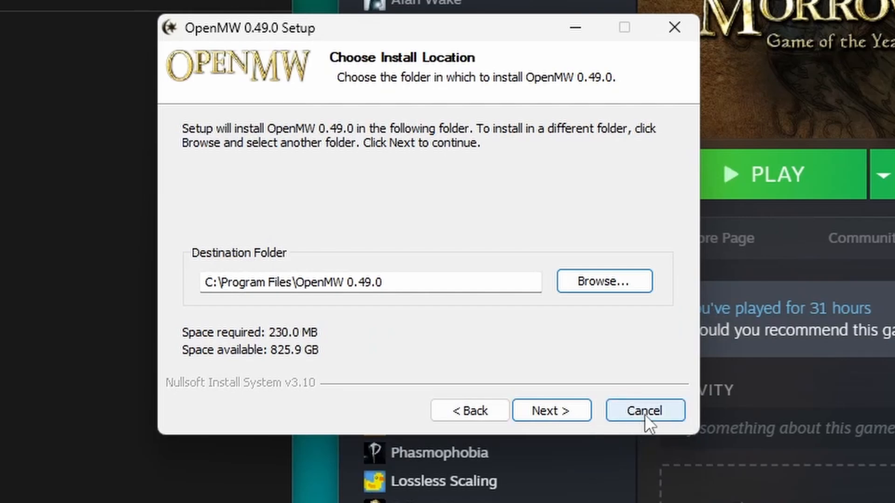
{"action": "mouse_move", "coordinate": [647, 425]}
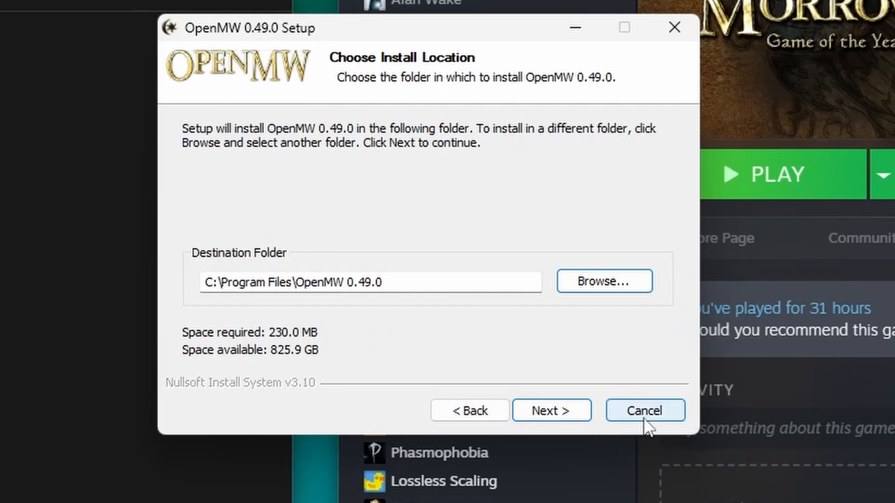
{"action": "left_click", "coordinate": [644, 411]}
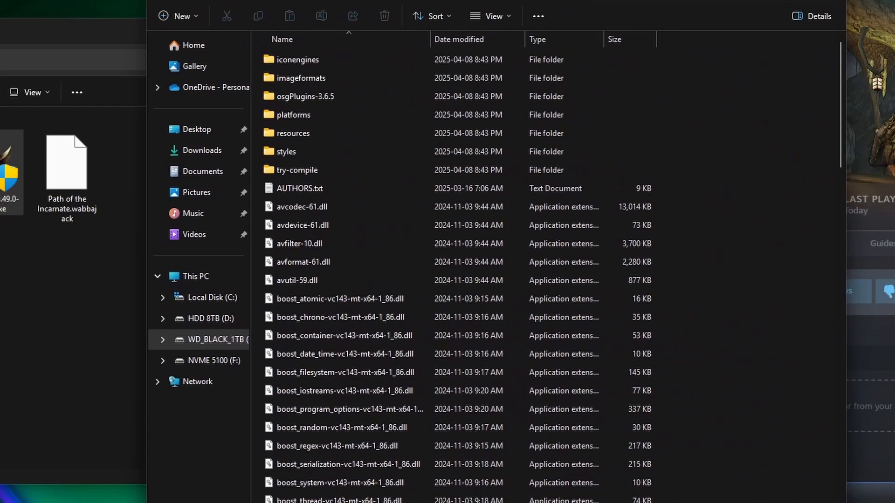
Scroll through the OpenMW program folder and launch openmw-wizard.exe.
{"action": "scroll", "scroll_direction": "down", "scroll_amount": 3}
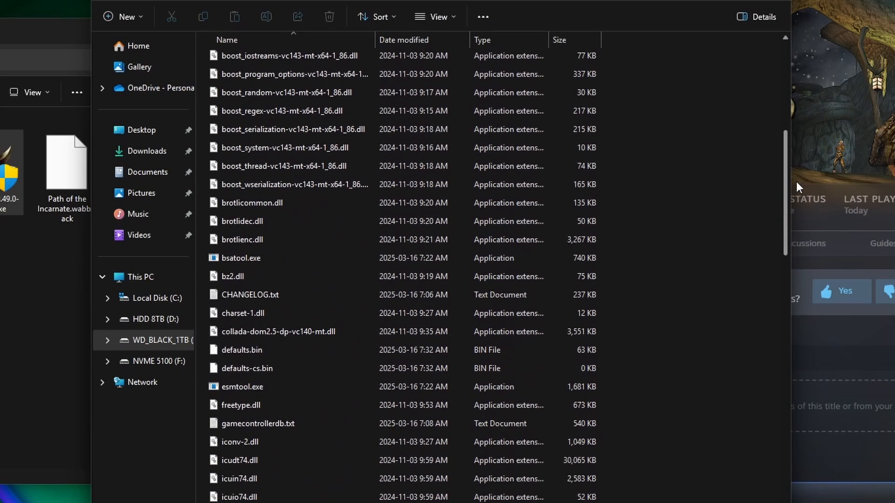
{"action": "scroll", "scroll_direction": "down", "scroll_amount": 3}
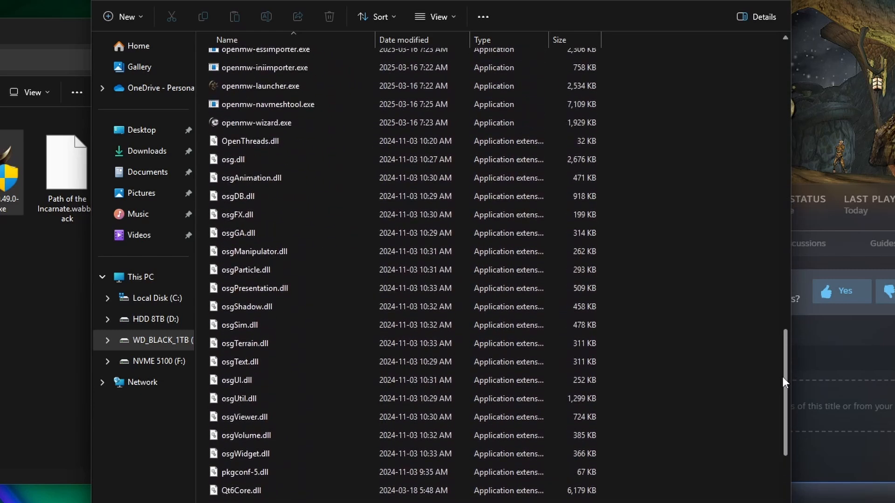
{"action": "scroll", "scroll_direction": "up", "scroll_amount": 3}
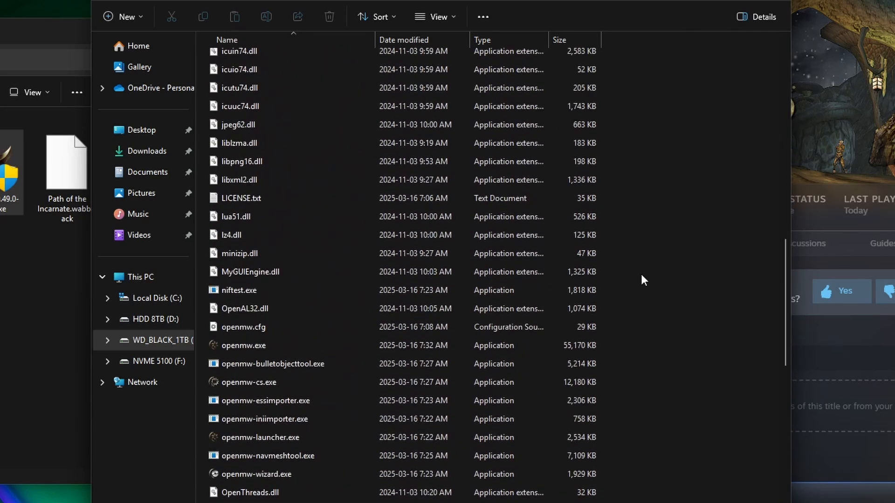
{"action": "scroll", "scroll_direction": "down", "scroll_amount": 3}
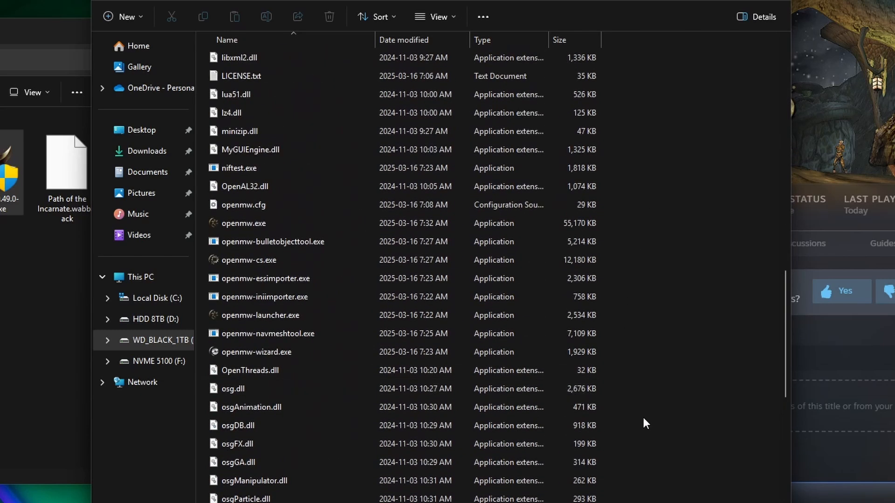
{"action": "left_click", "coordinate": [260, 315]}
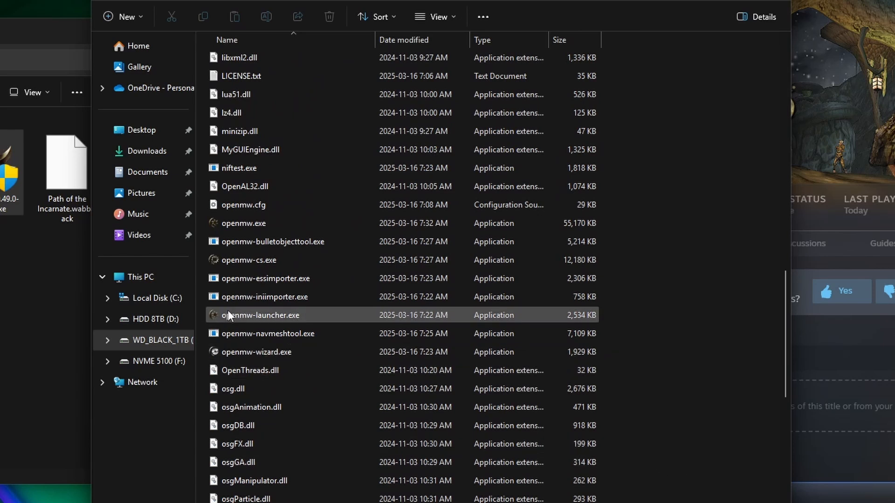
{"action": "mouse_move", "coordinate": [242, 352]}
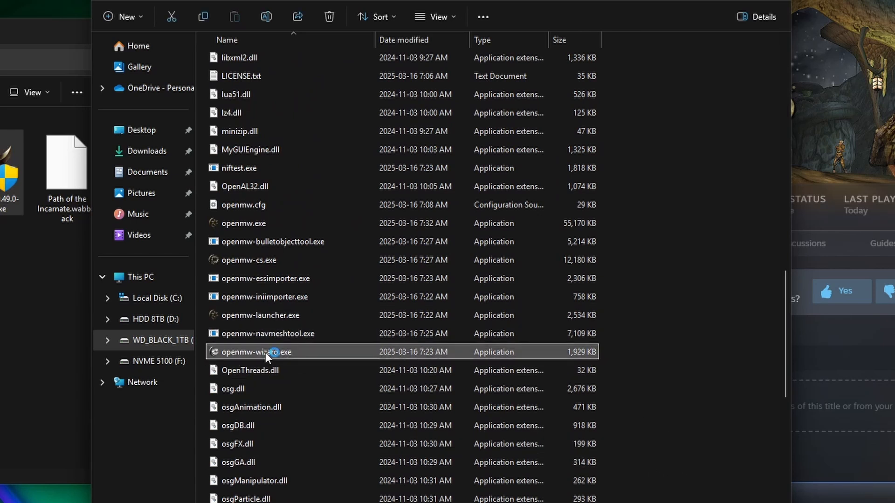
{"action": "double_click", "coordinate": [255, 352]}
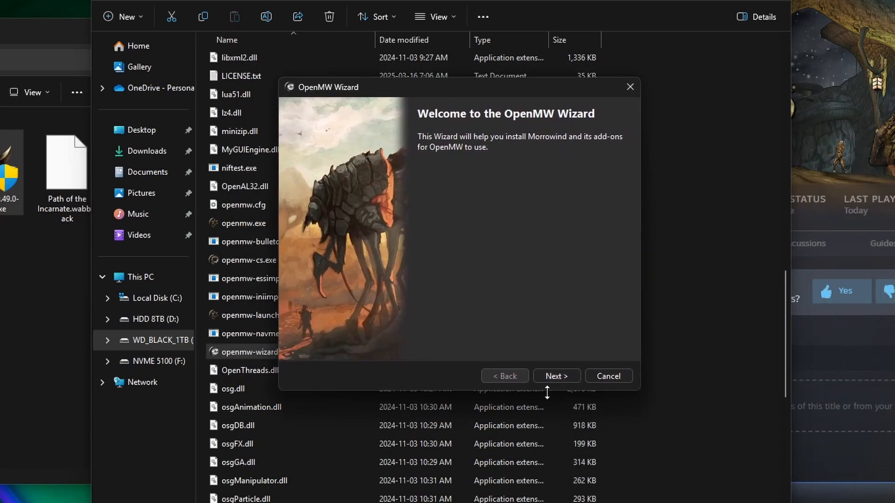
Point the wizard at the detected Steam Morrowind install in English, importing Morrowind.ini settings.
{"action": "left_click", "coordinate": [556, 376]}
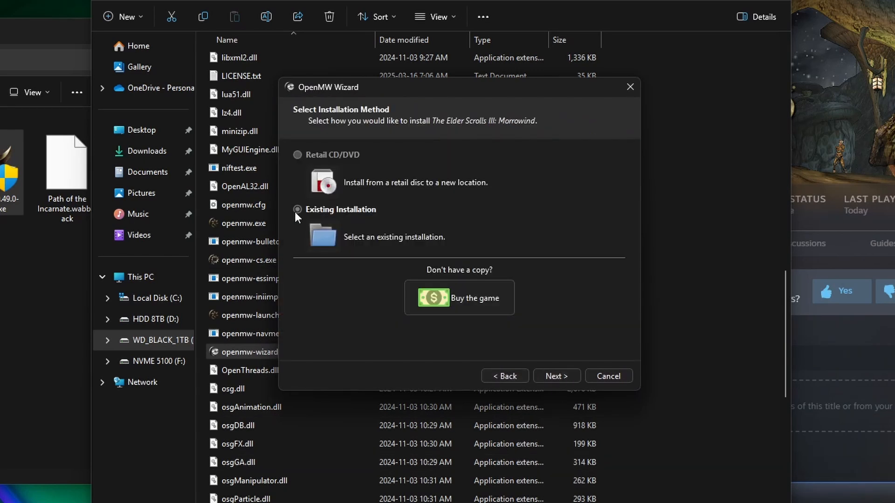
{"action": "left_click", "coordinate": [555, 376]}
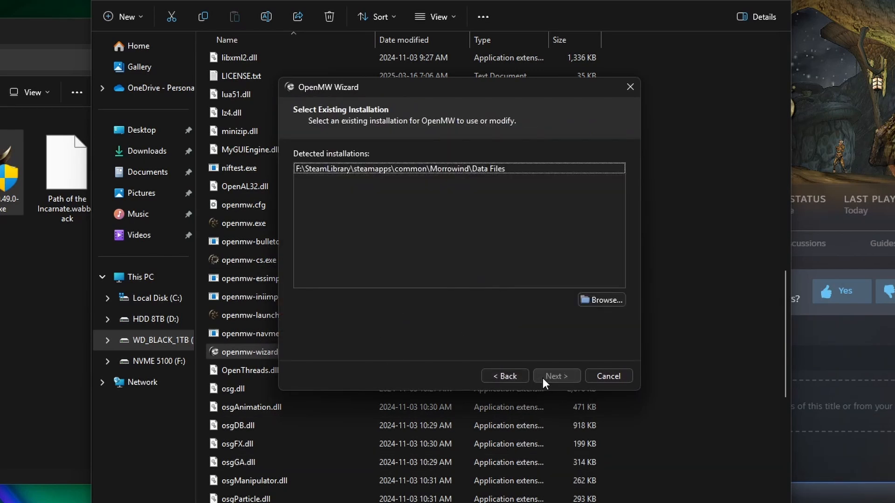
{"action": "mouse_move", "coordinate": [318, 179]}
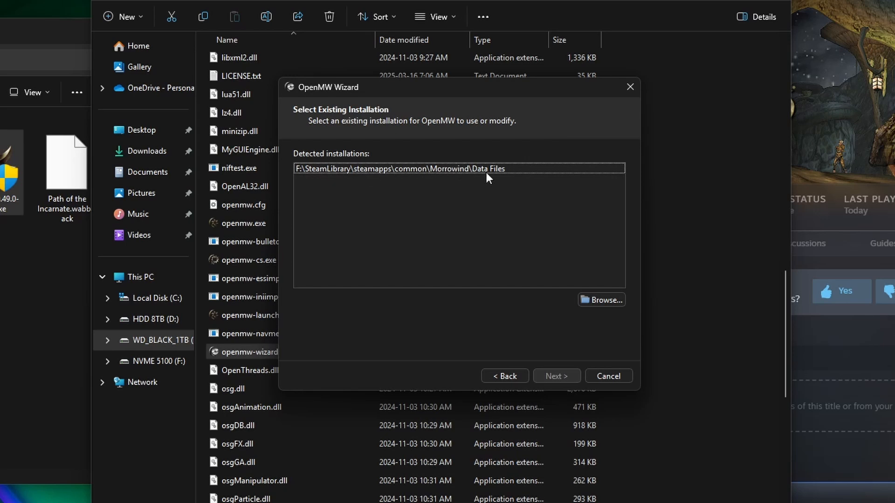
{"action": "mouse_move", "coordinate": [546, 219]}
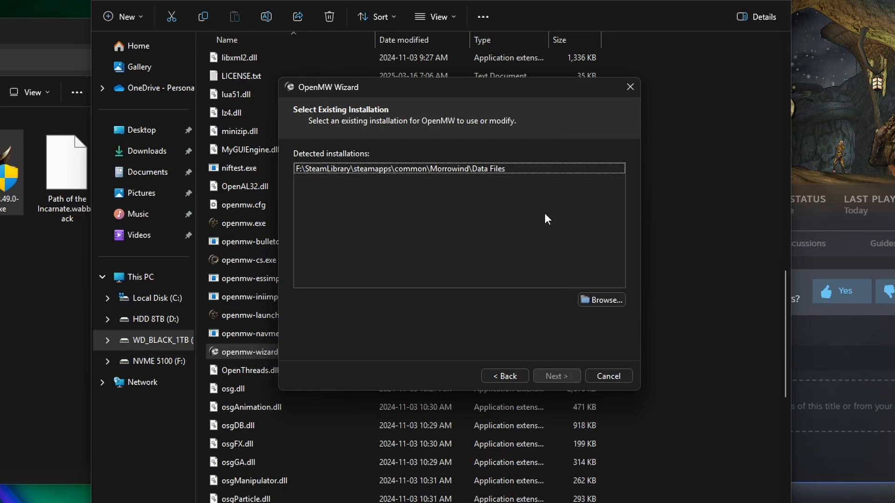
{"action": "left_click", "coordinate": [555, 376]}
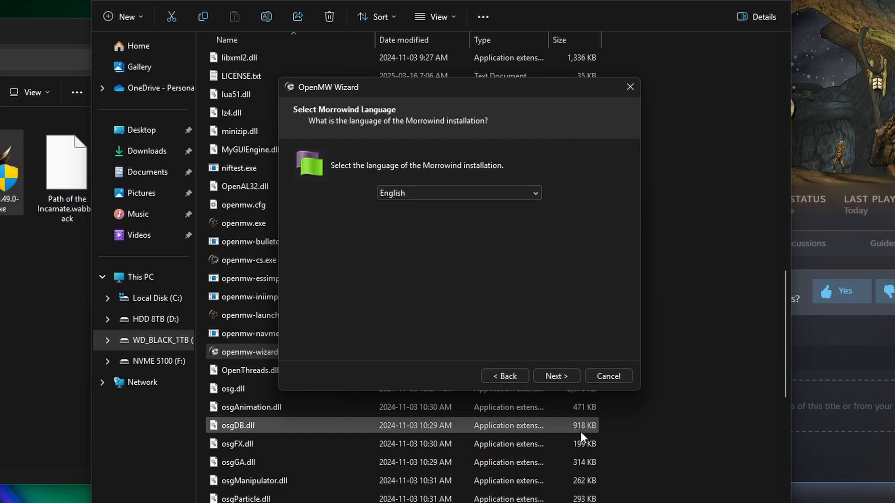
{"action": "left_click", "coordinate": [556, 376]}
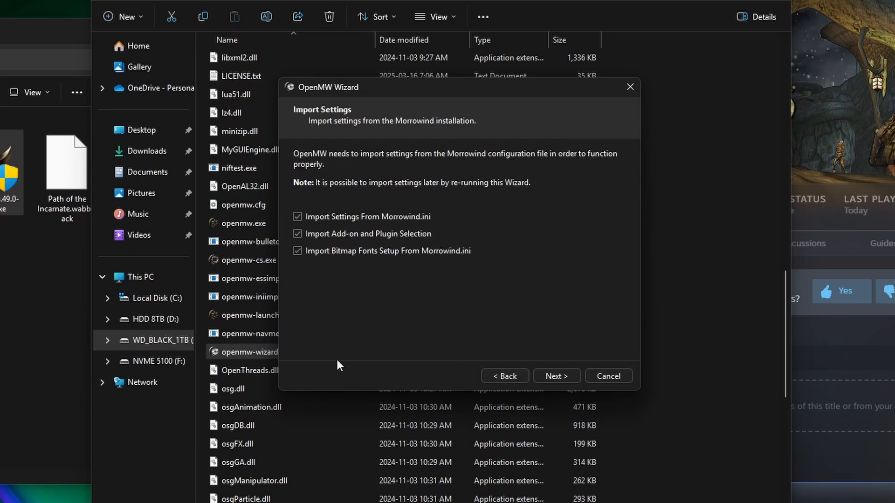
{"action": "mouse_move", "coordinate": [494, 234]}
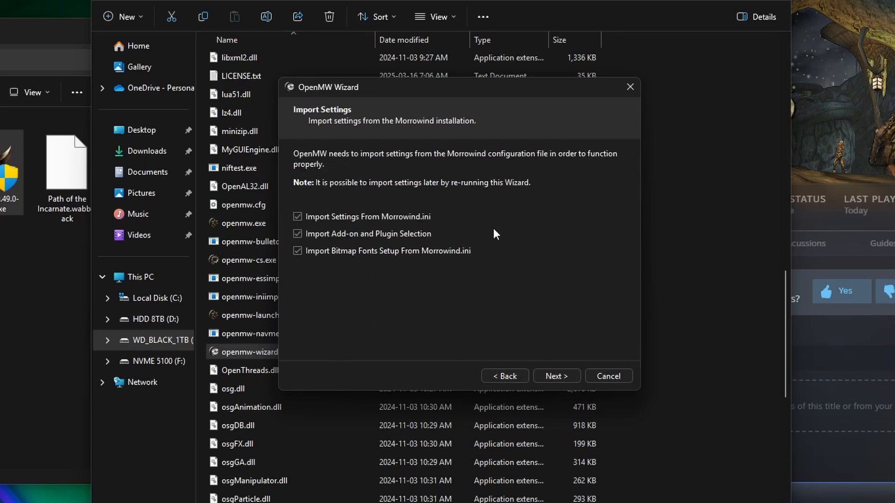
{"action": "mouse_move", "coordinate": [471, 268]}
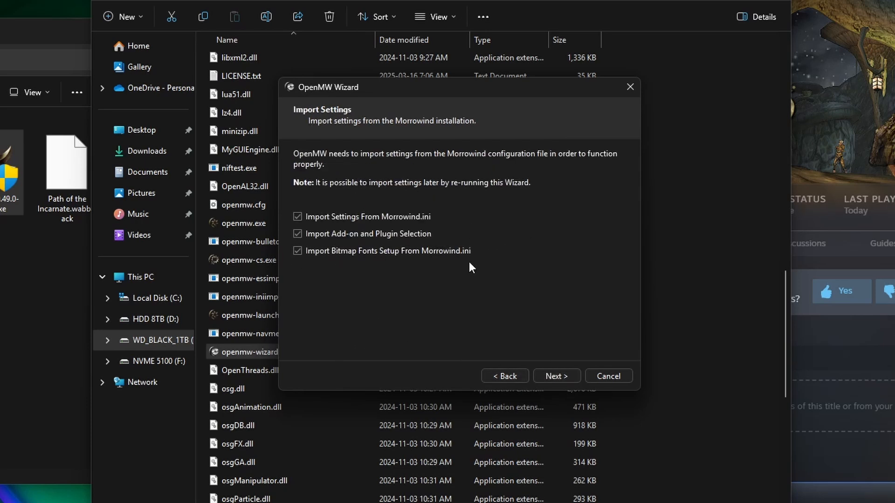
{"action": "mouse_move", "coordinate": [596, 314]}
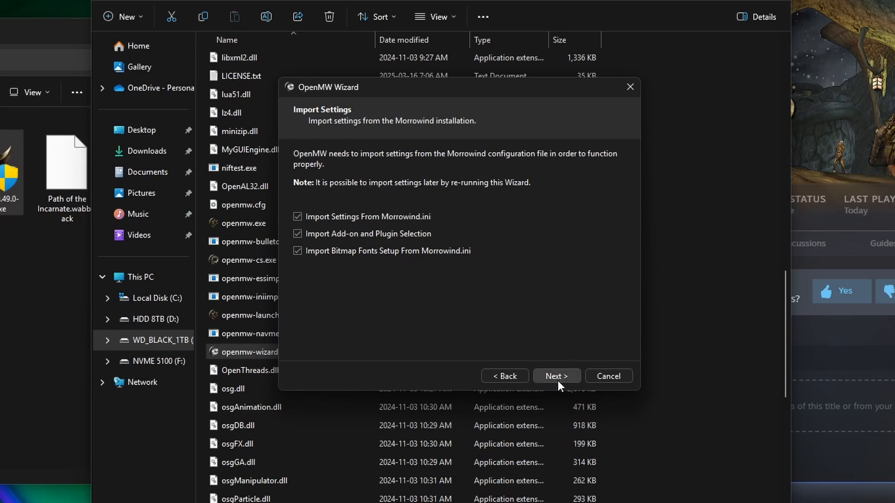
{"action": "left_click", "coordinate": [556, 376]}
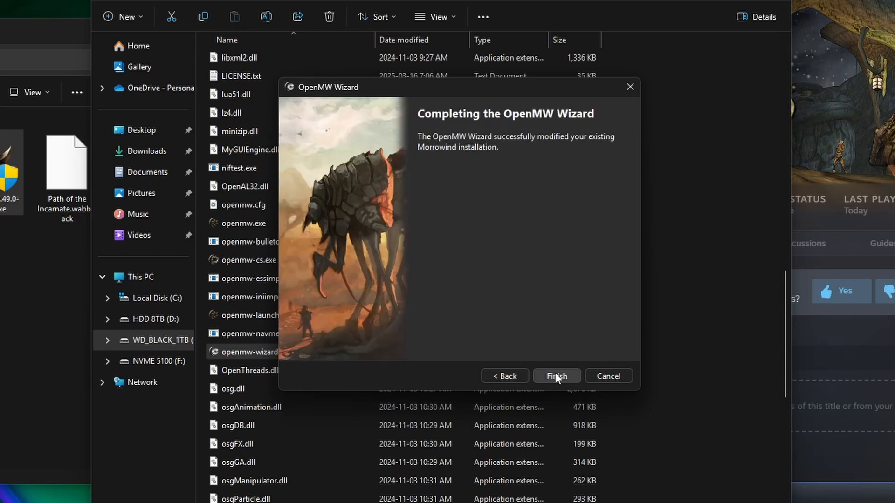
Finish the wizard and launch openmw-launcher.exe from the OpenMW folder.
{"action": "left_click", "coordinate": [556, 376]}
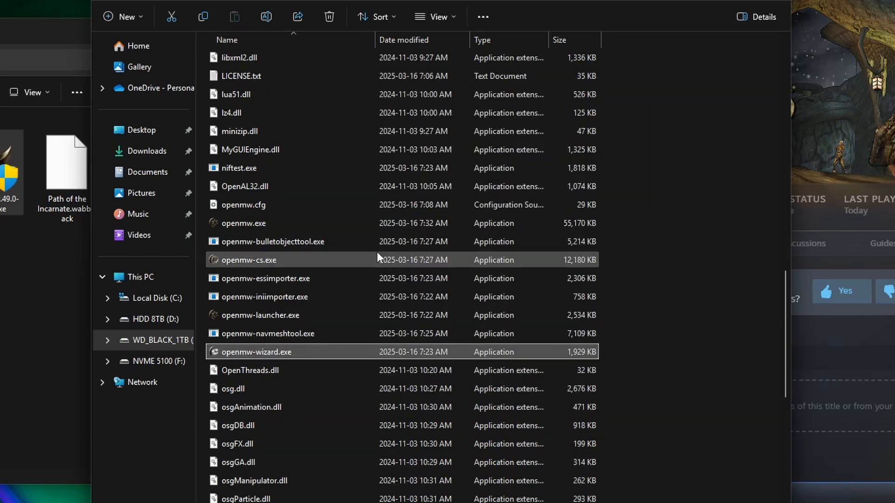
{"action": "left_click", "coordinate": [260, 315]}
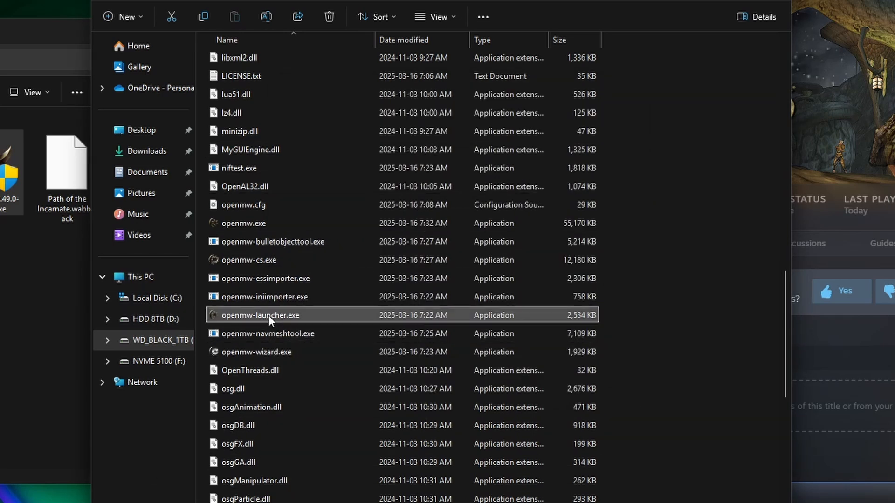
{"action": "double_click", "coordinate": [260, 315]}
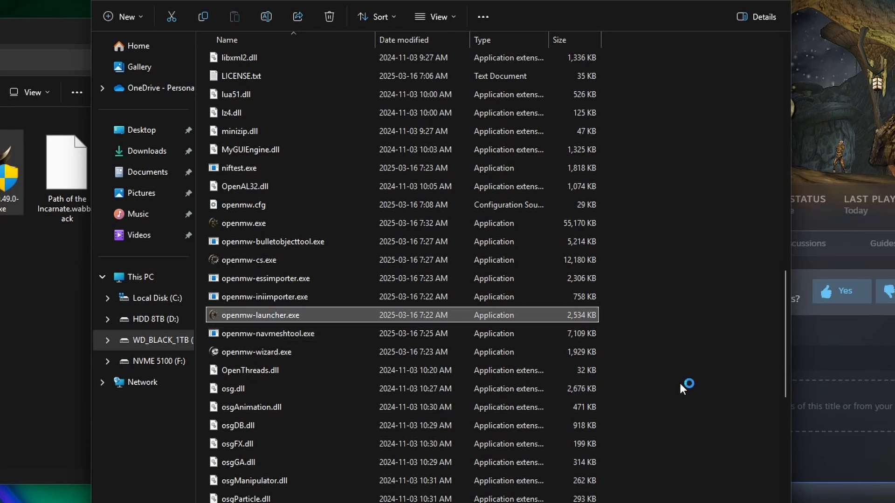
{"action": "mouse_move", "coordinate": [676, 388]}
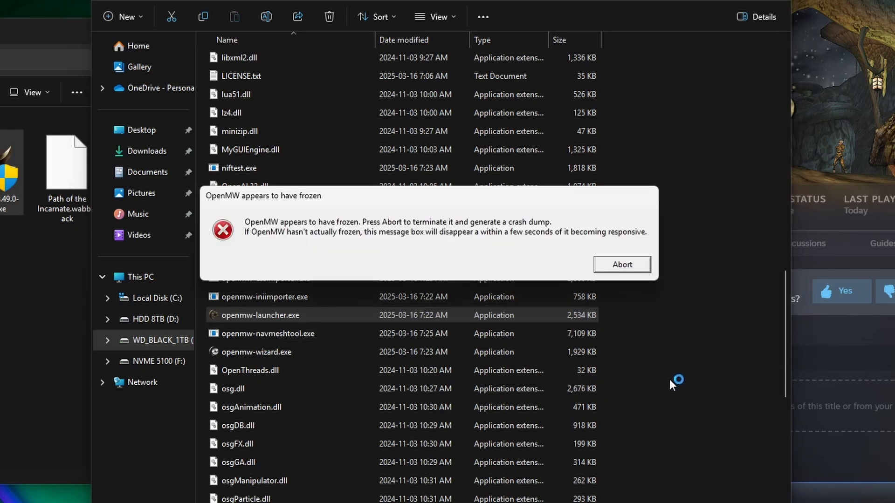
{"action": "mouse_move", "coordinate": [262, 216]}
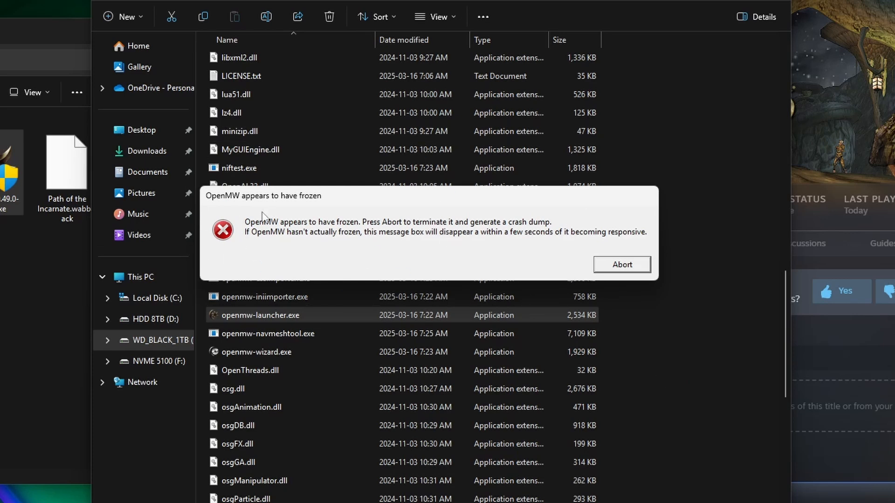
Scroll through the Data Files content list, then show the Display settings (2560×1440, windowed fullscreen).
{"action": "left_click", "coordinate": [621, 265]}
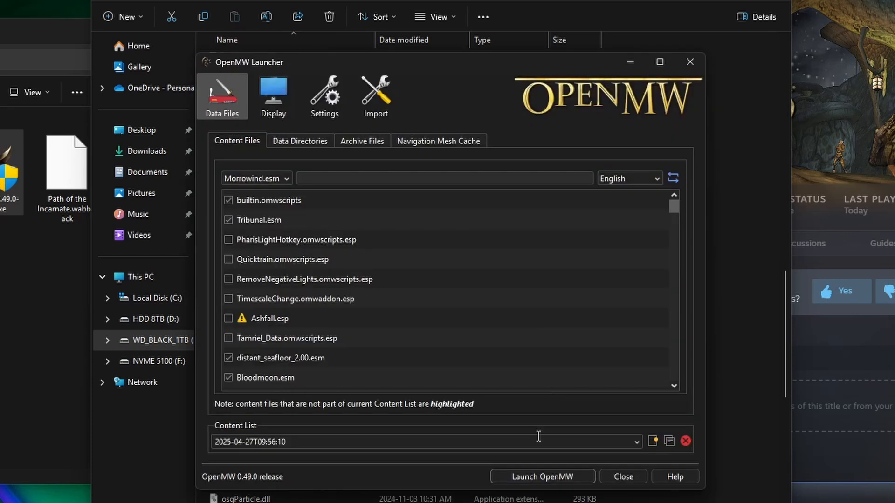
{"action": "scroll", "scroll_direction": "down", "scroll_amount": 3}
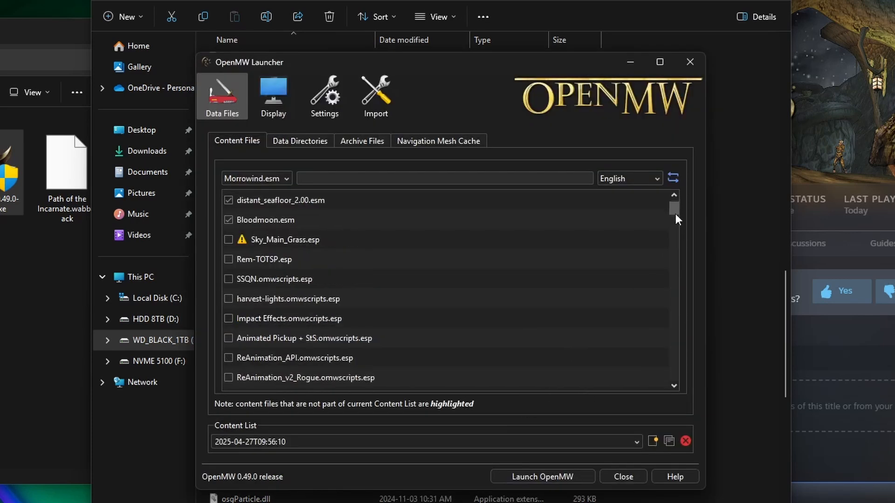
{"action": "scroll", "scroll_direction": "up", "scroll_amount": 3}
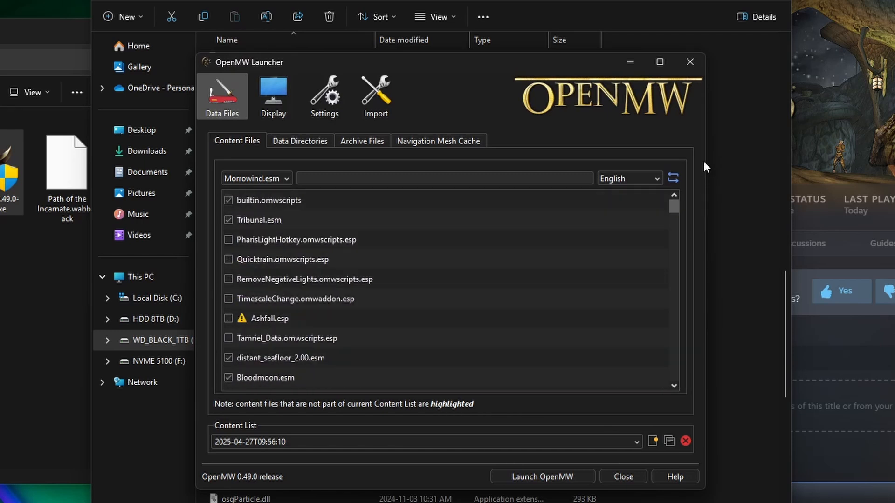
{"action": "mouse_move", "coordinate": [770, 32]}
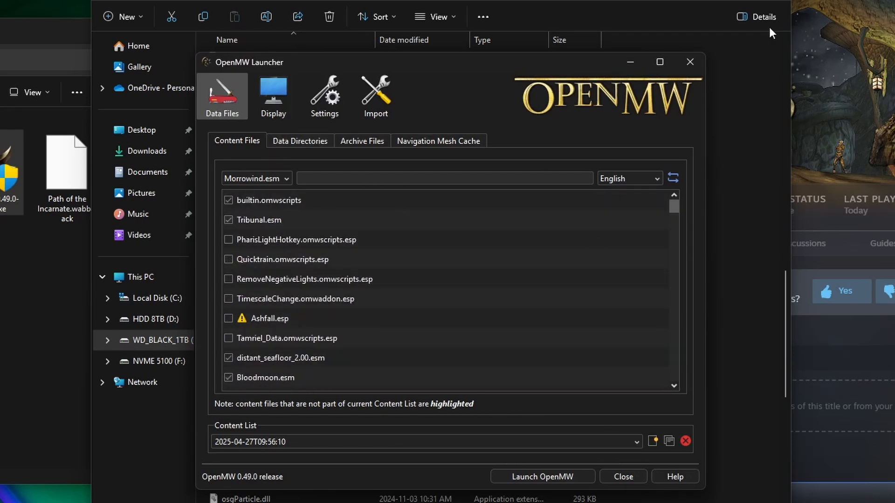
{"action": "mouse_move", "coordinate": [344, 244]}
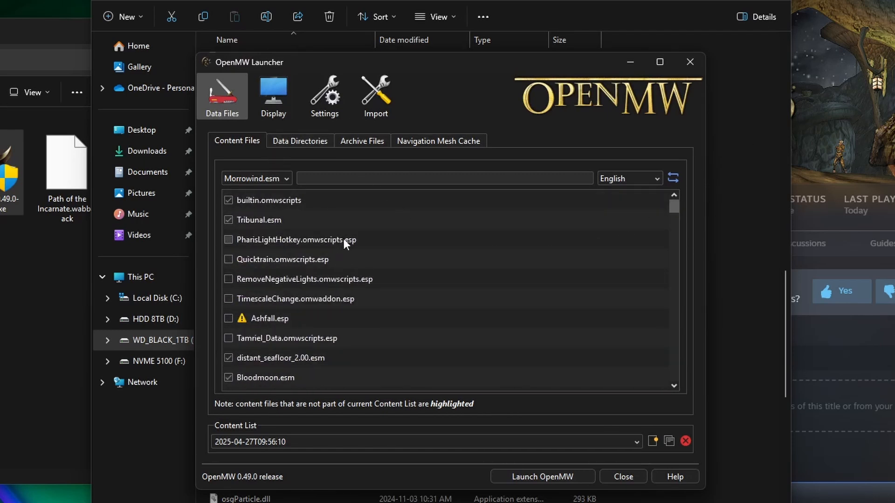
{"action": "mouse_move", "coordinate": [509, 285]}
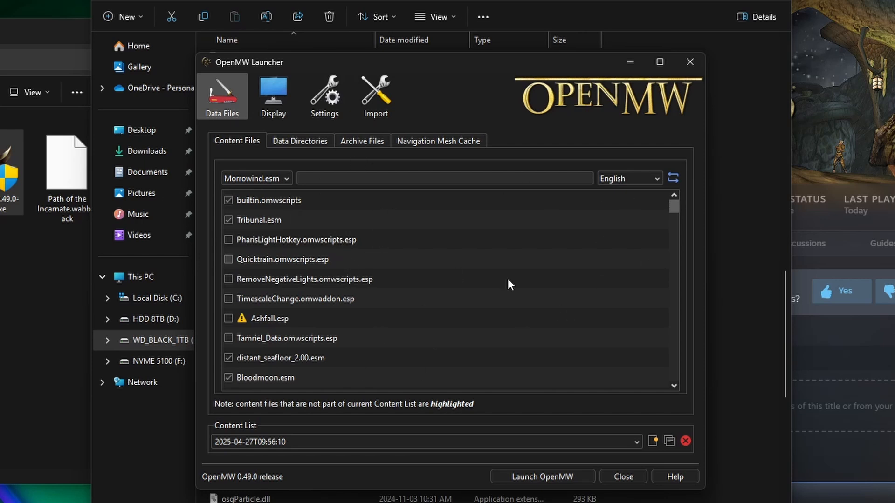
{"action": "mouse_move", "coordinate": [676, 303]}
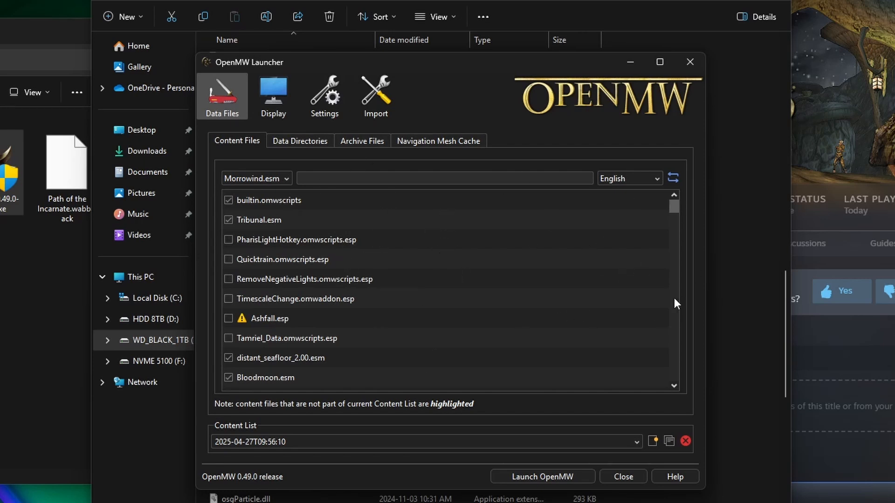
{"action": "scroll", "scroll_direction": "down", "scroll_amount": 3}
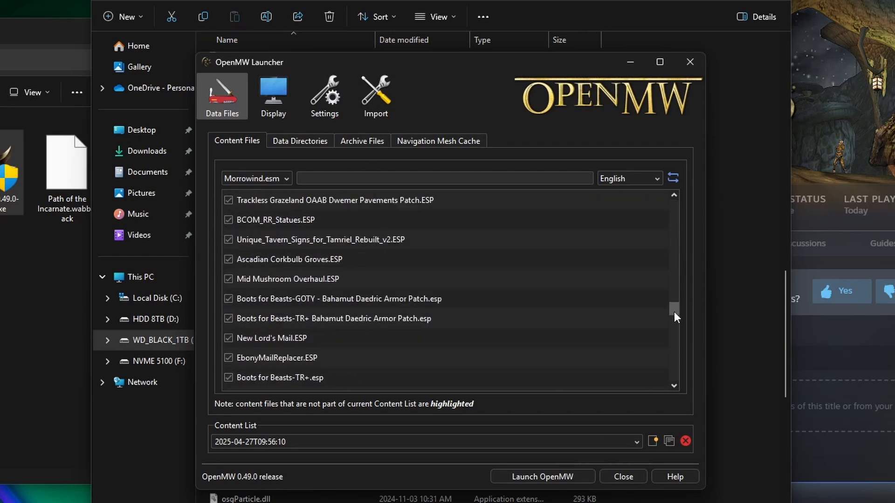
{"action": "scroll", "scroll_direction": "down", "scroll_amount": 3}
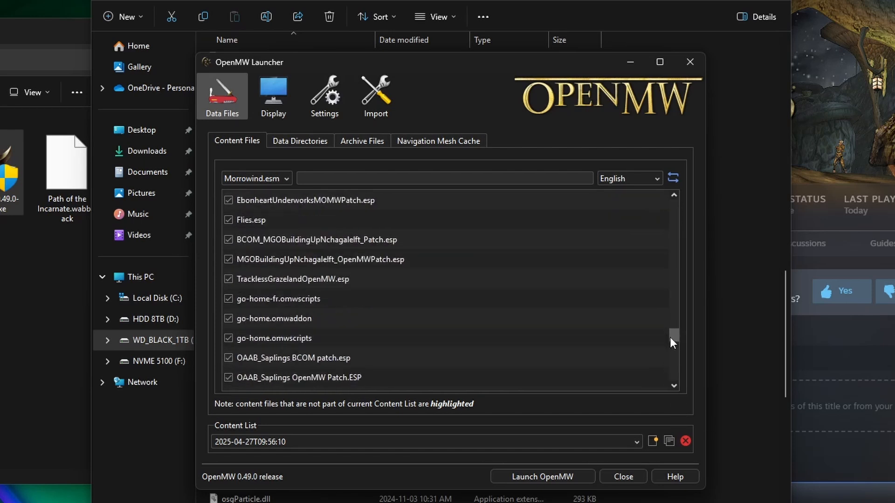
{"action": "scroll", "scroll_direction": "up", "scroll_amount": 3}
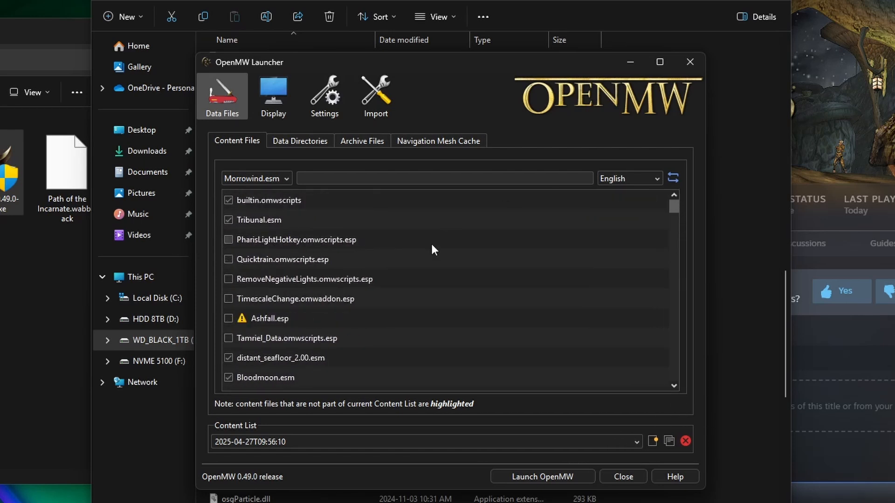
{"action": "mouse_move", "coordinate": [674, 199]}
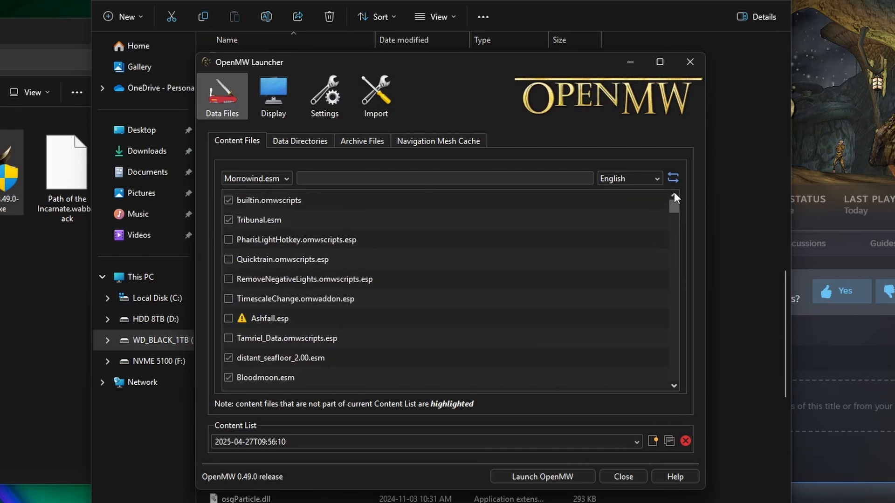
{"action": "left_click", "coordinate": [272, 96]}
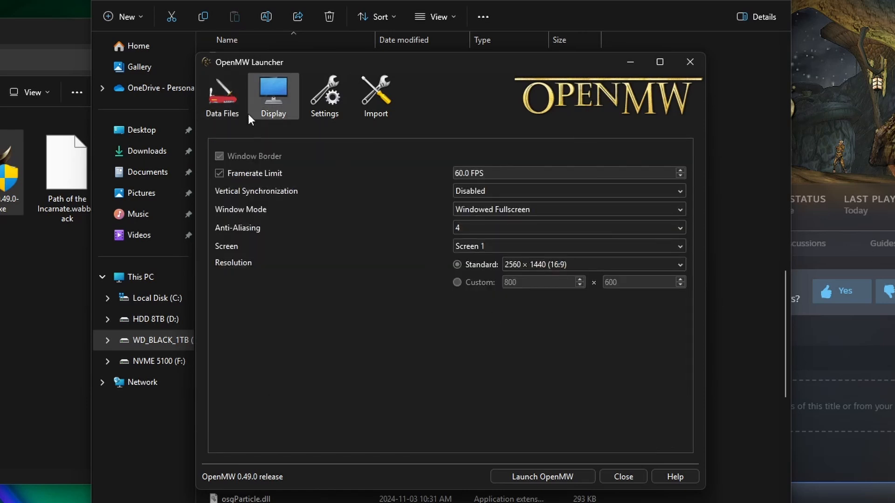
{"action": "mouse_move", "coordinate": [544, 264]}
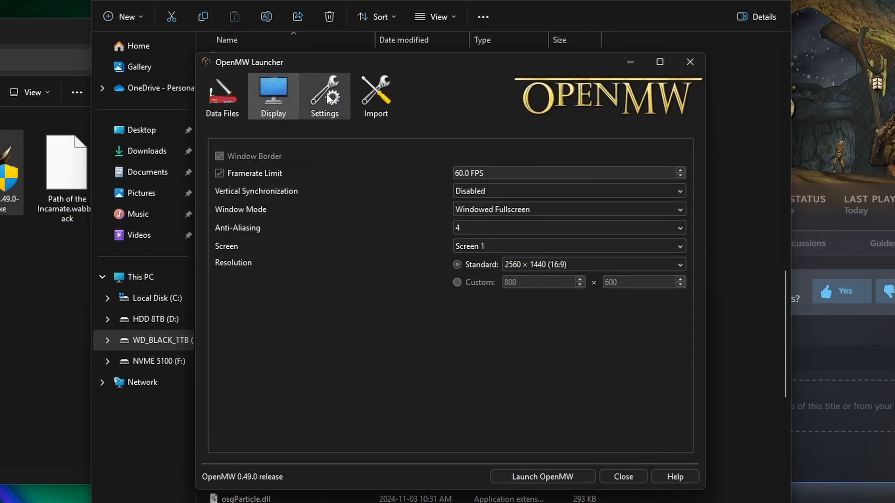
Browse the Visuals, Shadows, Interface (GUI scale 1.40) and Testing settings, returning to Gameplay.
{"action": "left_click", "coordinate": [324, 95]}
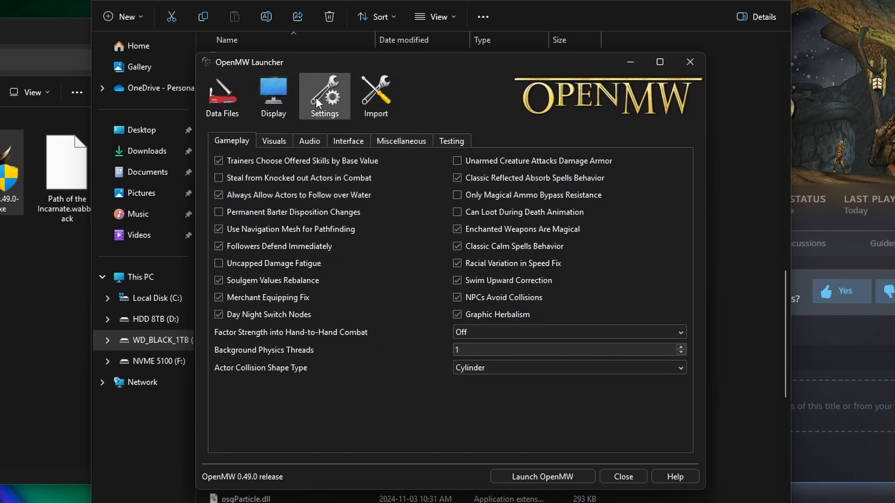
{"action": "mouse_move", "coordinate": [459, 405]}
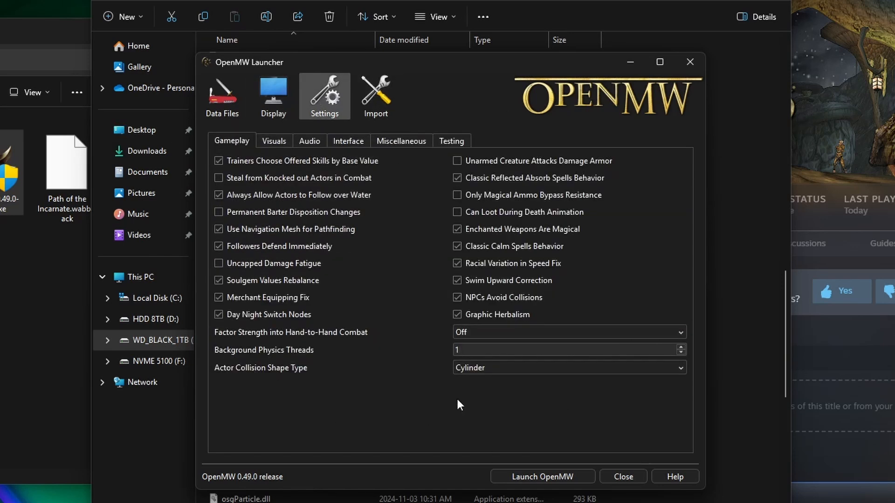
{"action": "left_click", "coordinate": [274, 140]}
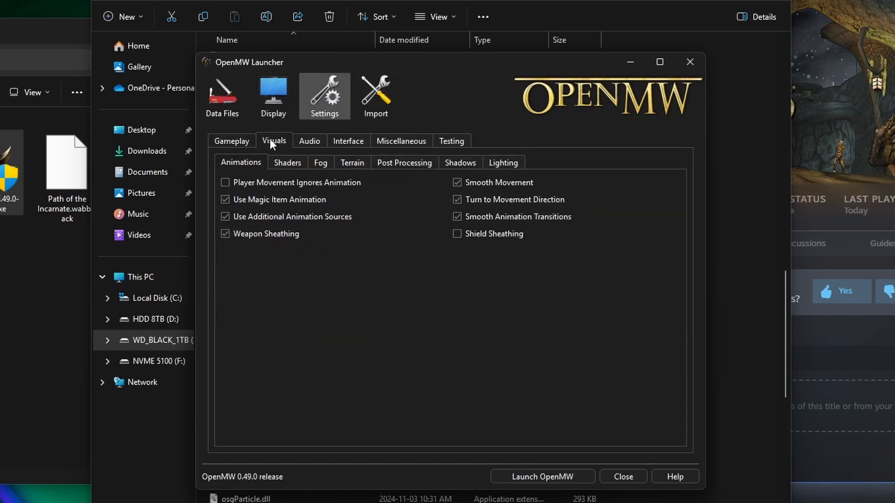
{"action": "mouse_move", "coordinate": [309, 141]}
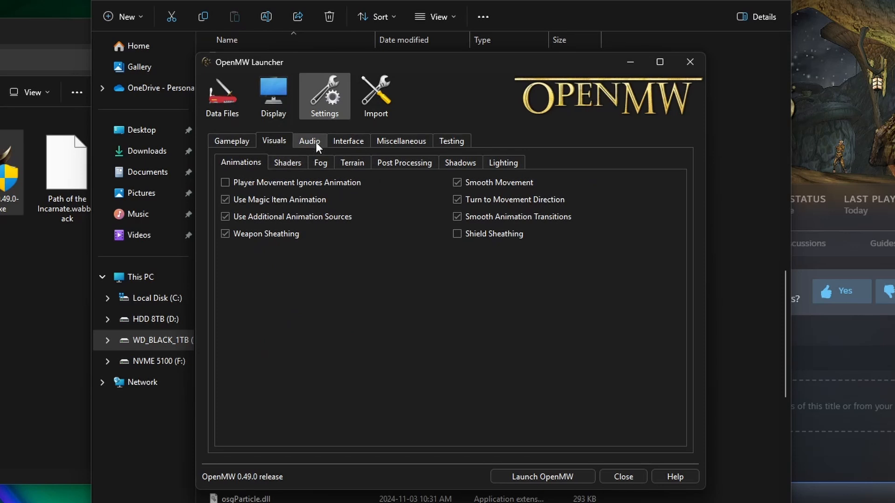
{"action": "left_click", "coordinate": [460, 163]}
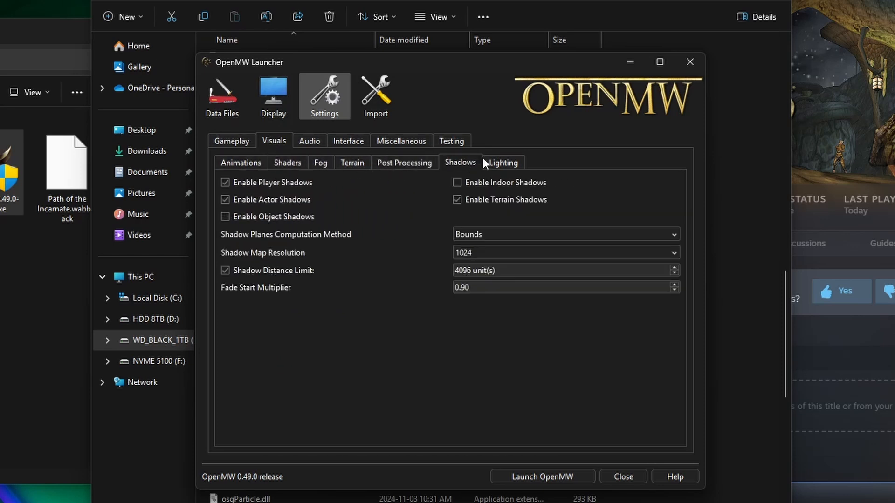
{"action": "left_click", "coordinate": [348, 140]}
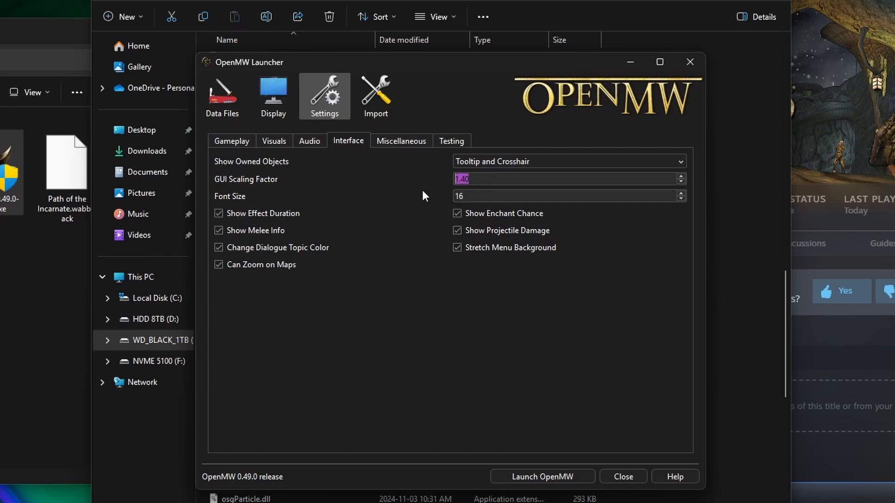
{"action": "left_click", "coordinate": [451, 141]}
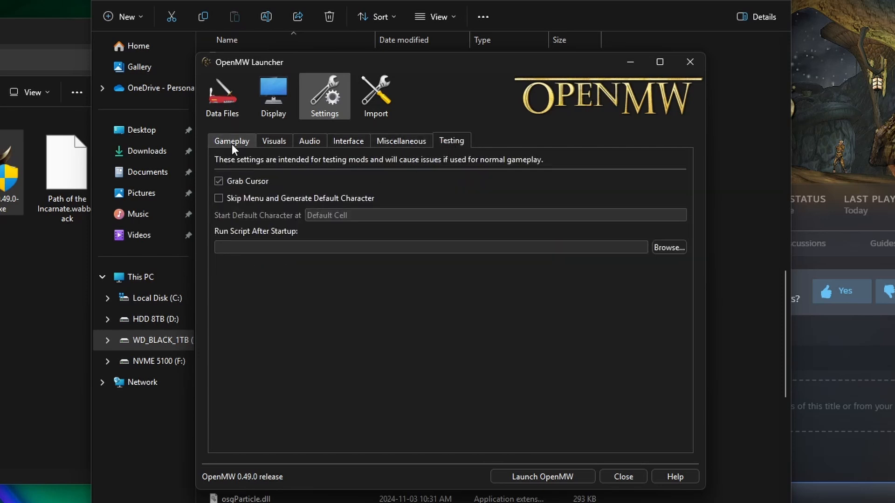
{"action": "left_click", "coordinate": [231, 141]}
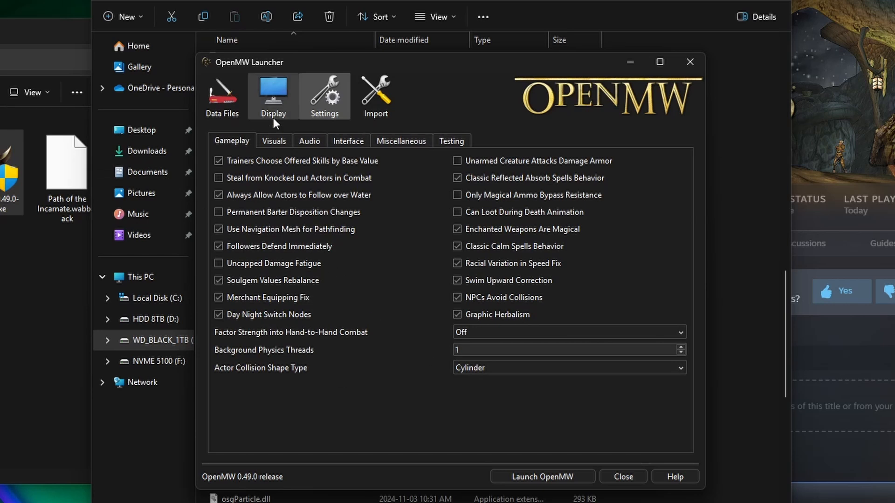
Recheck the Display options (60 FPS limit), return to Data Files, and close the launcher.
{"action": "left_click", "coordinate": [273, 96]}
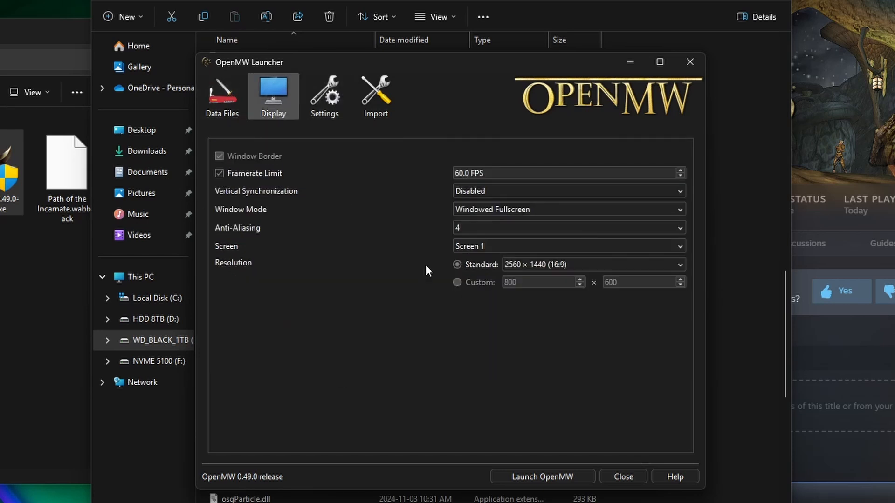
{"action": "mouse_move", "coordinate": [254, 278]}
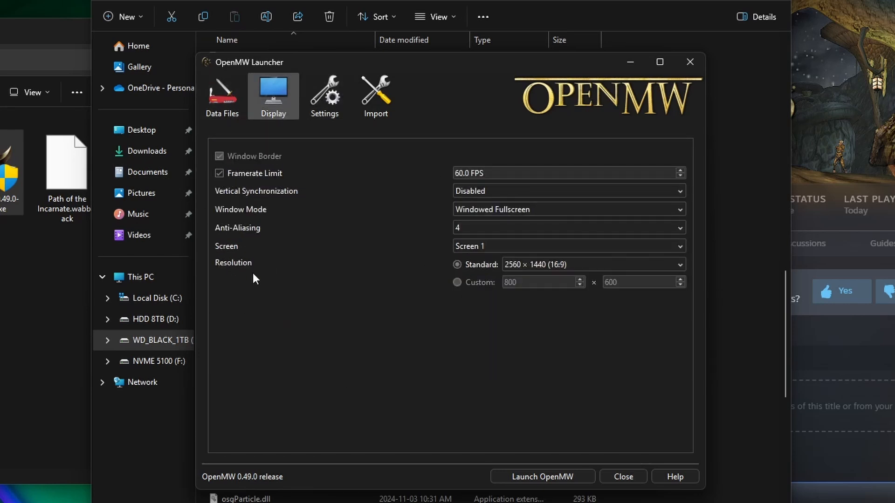
{"action": "mouse_move", "coordinate": [385, 230]}
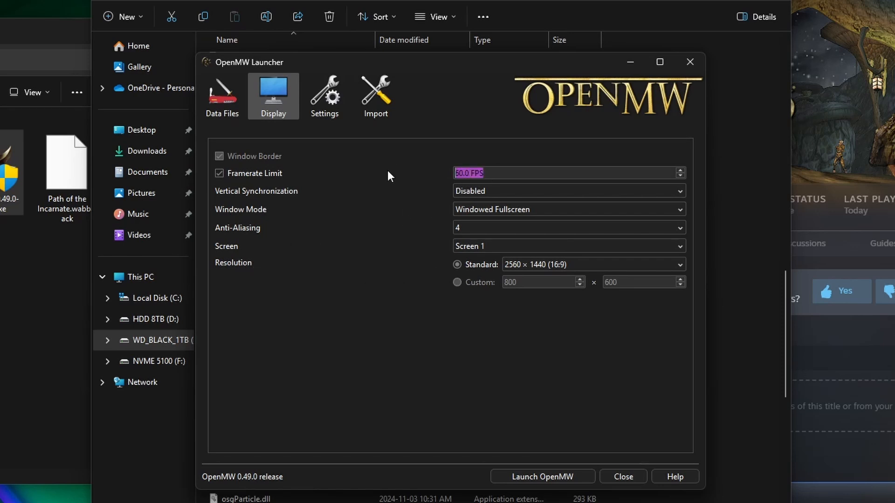
{"action": "mouse_move", "coordinate": [414, 191]}
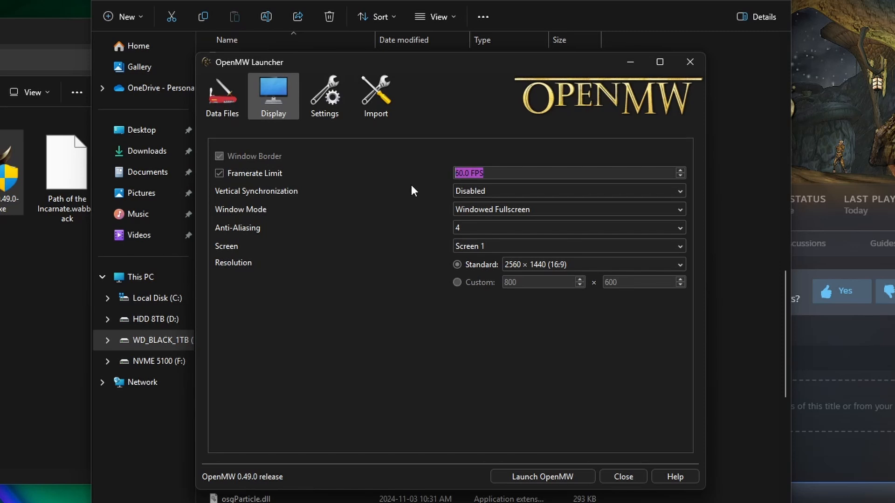
{"action": "mouse_move", "coordinate": [407, 216]}
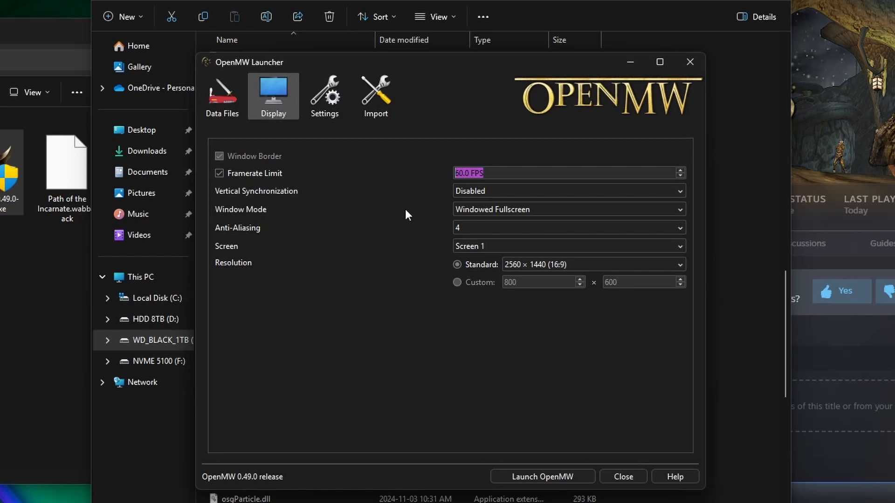
{"action": "mouse_move", "coordinate": [387, 238]}
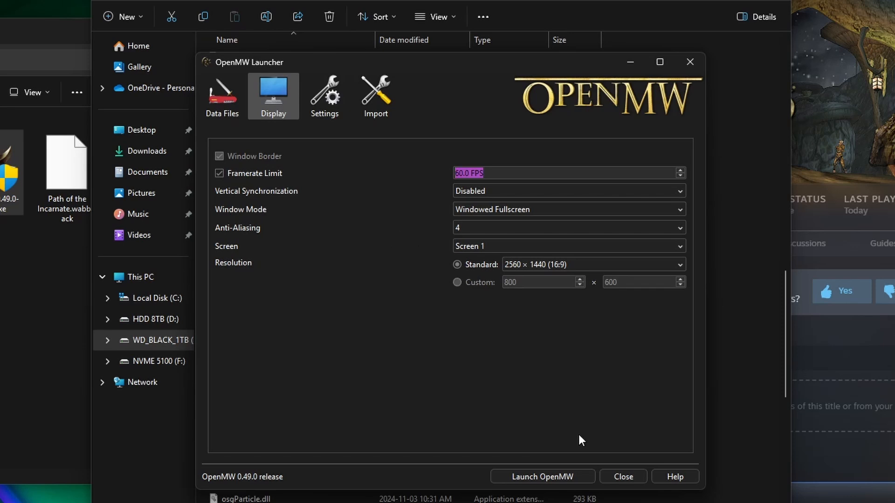
{"action": "mouse_move", "coordinate": [672, 209]}
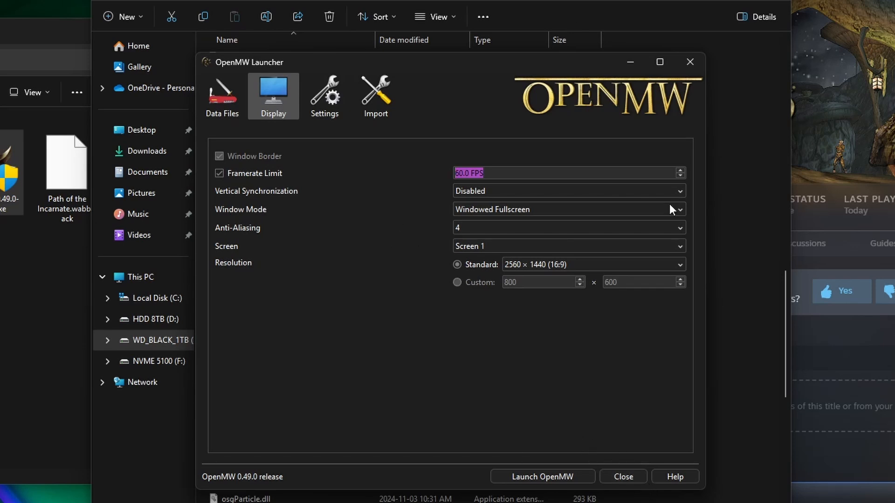
{"action": "left_click", "coordinate": [221, 96]}
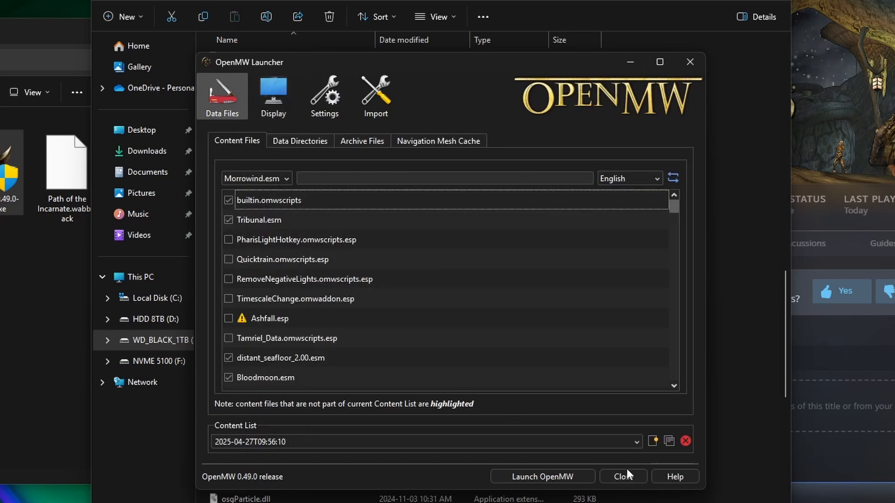
{"action": "left_click", "coordinate": [623, 476]}
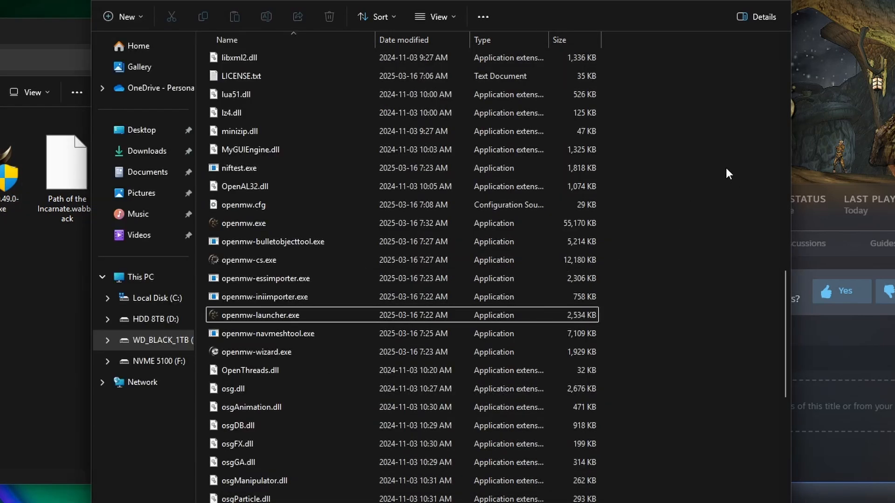
{"action": "mouse_move", "coordinate": [781, 46]}
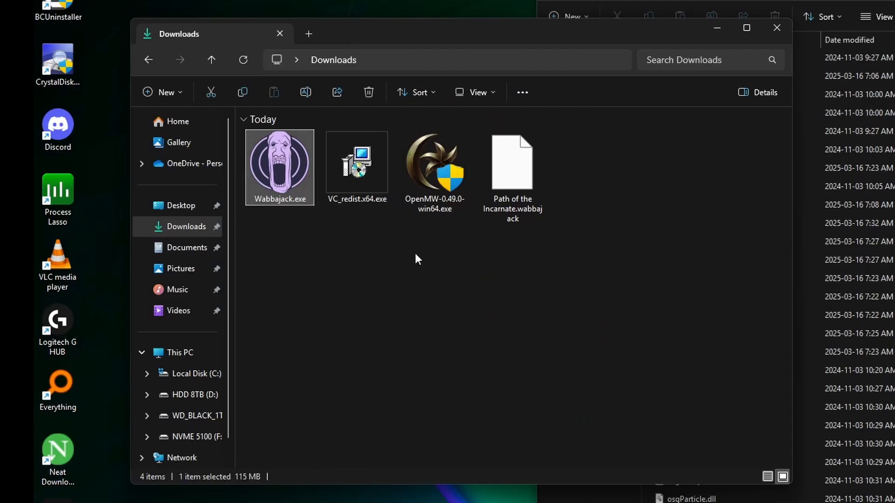
Select Wabbajack.exe in Downloads and launch Wabbajack from D:\Wabbajack.
{"action": "left_click", "coordinate": [333, 59]}
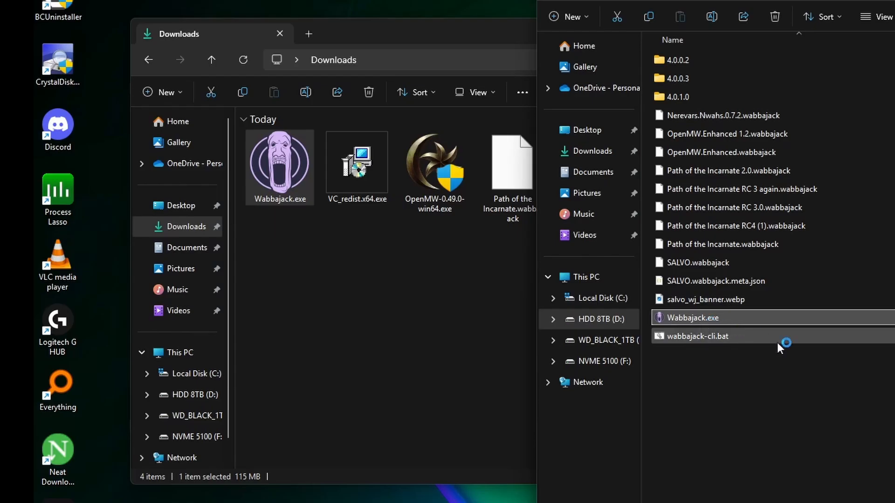
{"action": "double_click", "coordinate": [689, 318]}
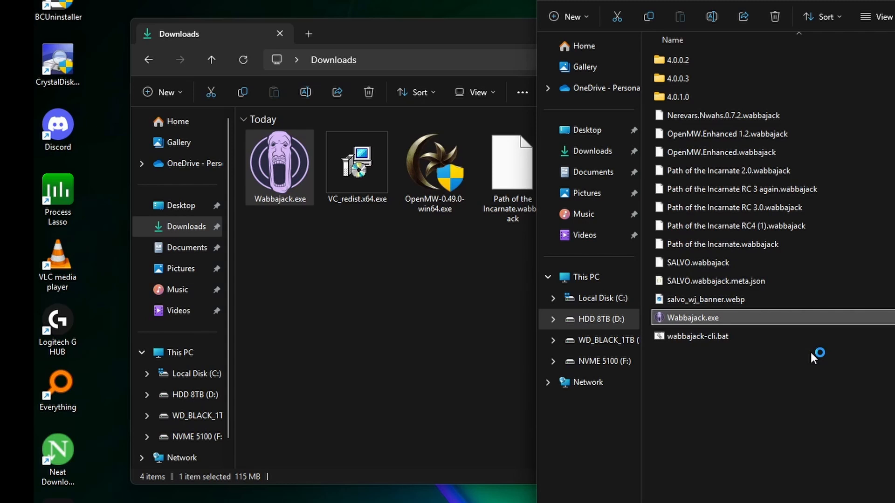
{"action": "mouse_move", "coordinate": [814, 358]}
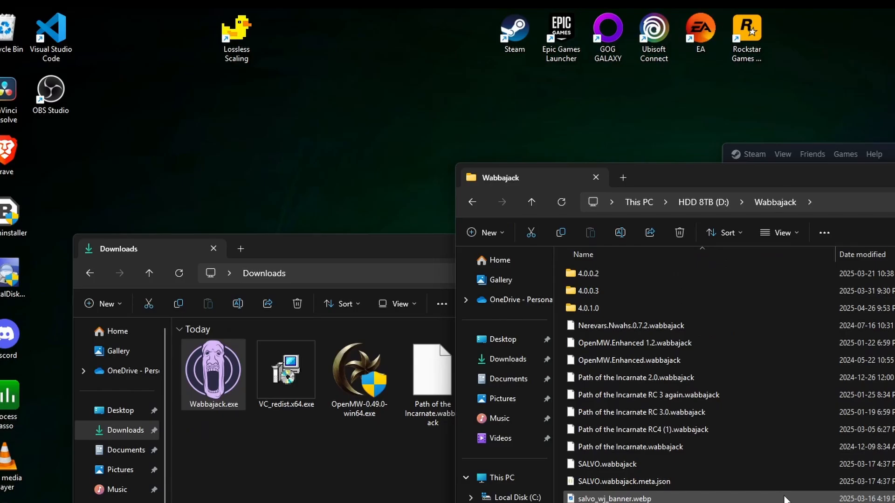
Launch Wabbajack, open the modlist gallery, include non-featured lists, and filter to Morrowind (3).
{"action": "double_click", "coordinate": [213, 373]}
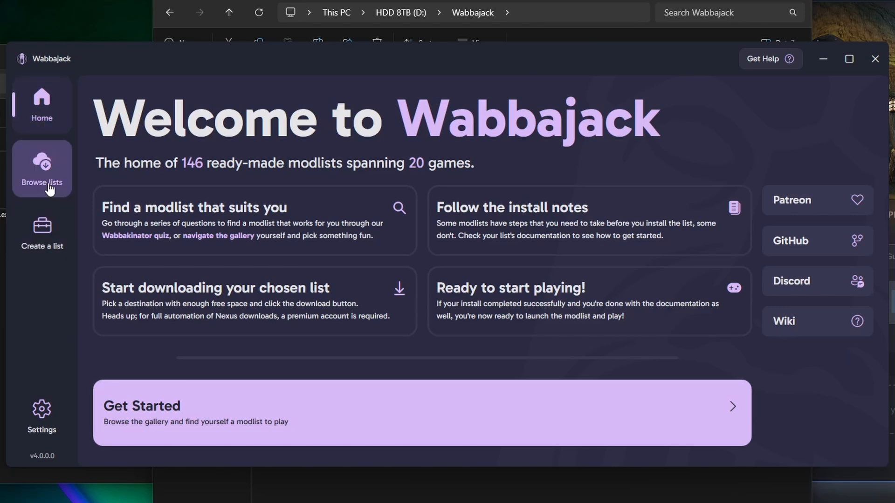
{"action": "left_click", "coordinate": [41, 168]}
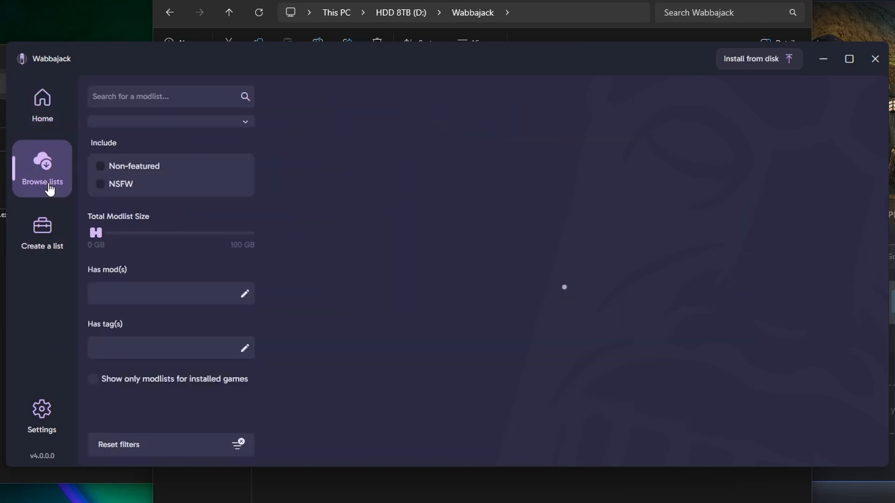
{"action": "left_click", "coordinate": [41, 168]}
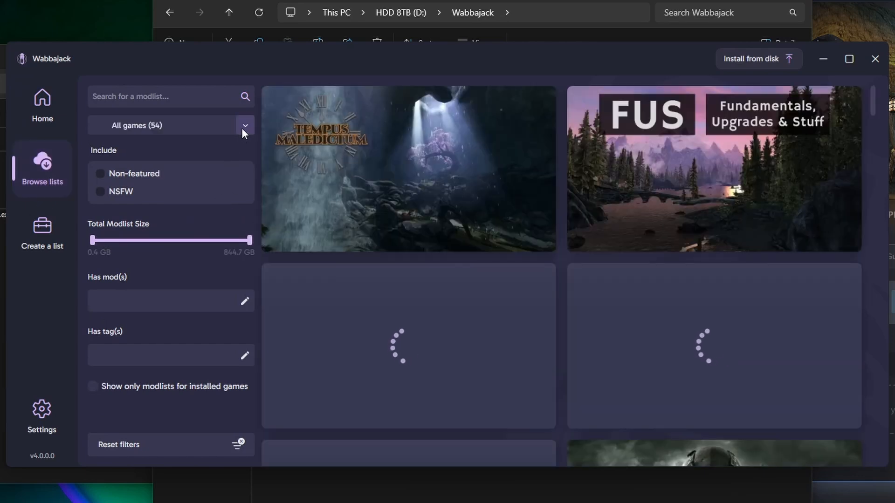
{"action": "left_click", "coordinate": [244, 125]}
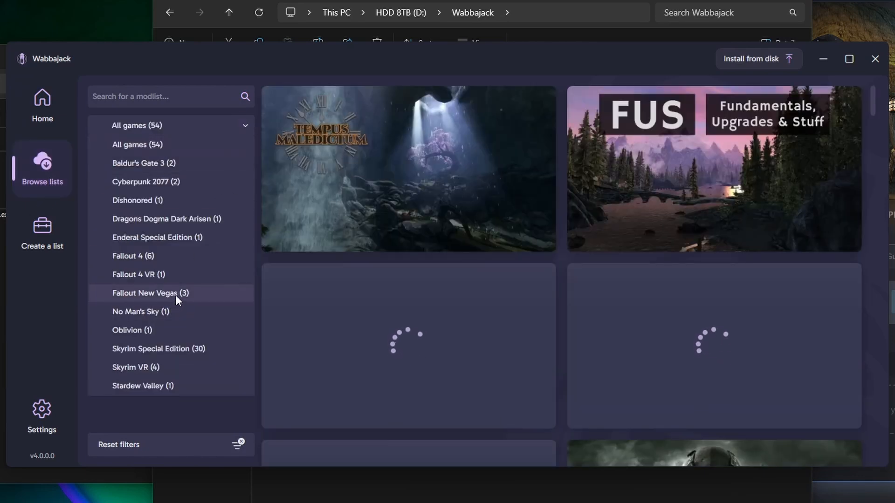
{"action": "left_click", "coordinate": [244, 125]}
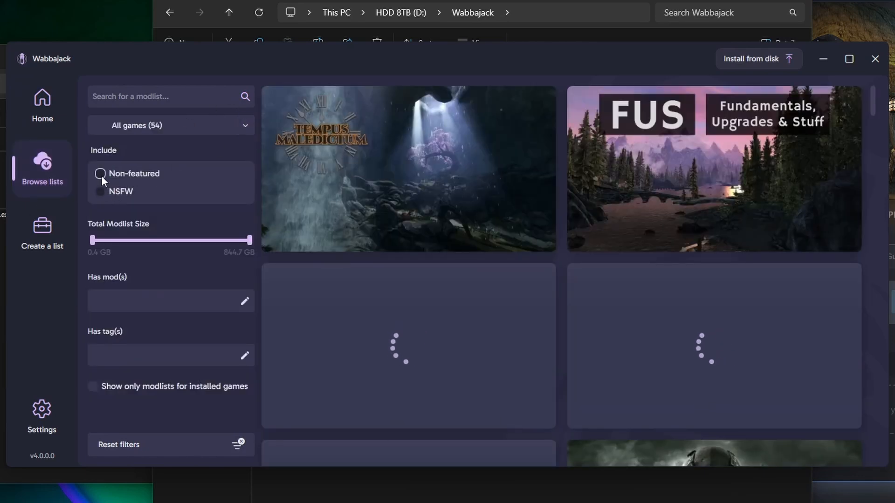
{"action": "left_click", "coordinate": [170, 125]}
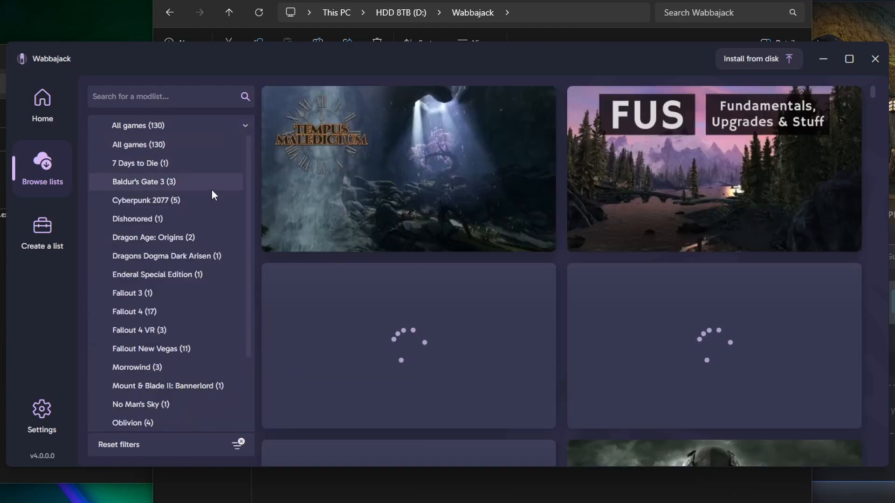
{"action": "left_click", "coordinate": [137, 367]}
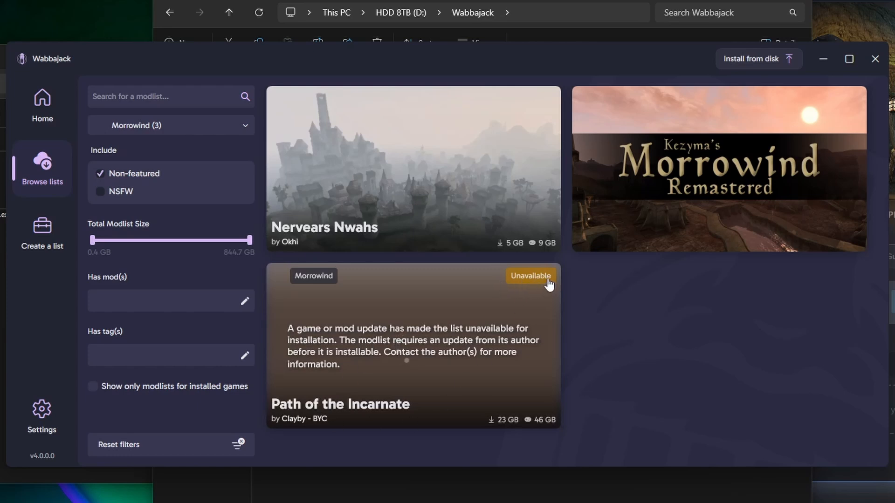
{"action": "mouse_move", "coordinate": [529, 300]}
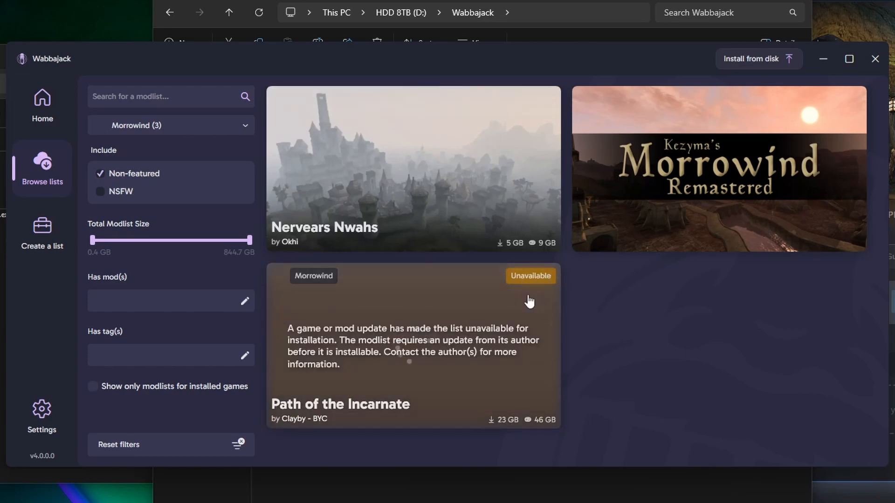
{"action": "mouse_move", "coordinate": [418, 347]}
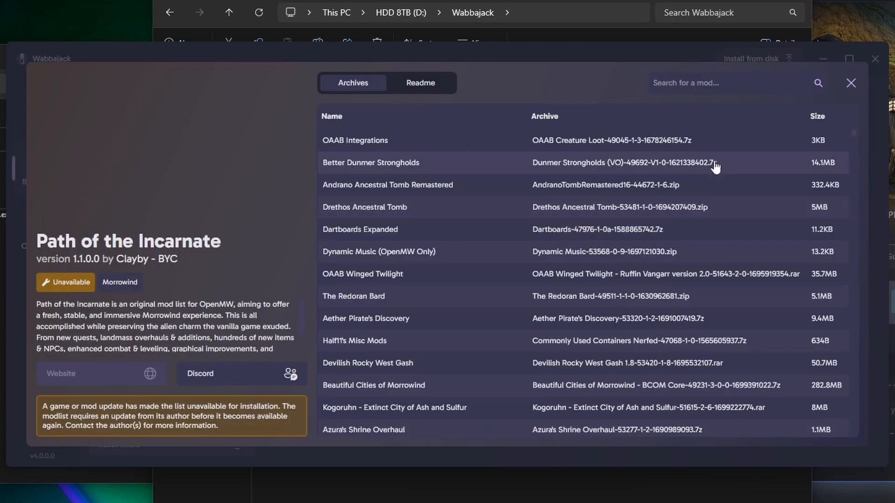
{"action": "mouse_move", "coordinate": [851, 84]}
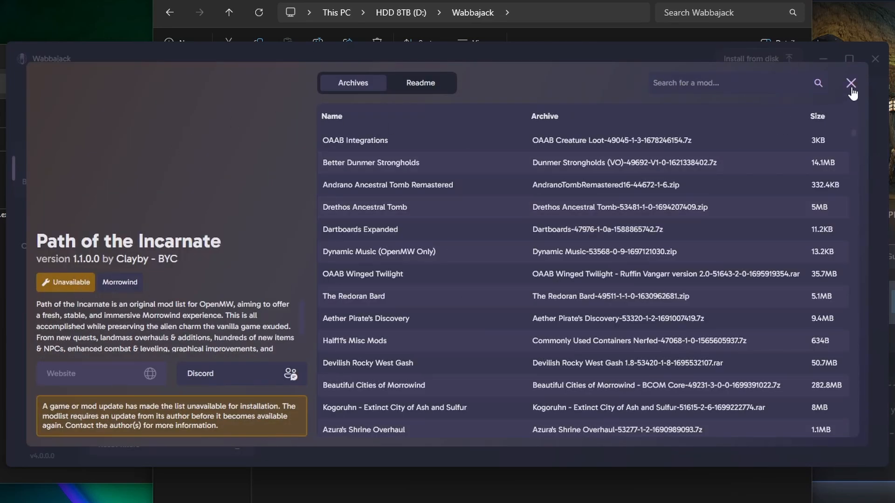
{"action": "left_click", "coordinate": [850, 83]}
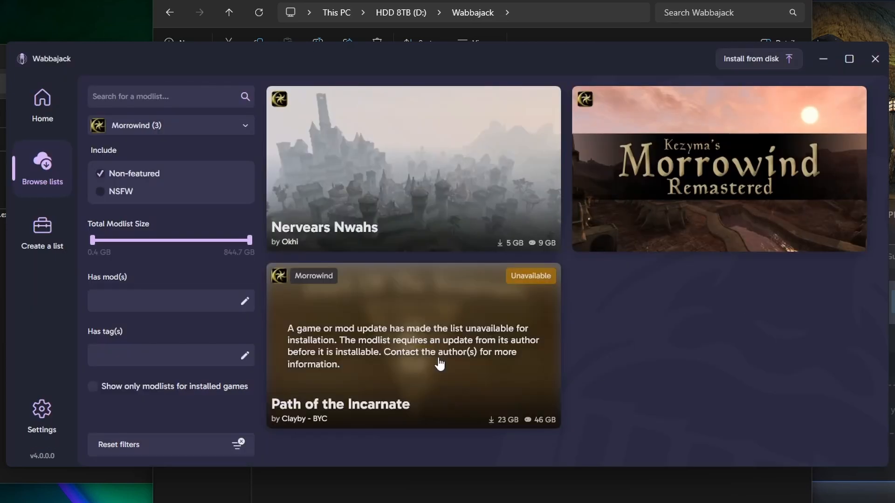
{"action": "mouse_move", "coordinate": [417, 325]}
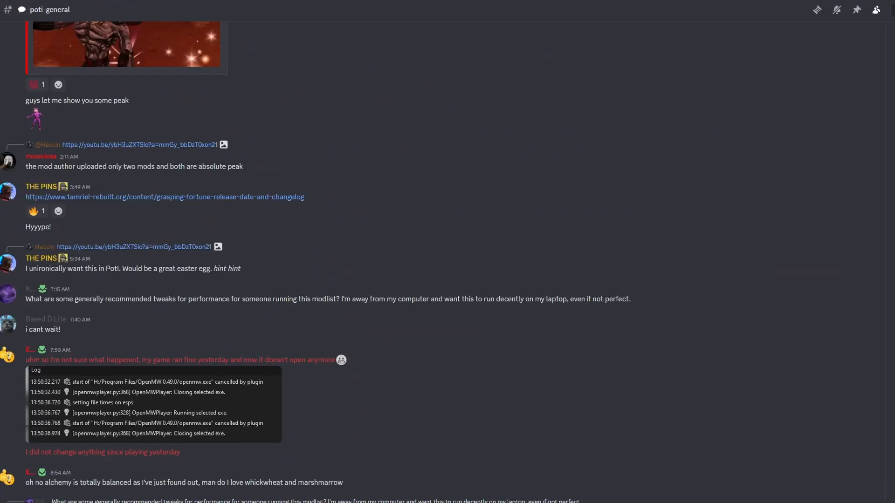
Find the pinned POTI Install Help post in Discord and follow its modlist link.
{"action": "left_click", "coordinate": [856, 10]}
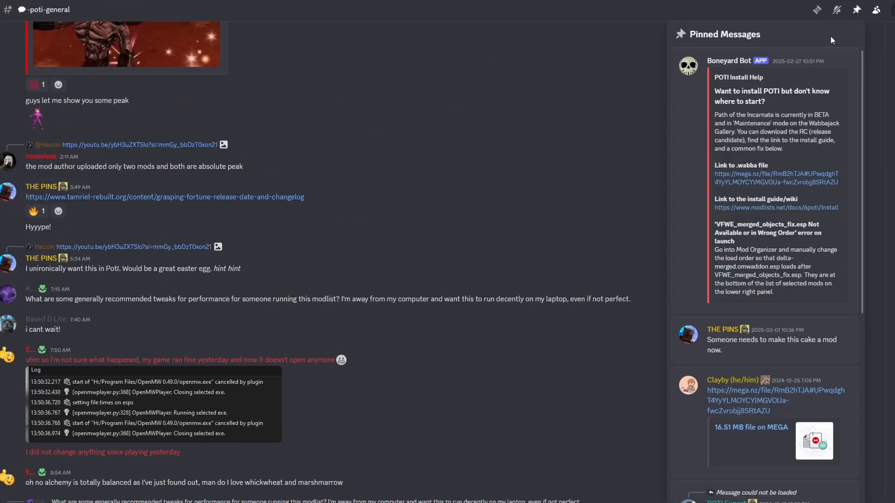
{"action": "mouse_move", "coordinate": [832, 72]}
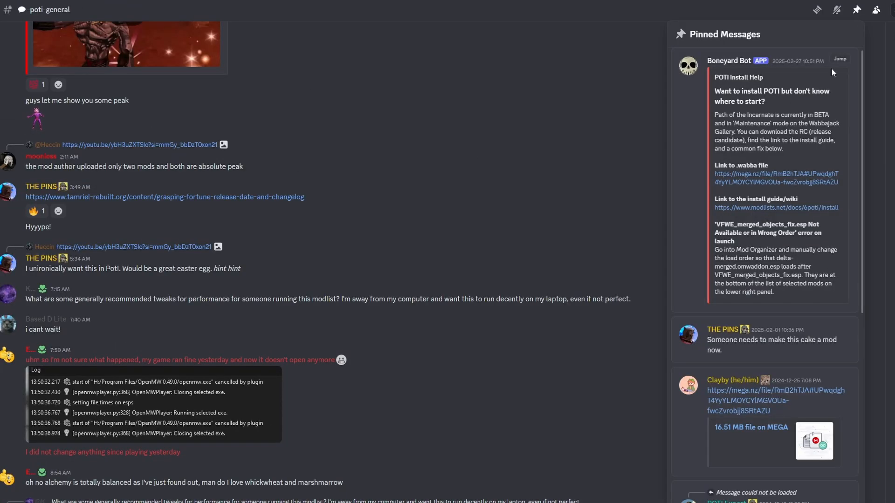
{"action": "scroll", "scroll_direction": "down", "scroll_amount": 3}
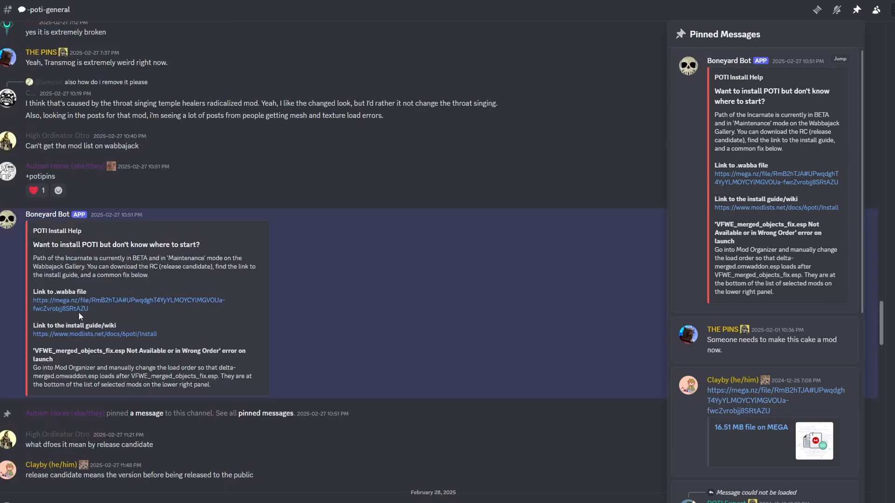
{"action": "mouse_move", "coordinate": [111, 336]}
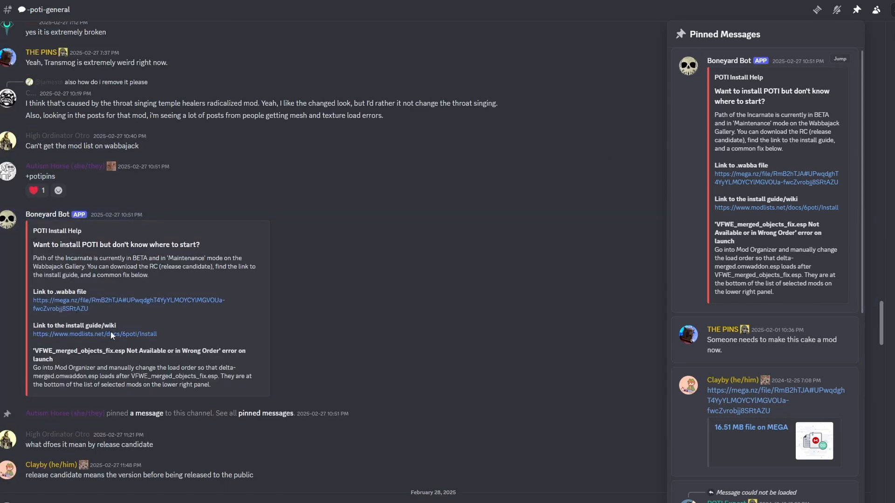
{"action": "left_click", "coordinate": [856, 10]}
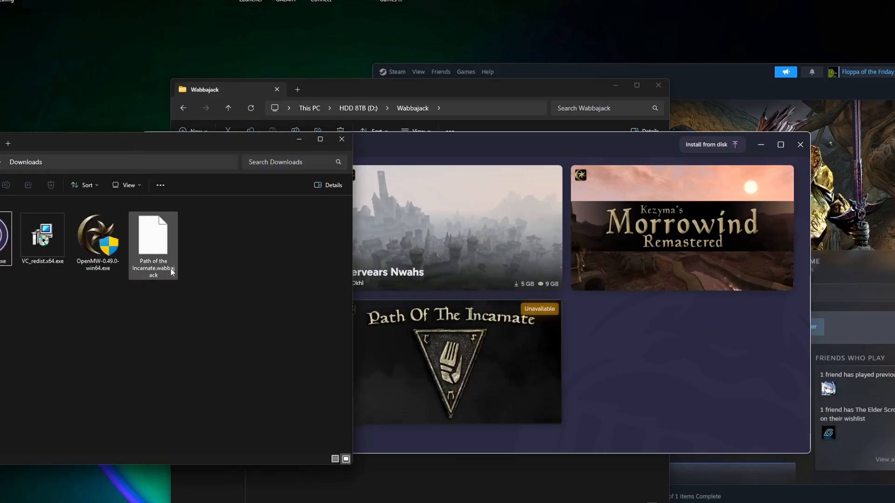
{"action": "mouse_move", "coordinate": [707, 209]}
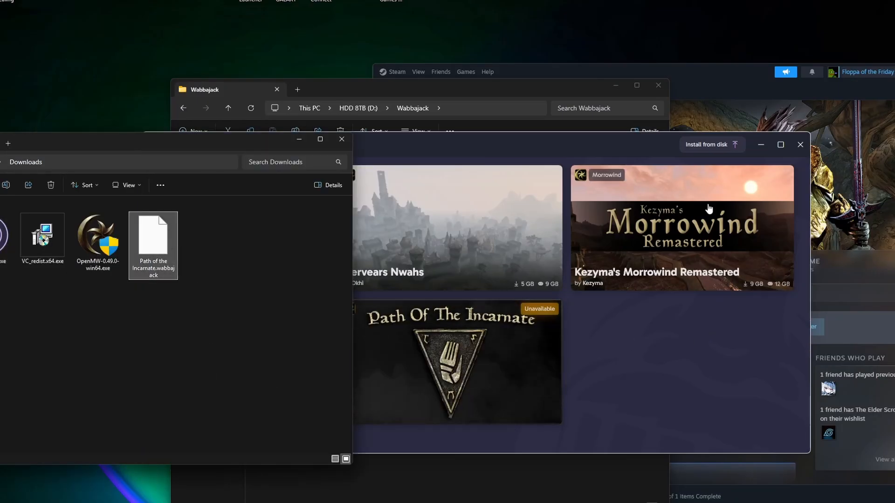
{"action": "mouse_move", "coordinate": [653, 378]}
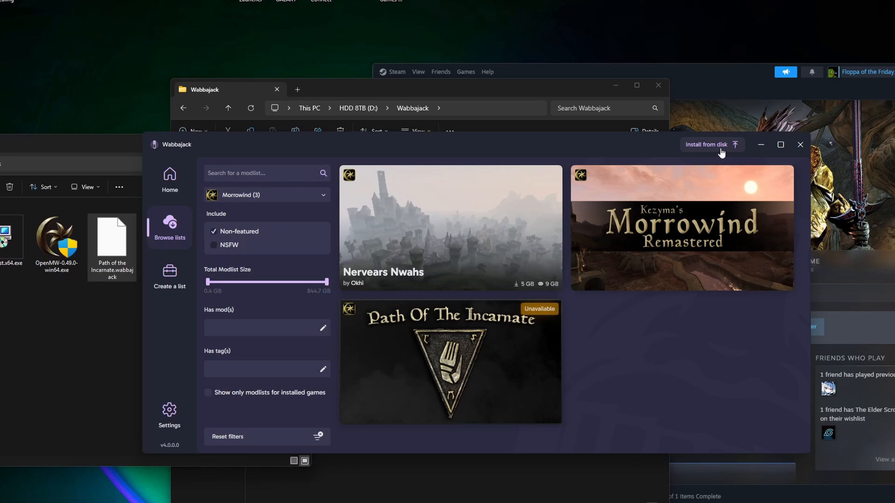
Load Path of the Incarnate.wabbajack from the Downloads folder using Install from disk.
{"action": "left_click", "coordinate": [707, 145]}
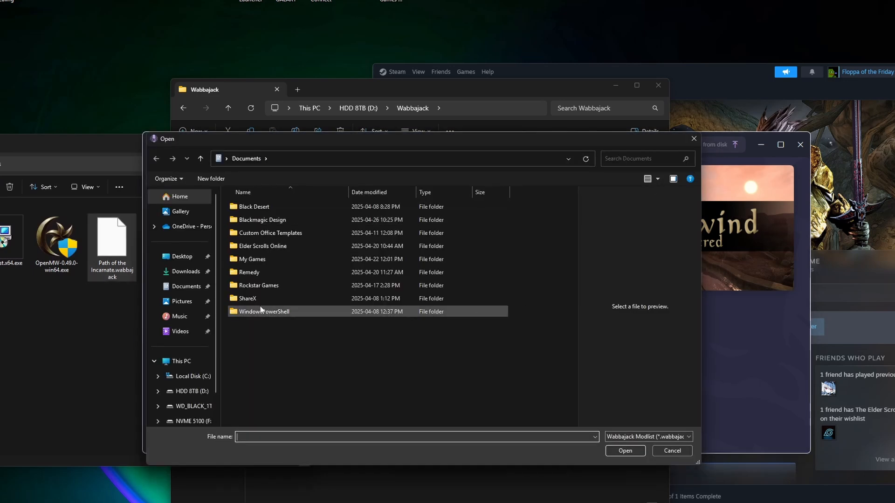
{"action": "left_click", "coordinate": [186, 271]}
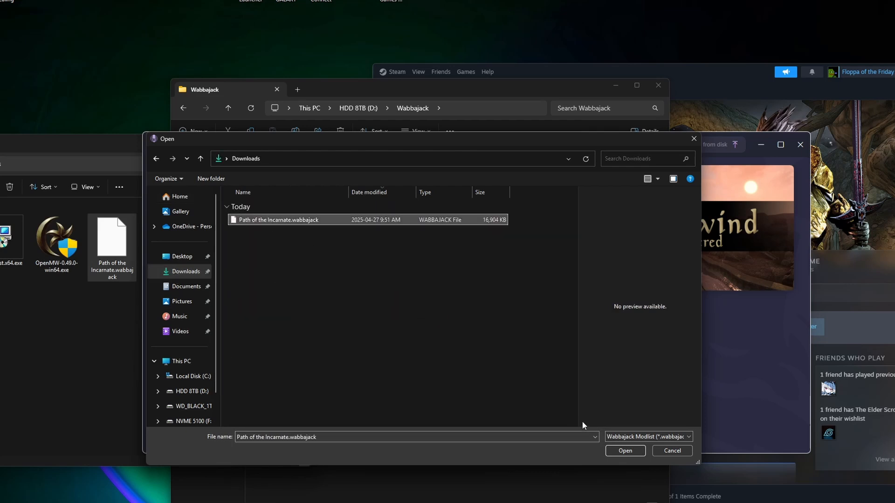
{"action": "left_click", "coordinate": [625, 450]}
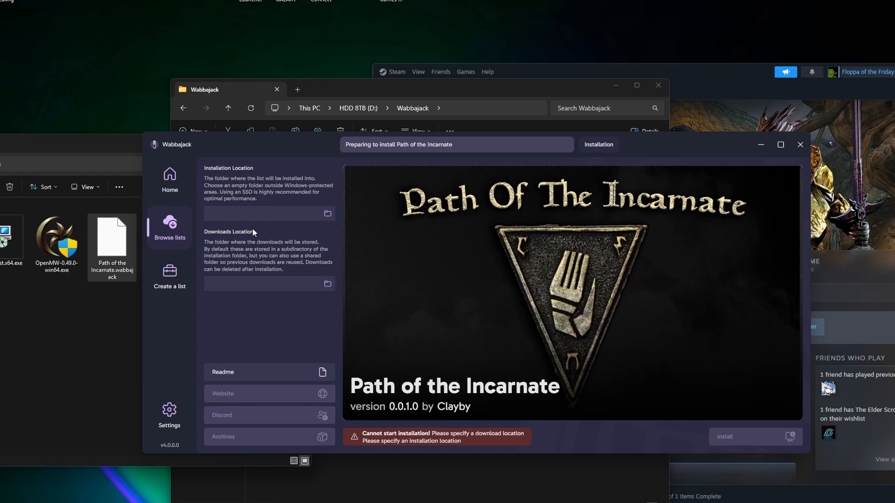
{"action": "mouse_move", "coordinate": [313, 327]}
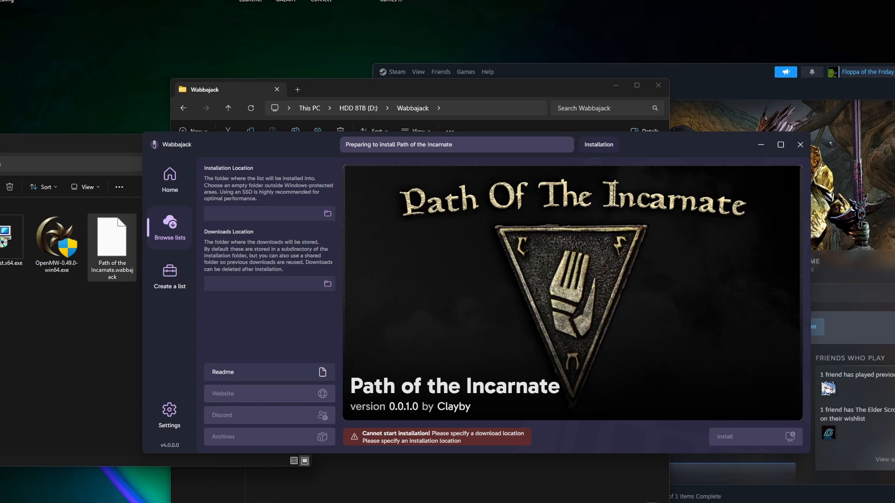
Install into E:\Modlists\POTI 2.0 RC3 with downloads in its downloads subfolder.
{"action": "left_click", "coordinate": [262, 214]}
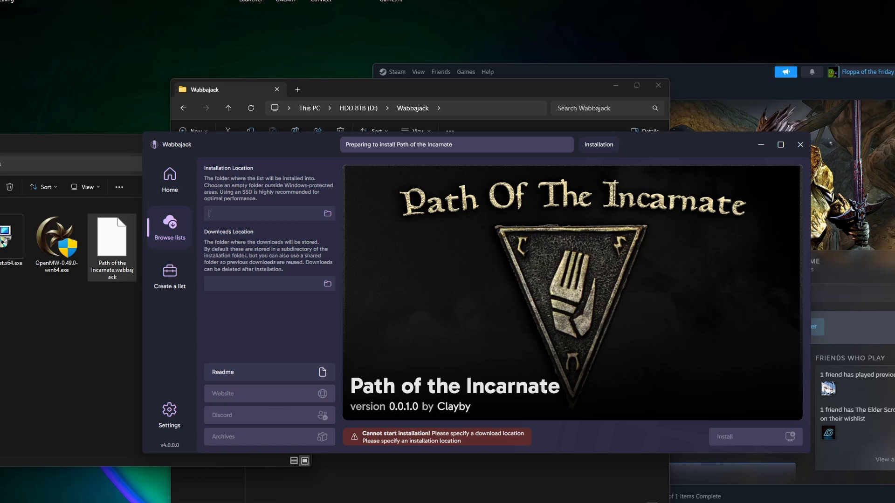
{"action": "left_click", "coordinate": [798, 144]}
{"action": "type", "text": "E:\\Modlists\\POTI 2.0 RC3"}
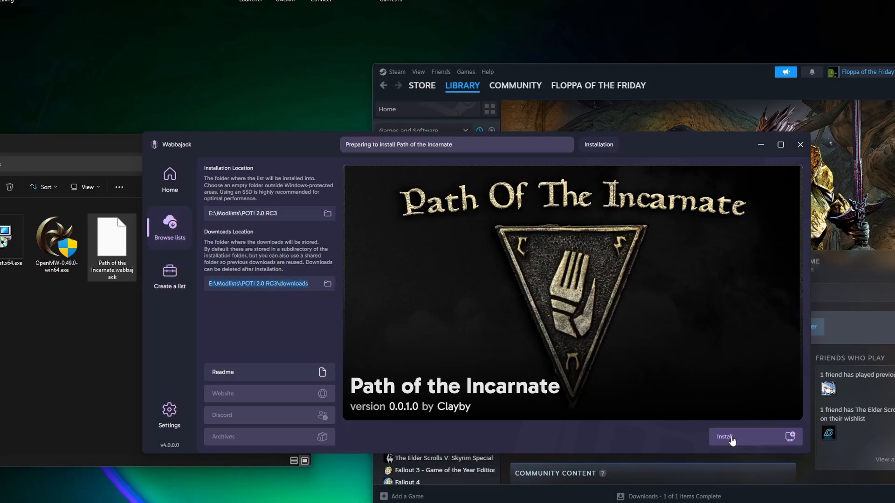
{"action": "mouse_move", "coordinate": [492, 461]}
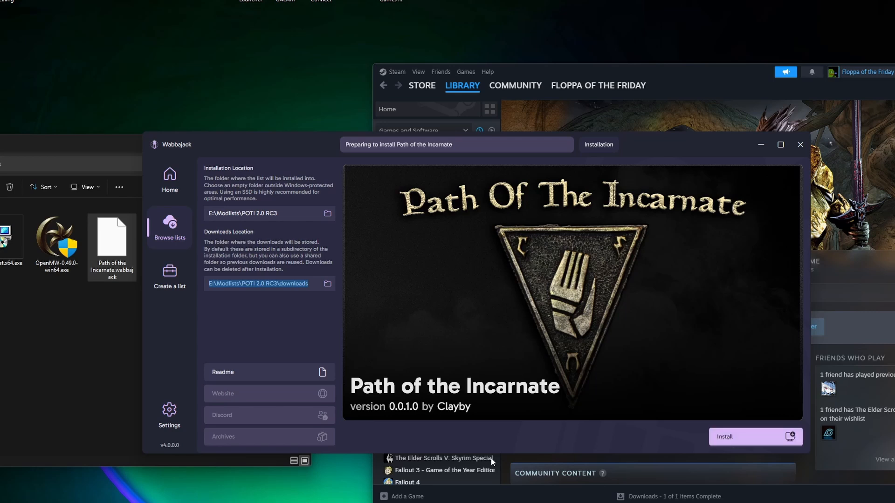
{"action": "mouse_move", "coordinate": [632, 381]}
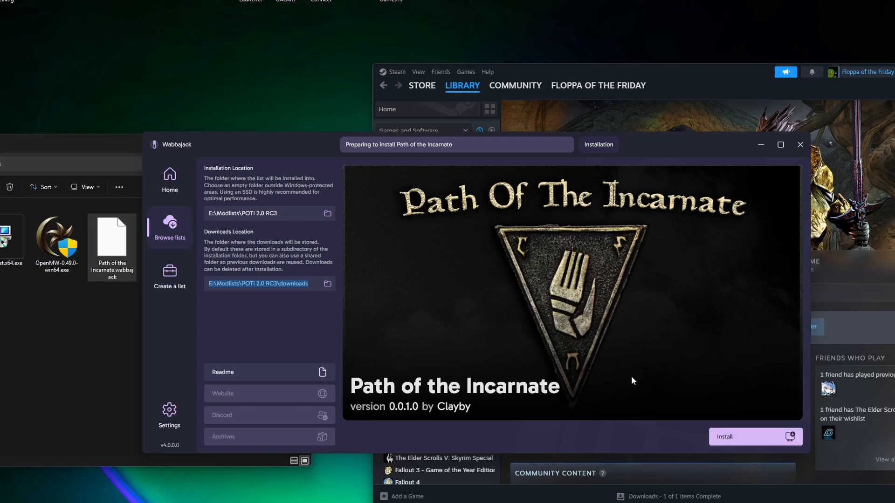
{"action": "mouse_move", "coordinate": [746, 449]}
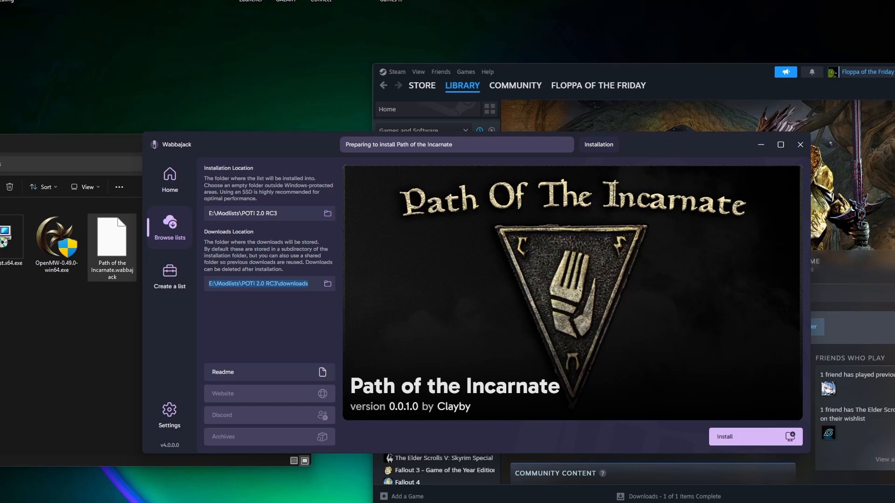
{"action": "mouse_move", "coordinate": [562, 288]}
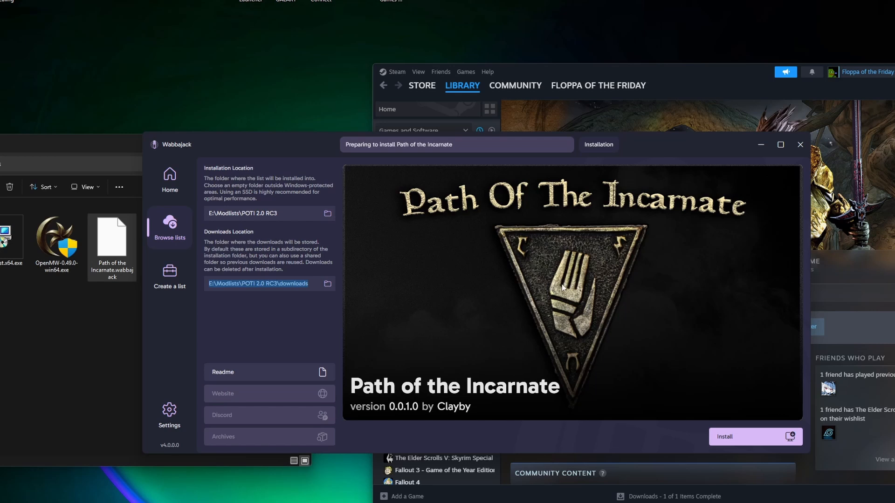
{"action": "mouse_move", "coordinate": [688, 404]}
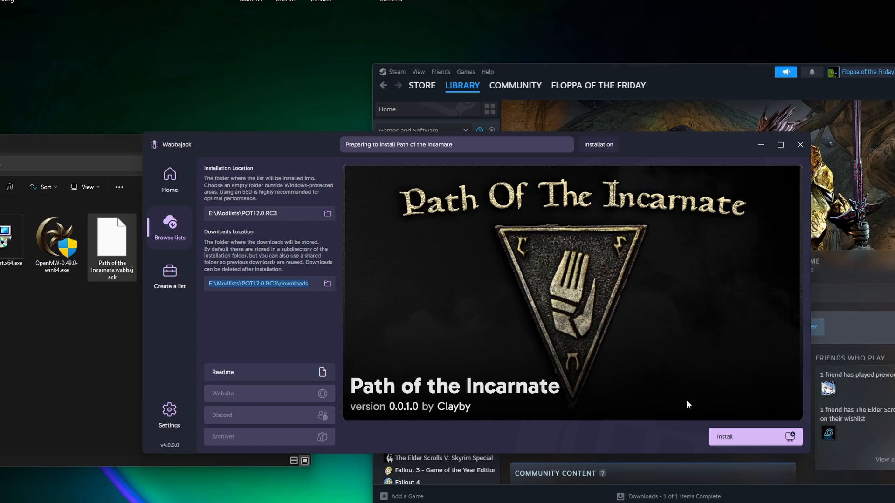
{"action": "mouse_move", "coordinate": [348, 391]}
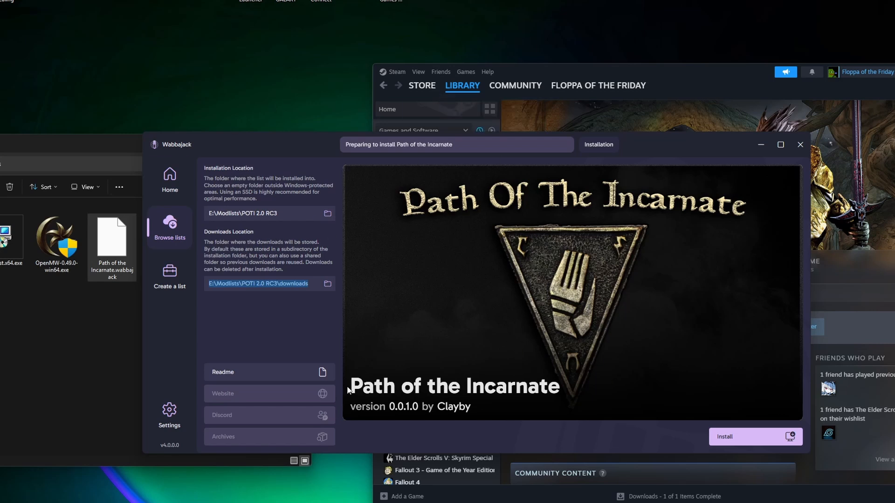
{"action": "mouse_move", "coordinate": [396, 370]}
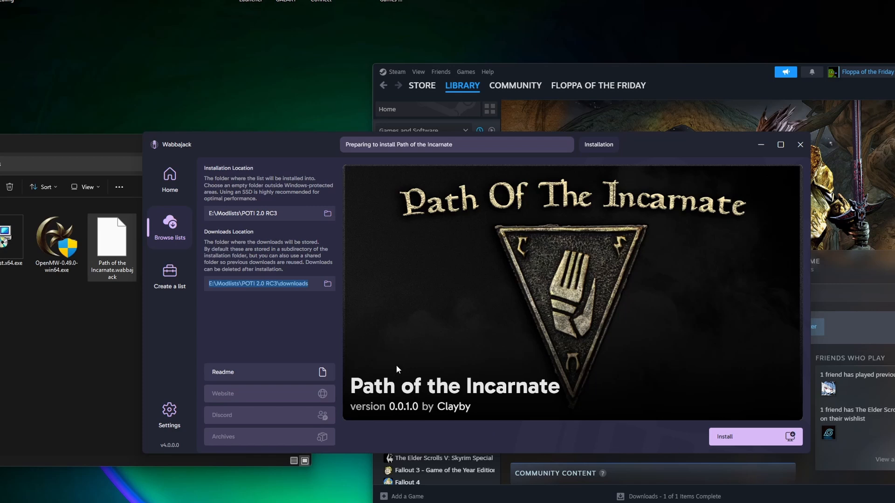
{"action": "mouse_move", "coordinate": [331, 343]}
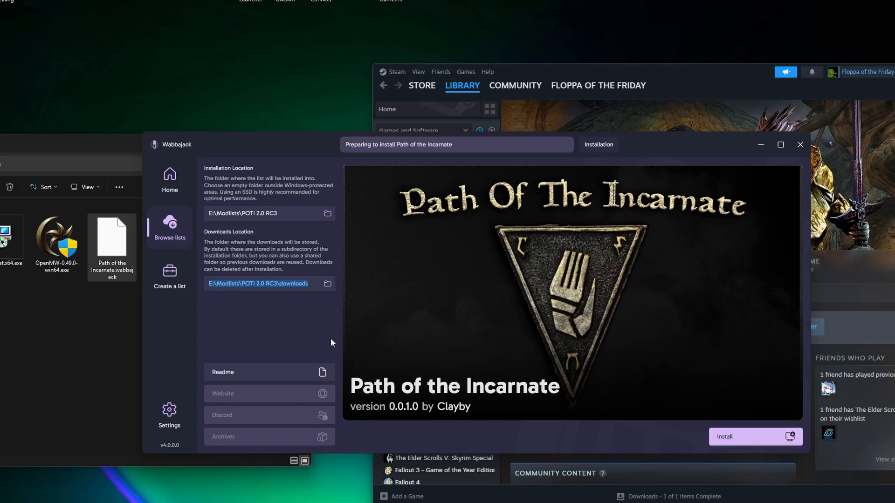
{"action": "mouse_move", "coordinate": [292, 349]}
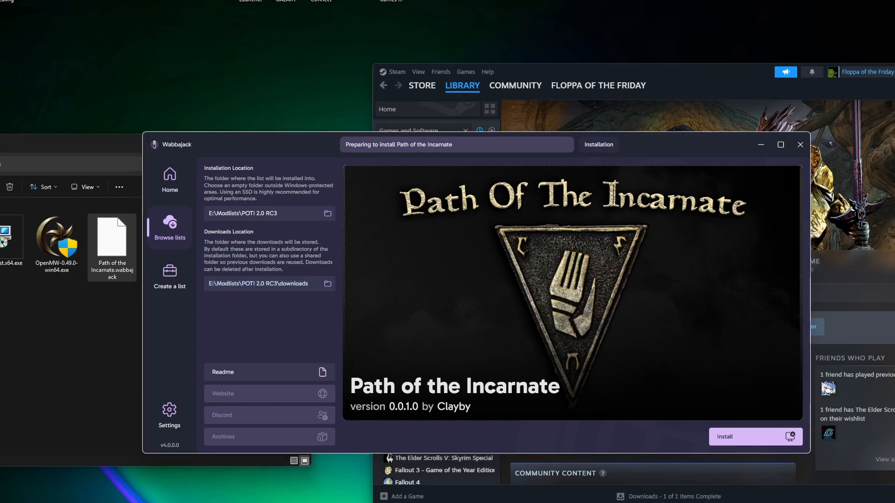
{"action": "mouse_move", "coordinate": [509, 216]}
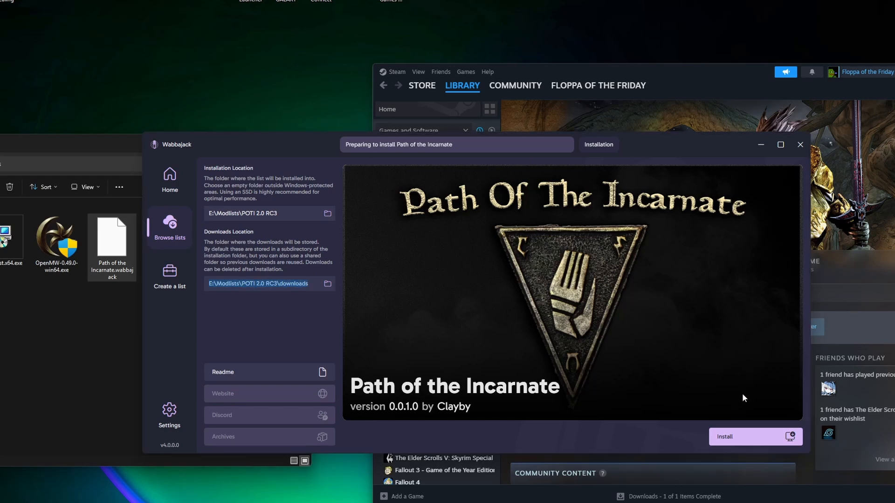
{"action": "mouse_move", "coordinate": [742, 440]}
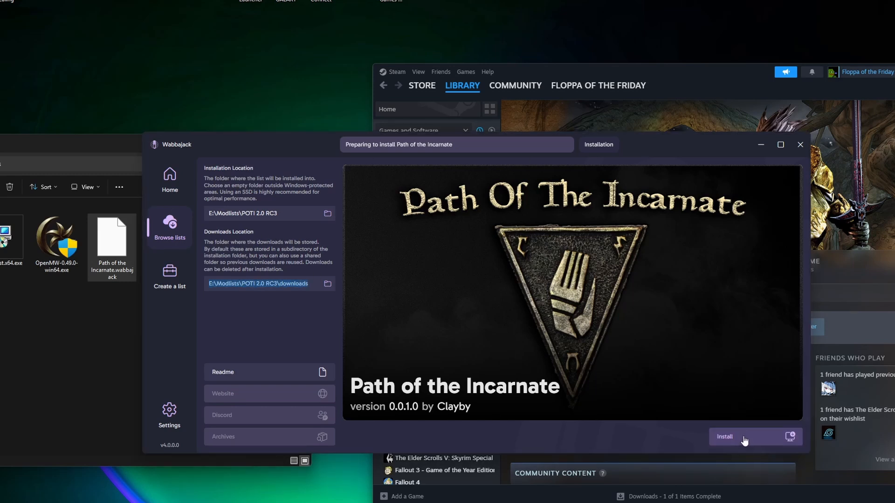
{"action": "mouse_move", "coordinate": [661, 440]}
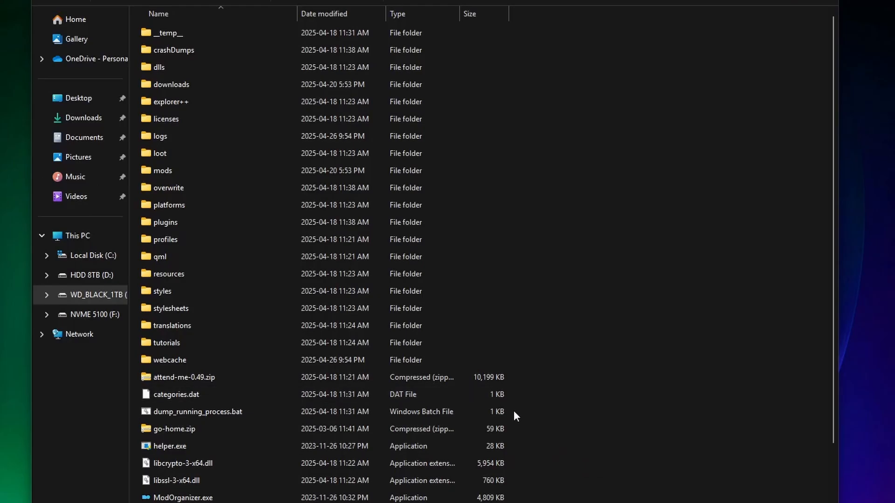
{"action": "mouse_move", "coordinate": [559, 374]}
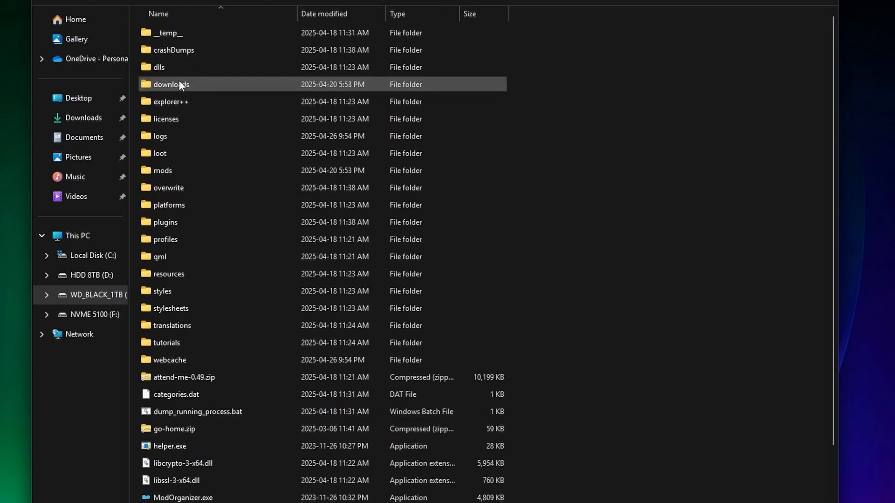
Launch ModOrganizer.exe from the installed POTI modlist folder.
{"action": "double_click", "coordinate": [170, 84]}
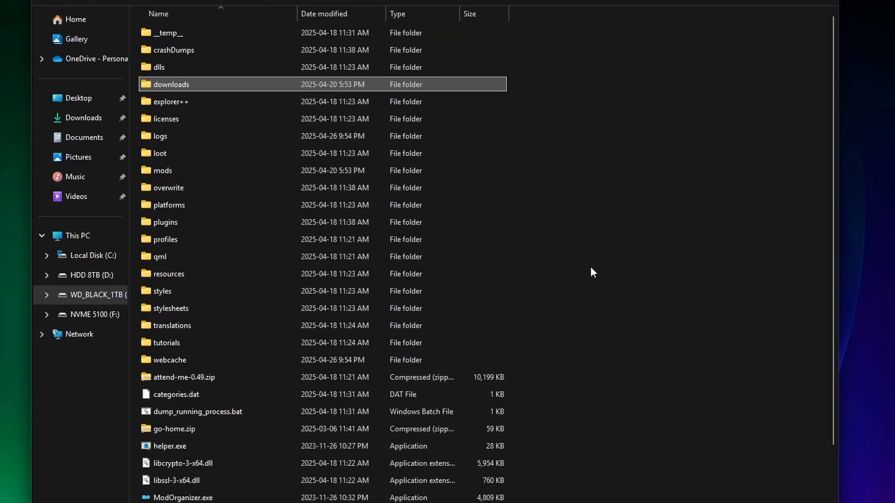
{"action": "scroll", "scroll_direction": "down", "scroll_amount": 3}
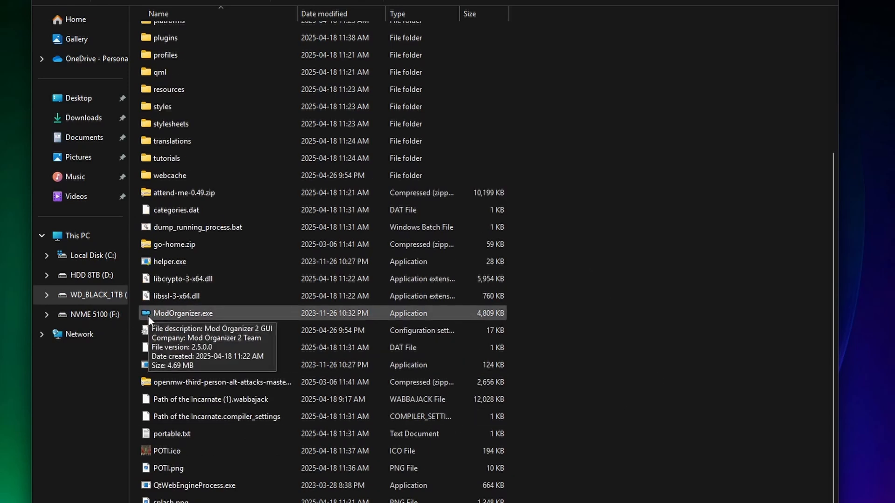
{"action": "mouse_move", "coordinate": [527, 418]}
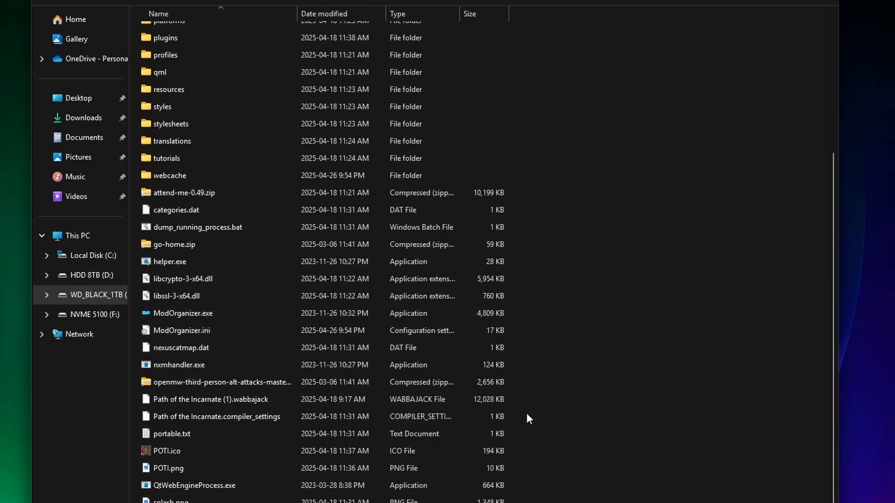
{"action": "left_click", "coordinate": [179, 365]}
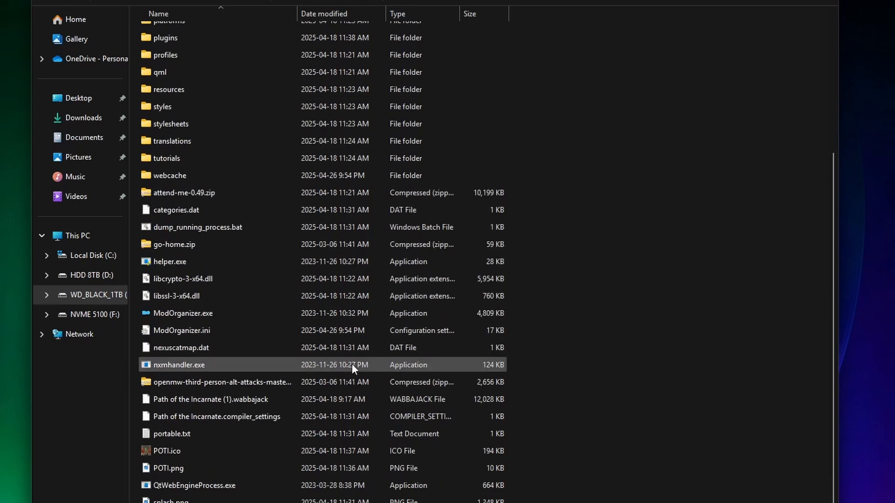
{"action": "mouse_move", "coordinate": [183, 313]}
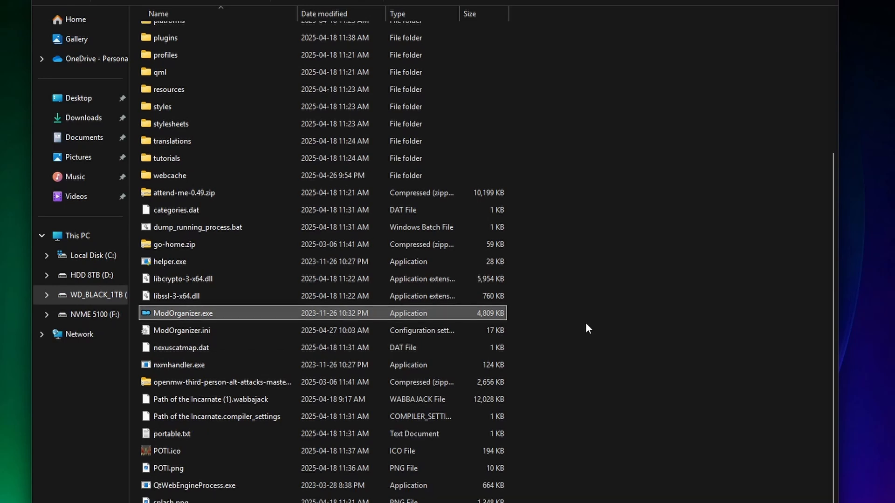
{"action": "double_click", "coordinate": [183, 313]}
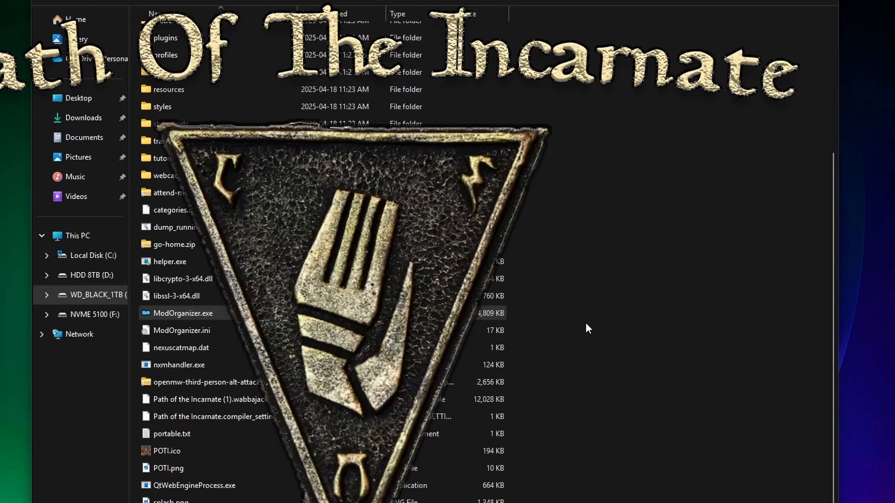
Open Mod Organizer 2 on the Path of the Incarnate profile and scroll plugins to the bottom.
{"action": "left_click", "coordinate": [722, 34]}
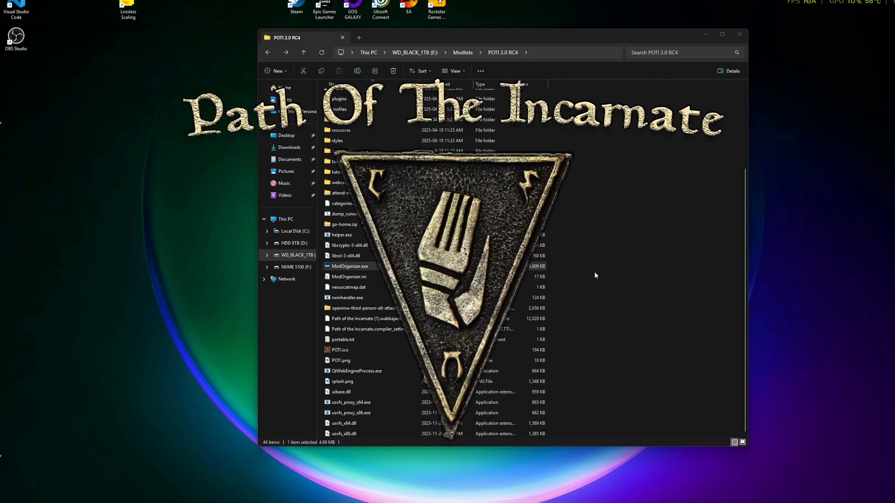
{"action": "double_click", "coordinate": [349, 266]}
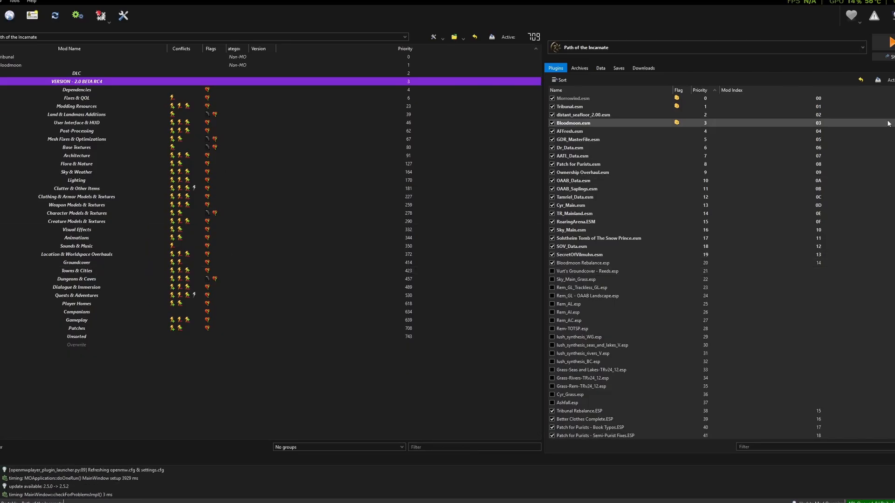
{"action": "scroll", "scroll_direction": "down", "scroll_amount": 3}
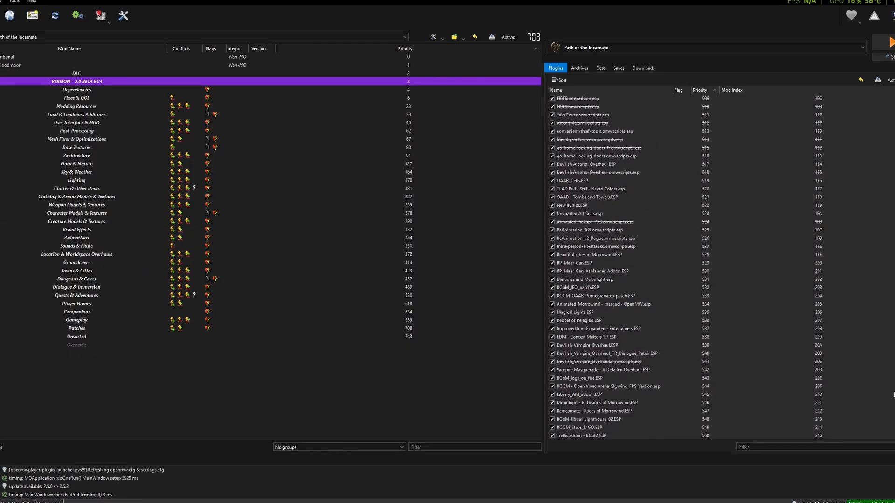
{"action": "scroll", "scroll_direction": "down", "scroll_amount": 3}
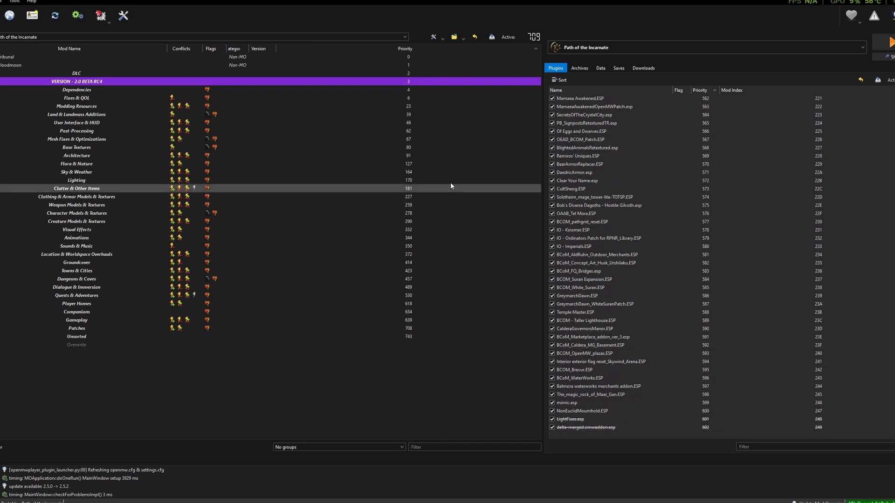
{"action": "mouse_move", "coordinate": [256, 180]}
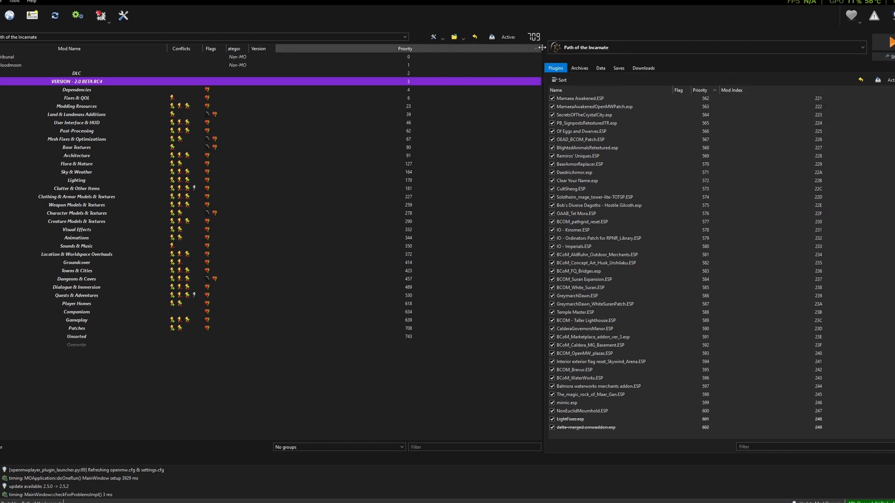
{"action": "mouse_move", "coordinate": [375, 64]}
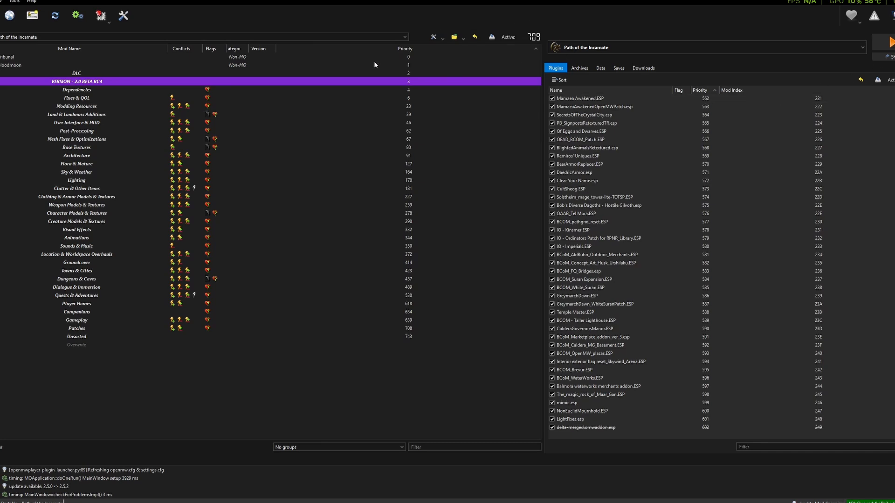
{"action": "left_click", "coordinate": [76, 254]}
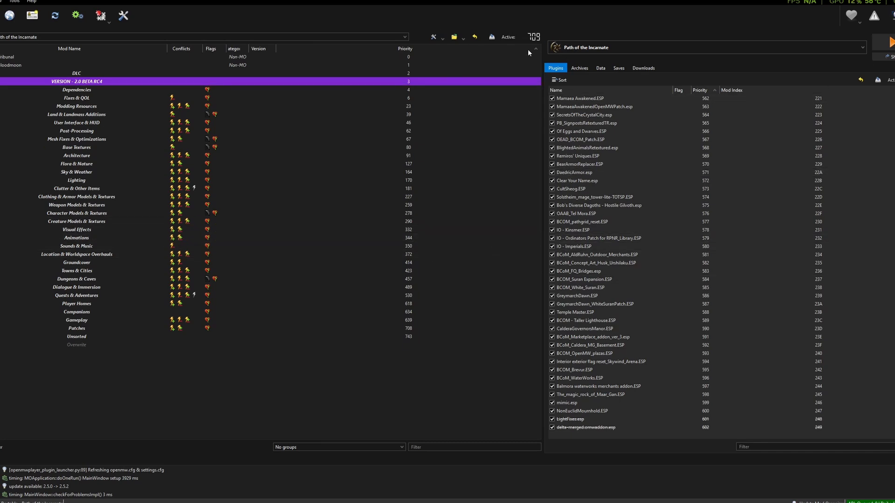
{"action": "mouse_move", "coordinate": [608, 51]}
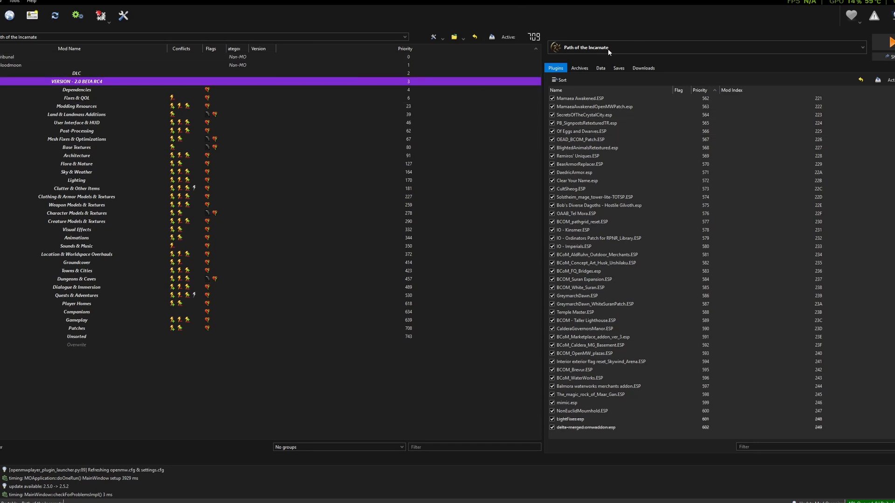
{"action": "mouse_move", "coordinate": [608, 51]}
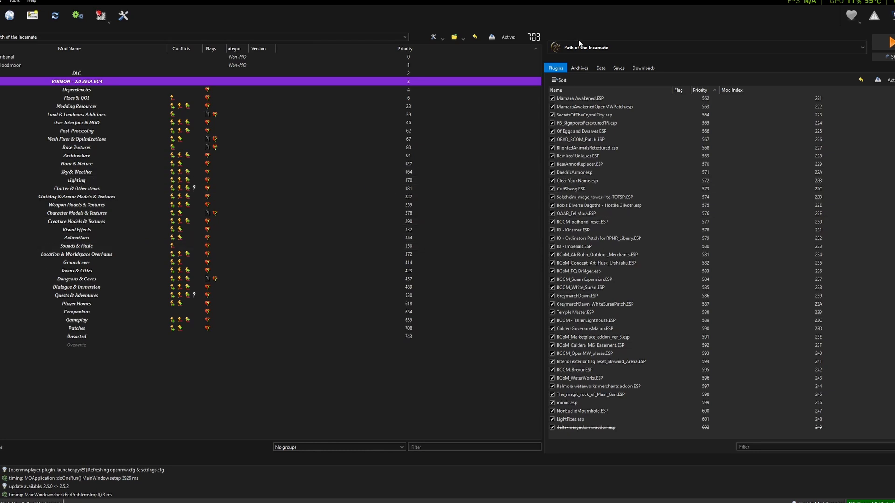
{"action": "mouse_move", "coordinate": [580, 47]}
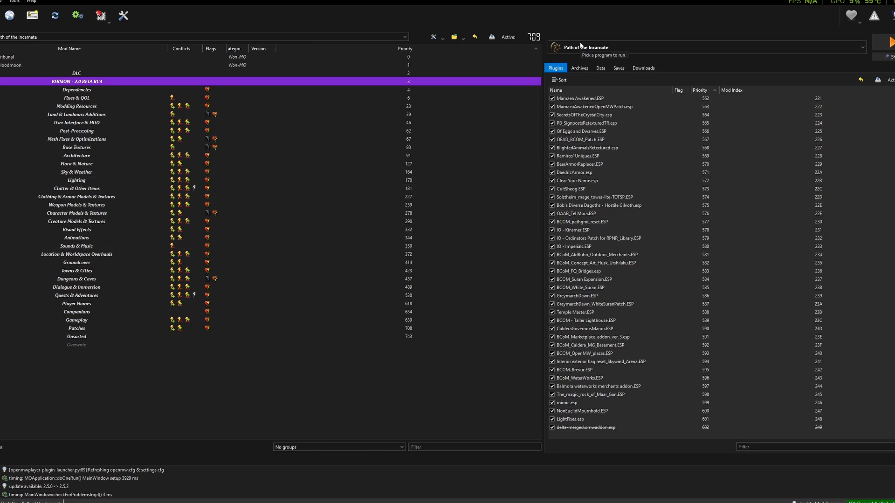
Check the openmw.exe and openmw-launcher.exe binary paths in Modify Executables, then accept with OK.
{"action": "left_click", "coordinate": [858, 48]}
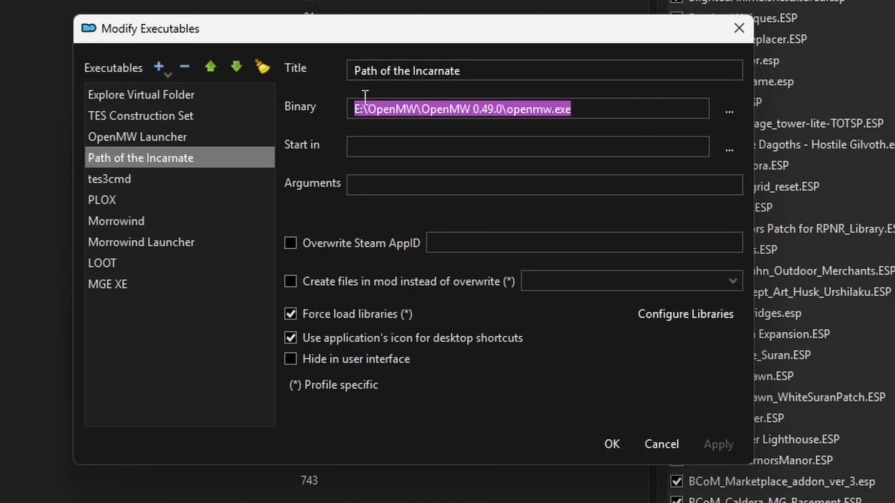
{"action": "mouse_move", "coordinate": [231, 197]}
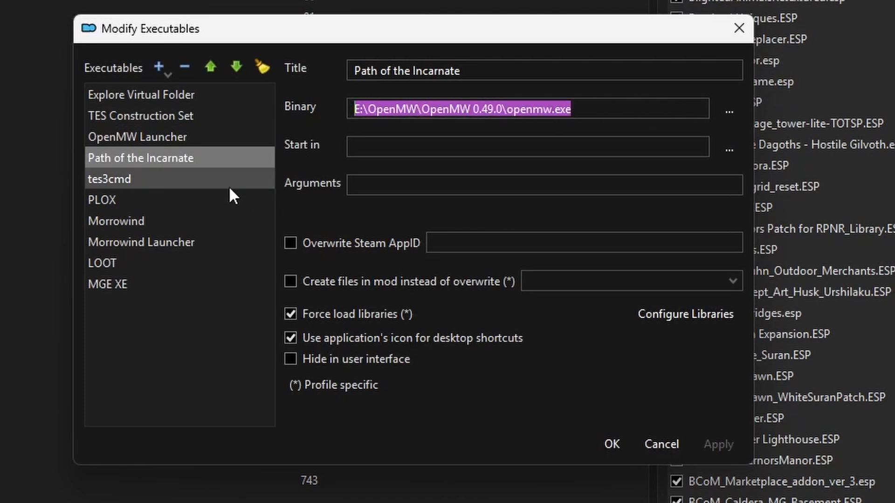
{"action": "mouse_move", "coordinate": [729, 109]}
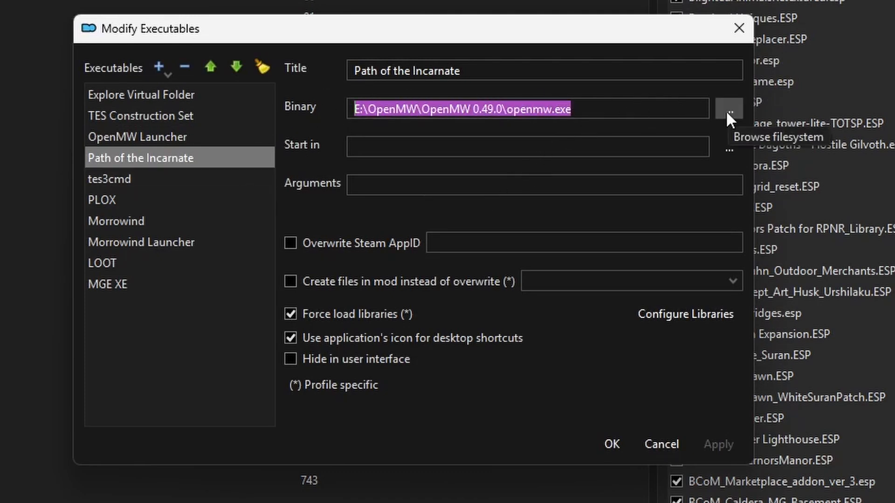
{"action": "mouse_move", "coordinate": [568, 175]}
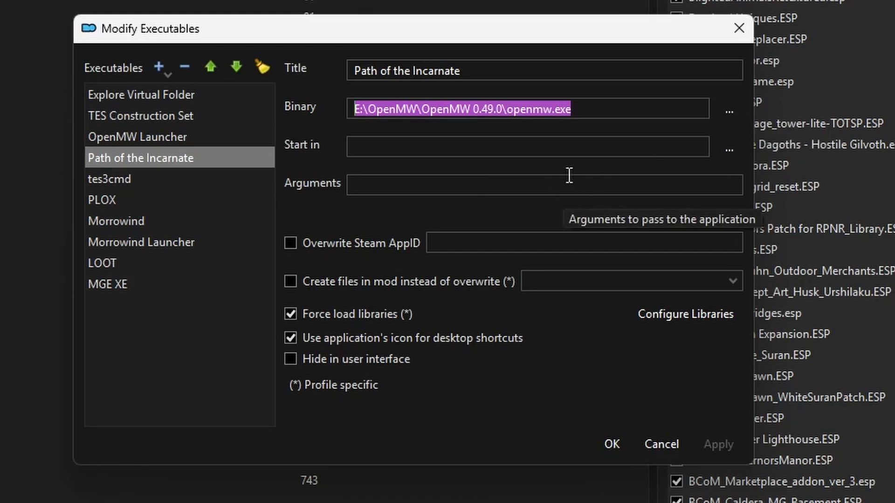
{"action": "mouse_move", "coordinate": [119, 178]}
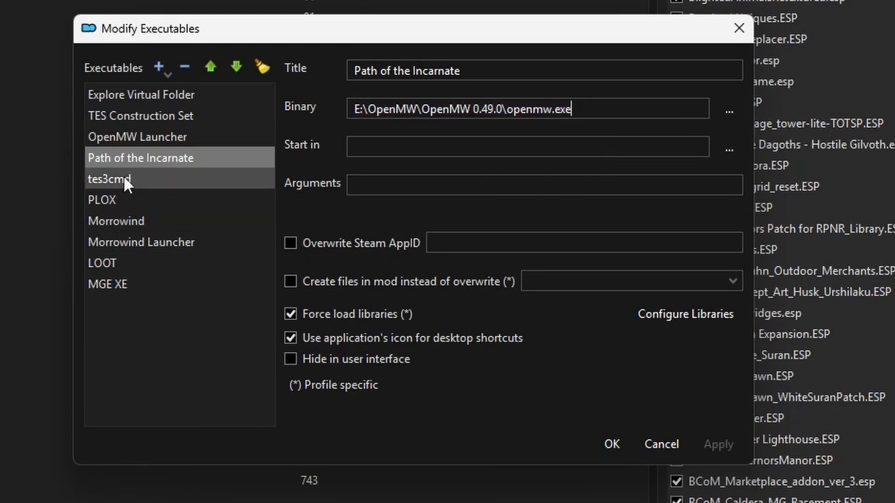
{"action": "left_click", "coordinate": [137, 137]}
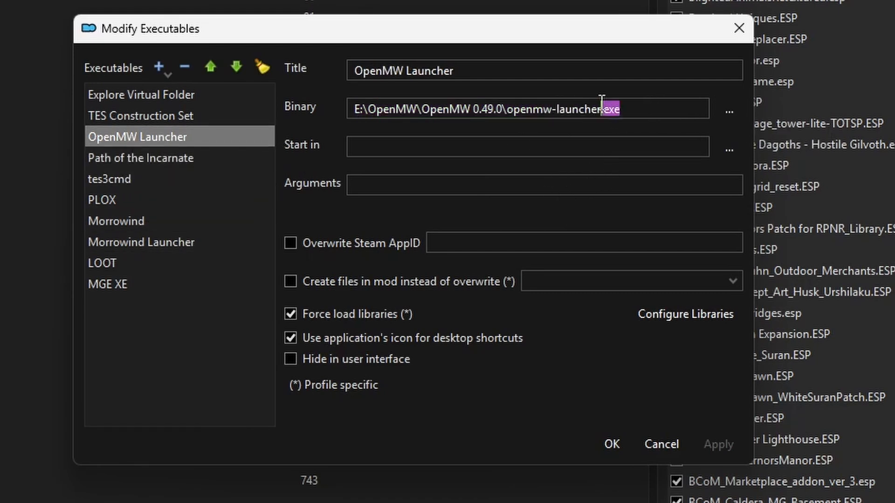
{"action": "triple_click", "coordinate": [479, 108]}
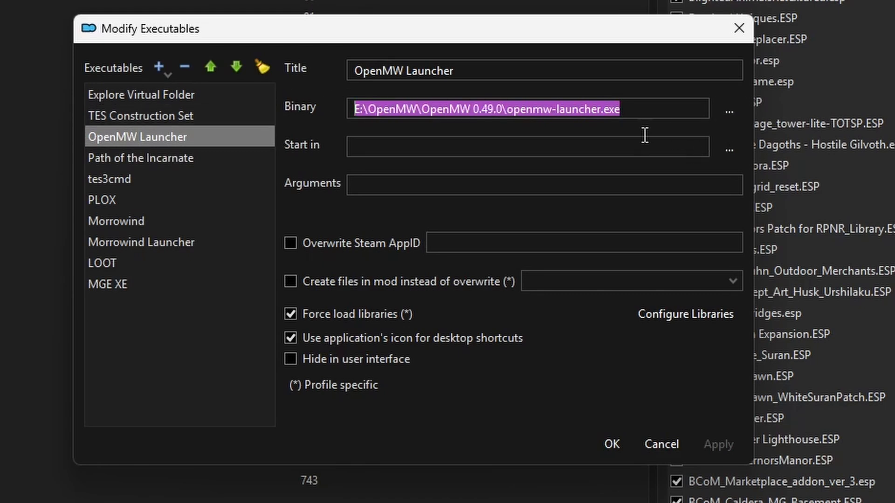
{"action": "left_click", "coordinate": [140, 158]}
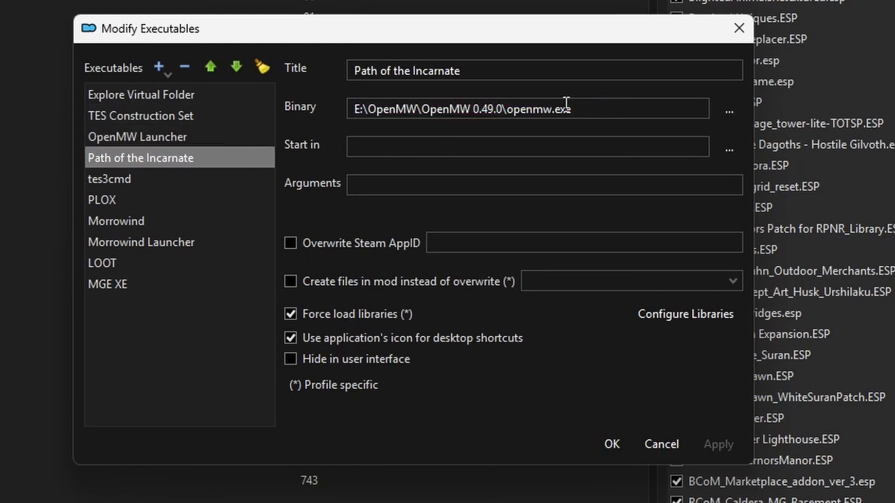
{"action": "mouse_move", "coordinate": [726, 128]}
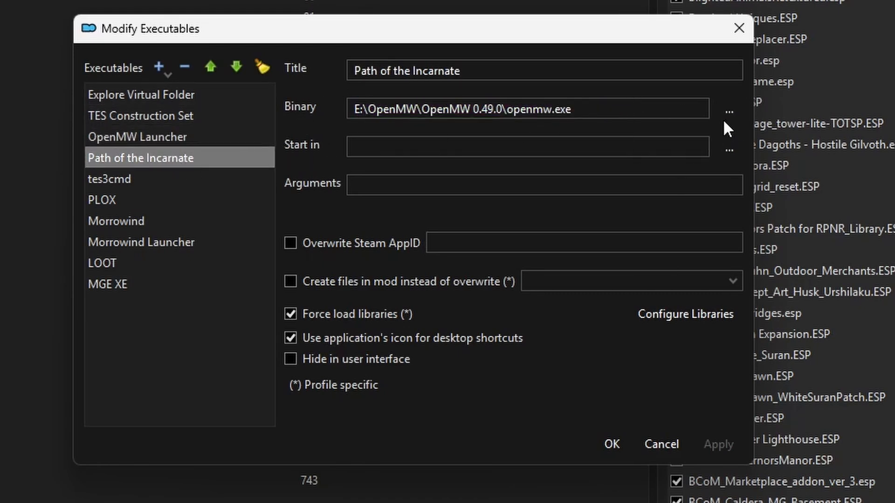
{"action": "mouse_move", "coordinate": [593, 460]}
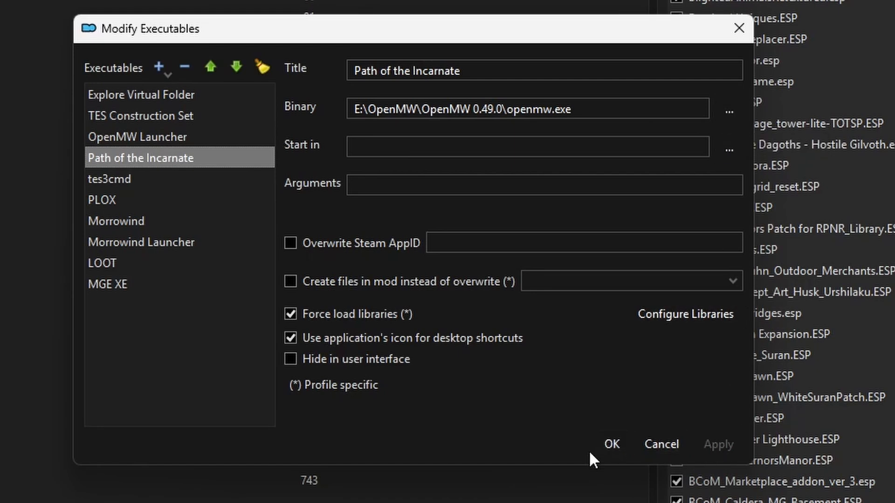
{"action": "left_click", "coordinate": [610, 444]}
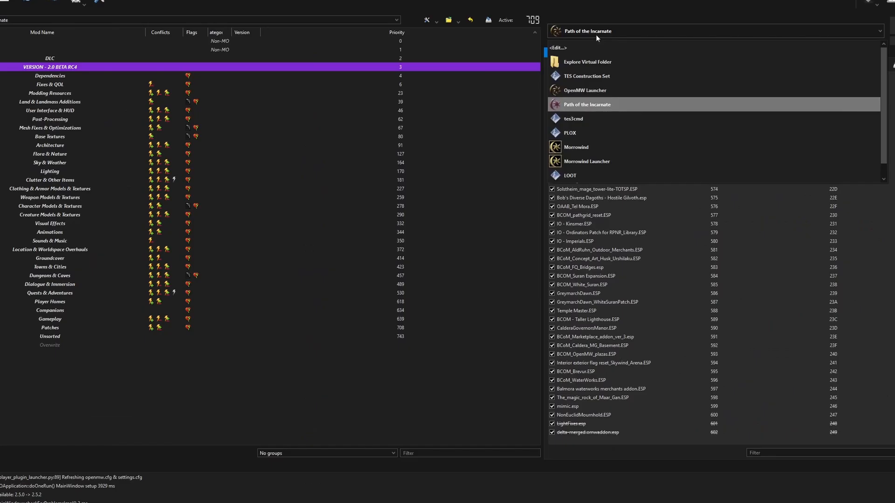
Select OpenMW Launcher in the executables dropdown and run it.
{"action": "left_click", "coordinate": [584, 90]}
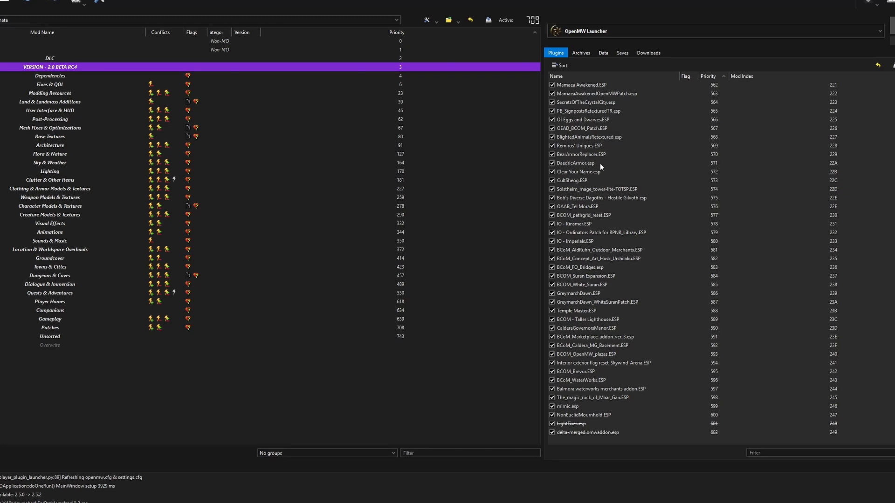
{"action": "left_click", "coordinate": [575, 163]}
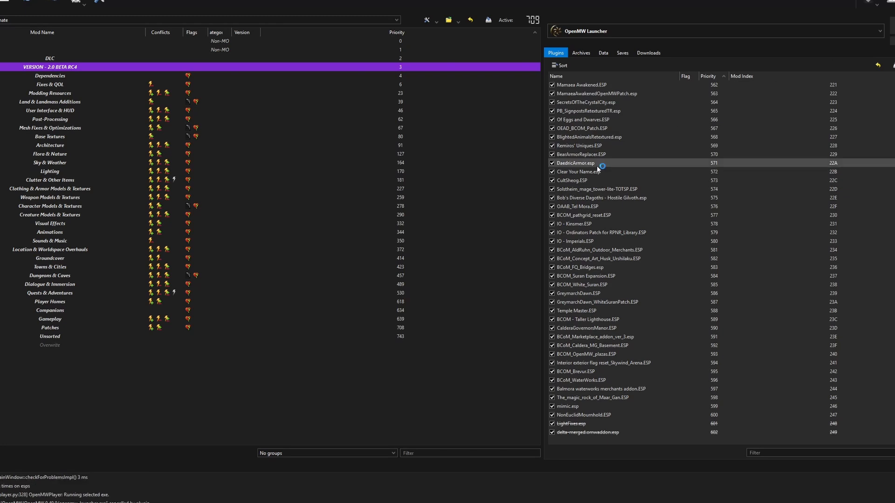
{"action": "mouse_move", "coordinate": [594, 172]}
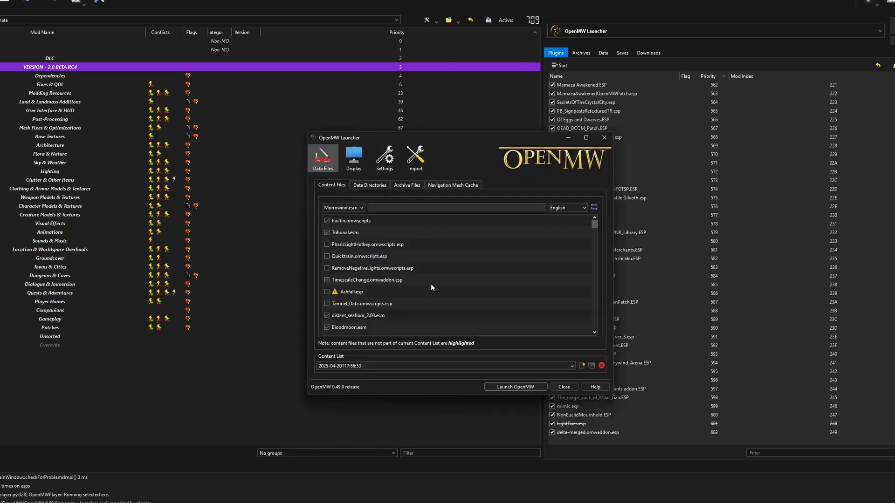
Browse the launcher's Import, Display, Gameplay and Visuals settings, then close the launcher.
{"action": "left_click", "coordinate": [353, 158]}
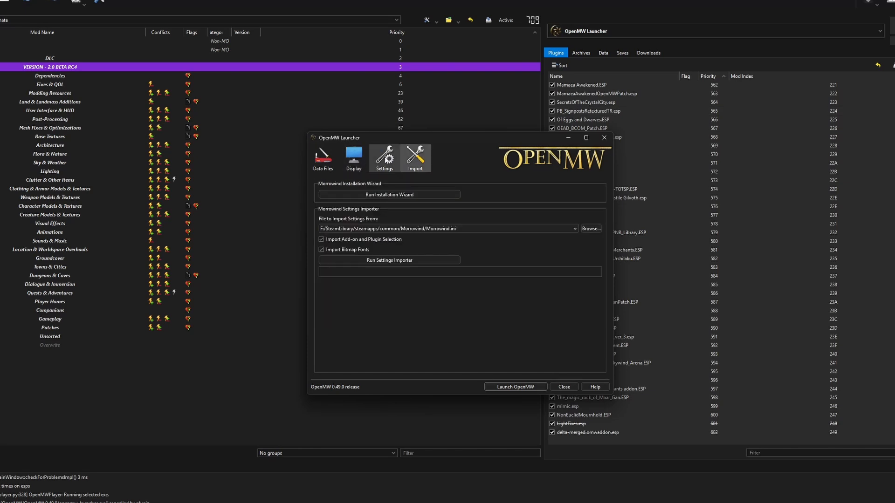
{"action": "left_click", "coordinate": [353, 158]}
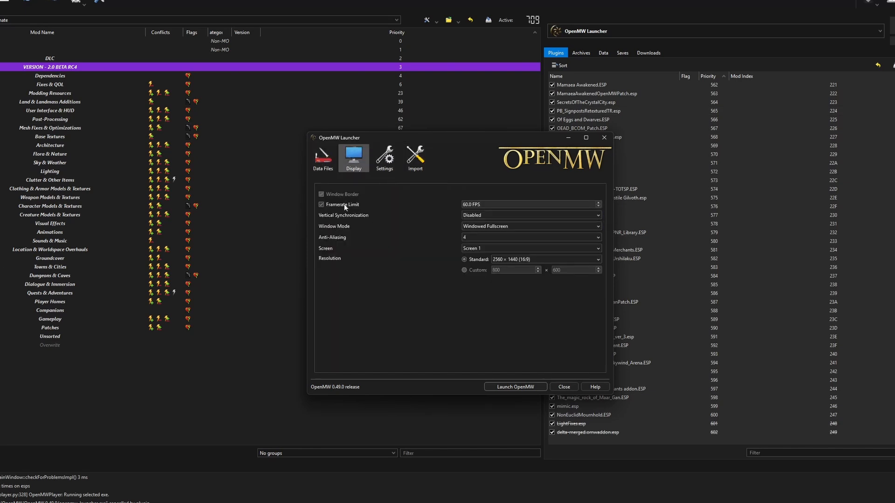
{"action": "left_click", "coordinate": [384, 158]}
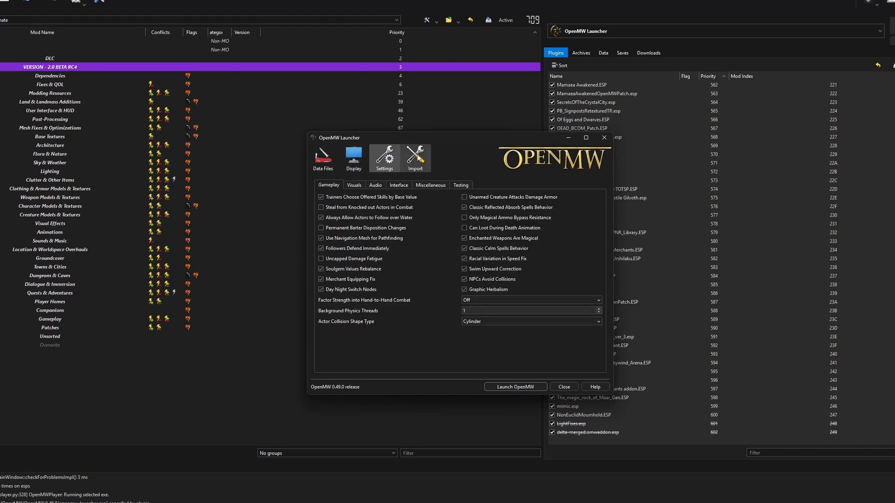
{"action": "left_click", "coordinate": [354, 185]}
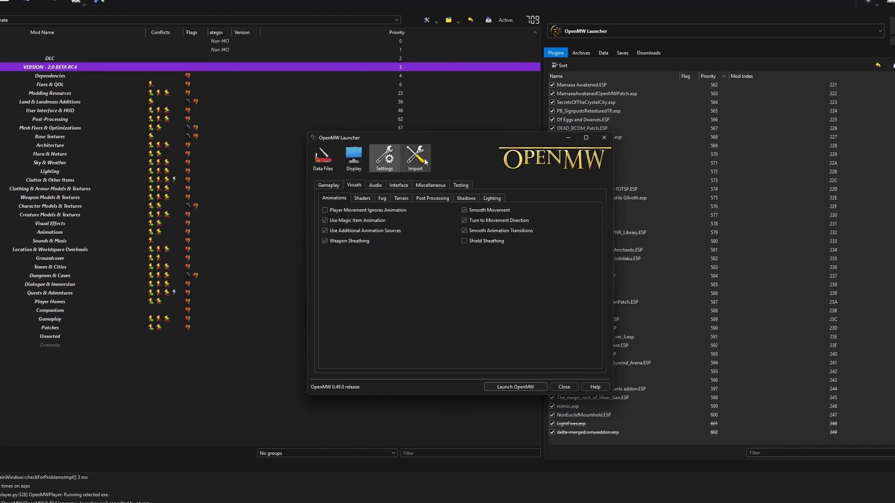
{"action": "left_click", "coordinate": [415, 157]}
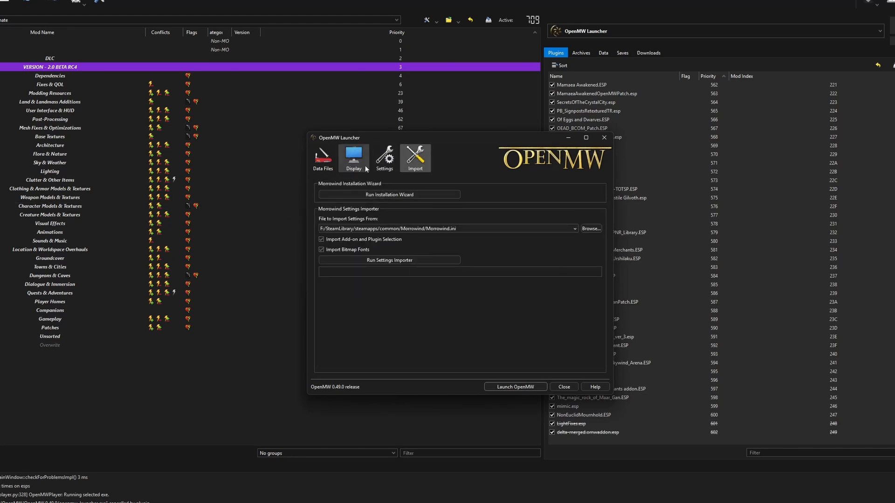
{"action": "left_click", "coordinate": [384, 158]}
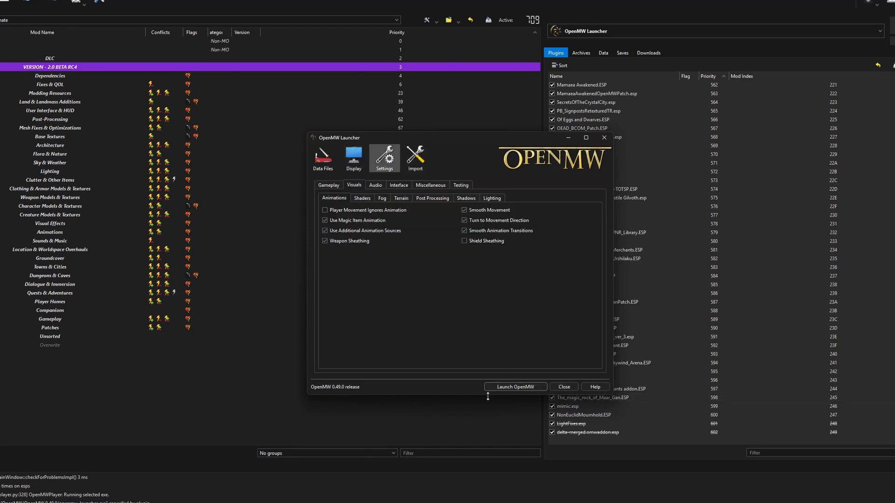
{"action": "left_click", "coordinate": [563, 386]}
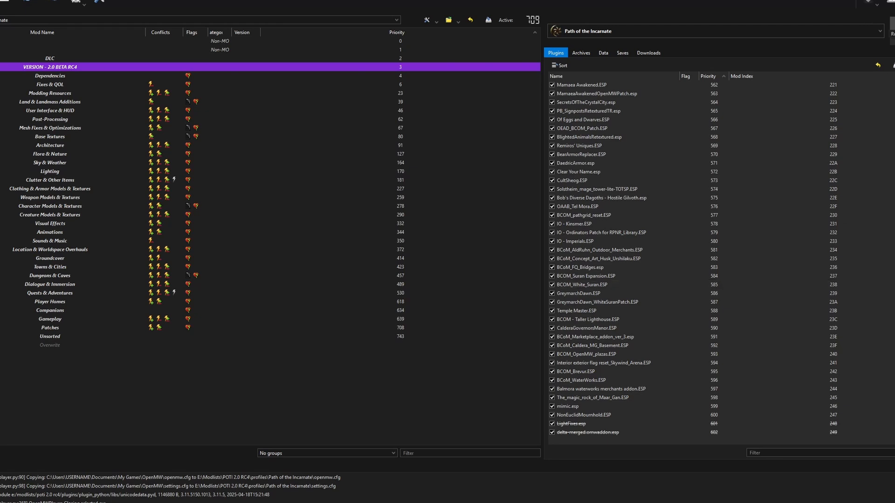
Select delta-merged.omwaddon.esp and confirm it is enabled and last at priority 602.
{"action": "scroll", "scroll_direction": "up", "scroll_amount": 3}
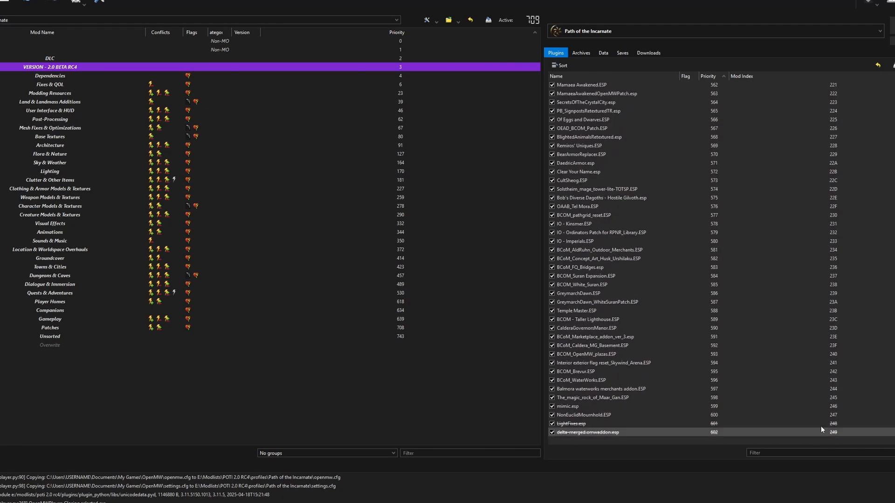
{"action": "left_click", "coordinate": [49, 266]}
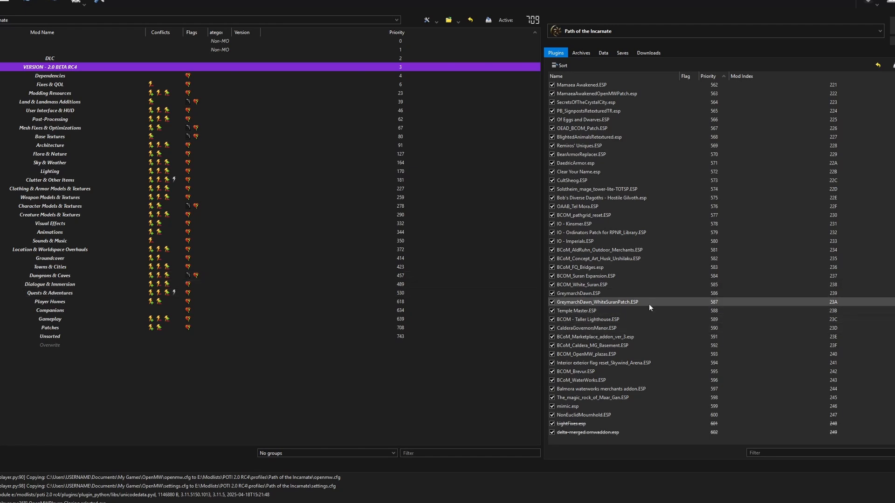
{"action": "mouse_move", "coordinate": [638, 319]}
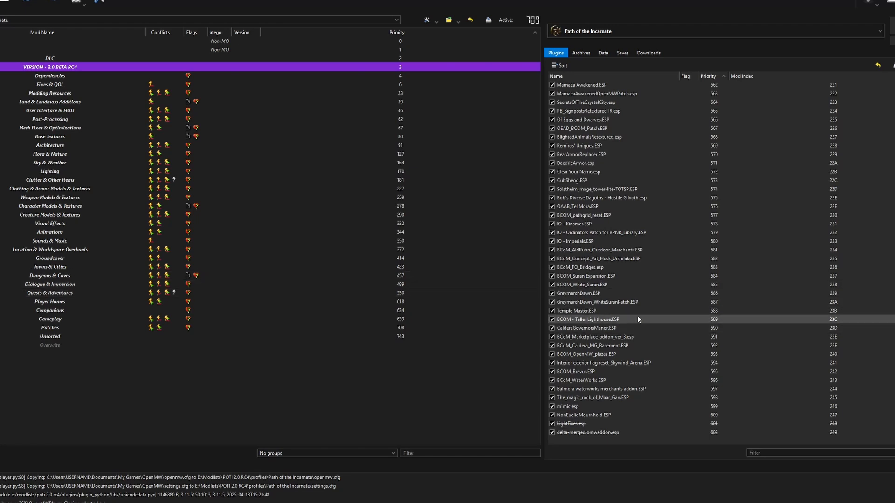
{"action": "mouse_move", "coordinate": [588, 432]}
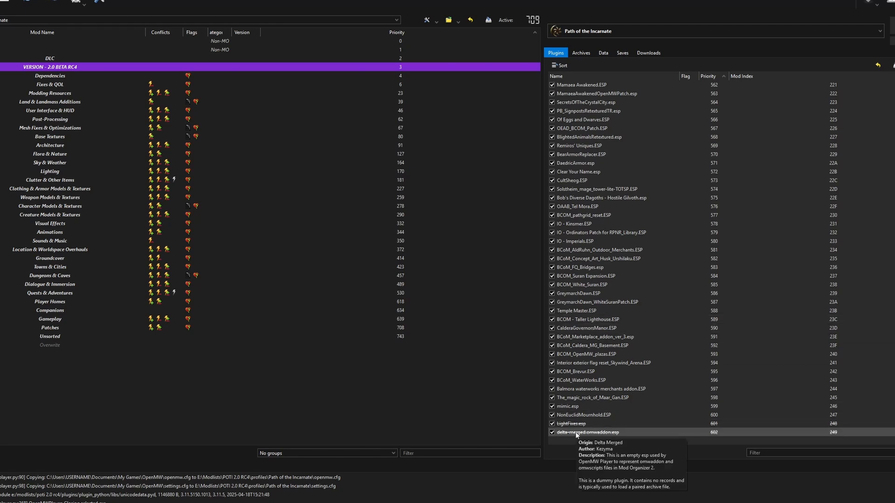
{"action": "left_click", "coordinate": [50, 327]}
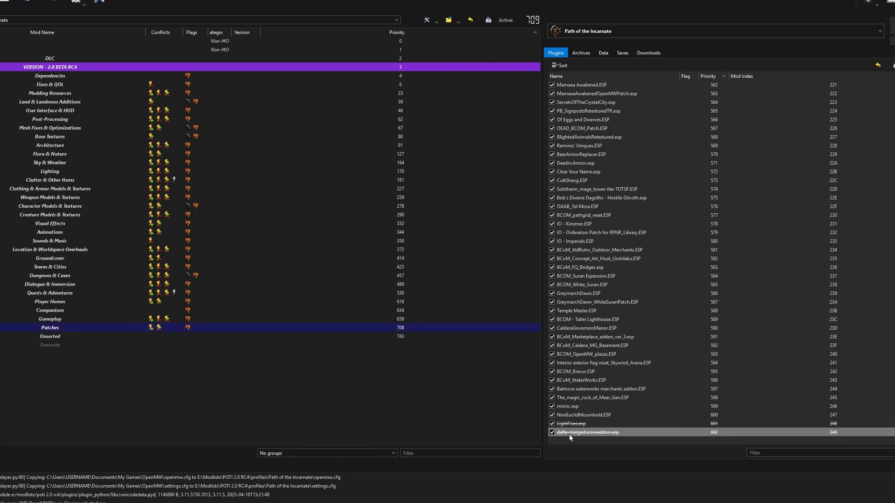
{"action": "mouse_move", "coordinate": [583, 438]}
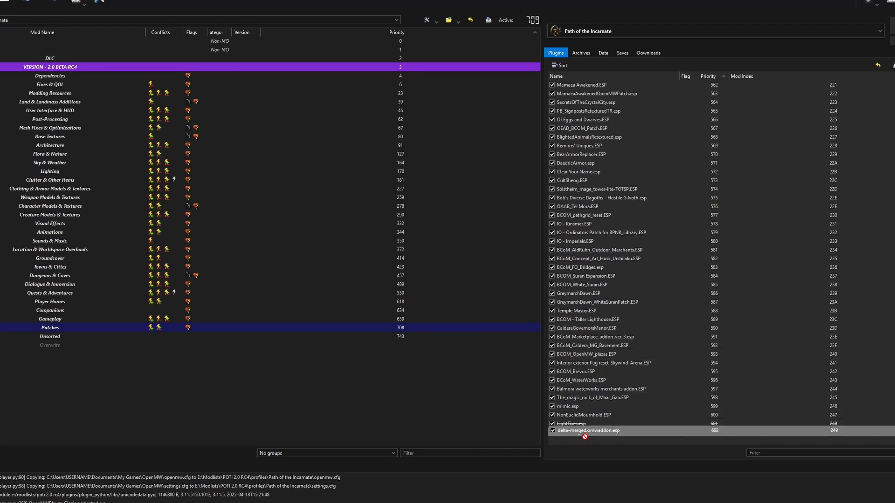
{"action": "mouse_move", "coordinate": [599, 371]}
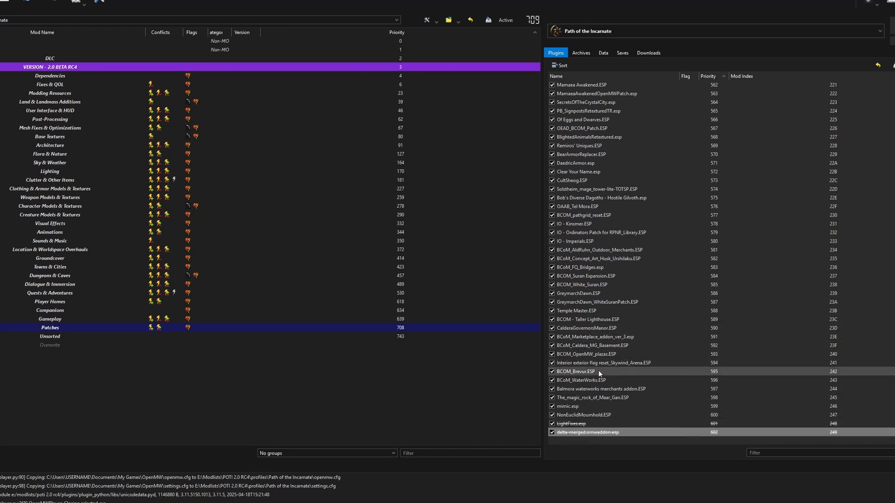
{"action": "scroll", "scroll_direction": "up", "scroll_amount": 3}
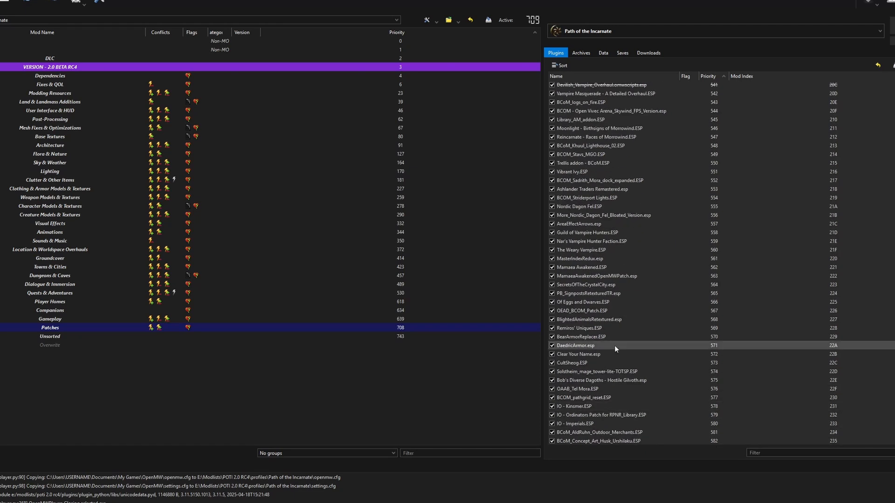
{"action": "scroll", "scroll_direction": "down", "scroll_amount": 3}
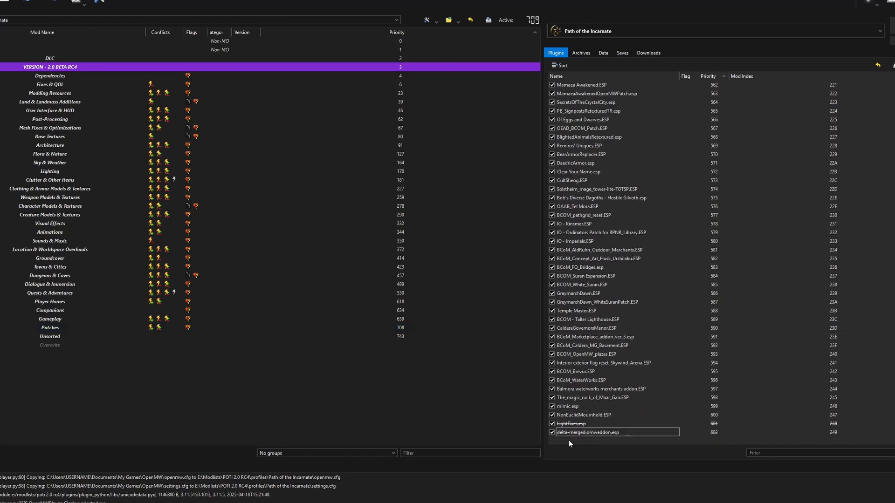
{"action": "left_click", "coordinate": [50, 327]}
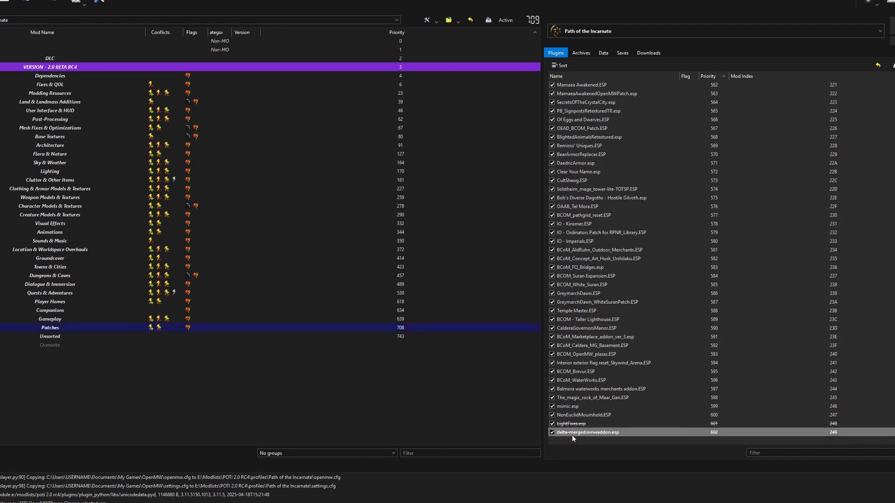
{"action": "mouse_move", "coordinate": [601, 442]}
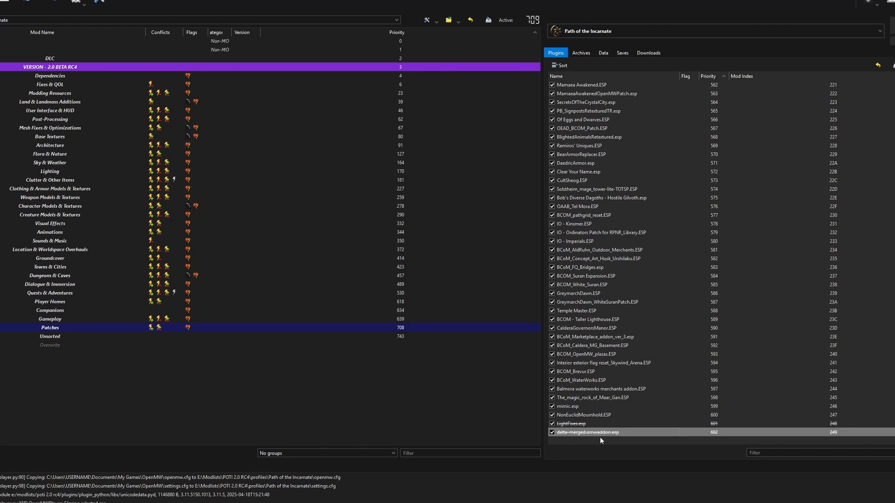
{"action": "mouse_move", "coordinate": [616, 440]}
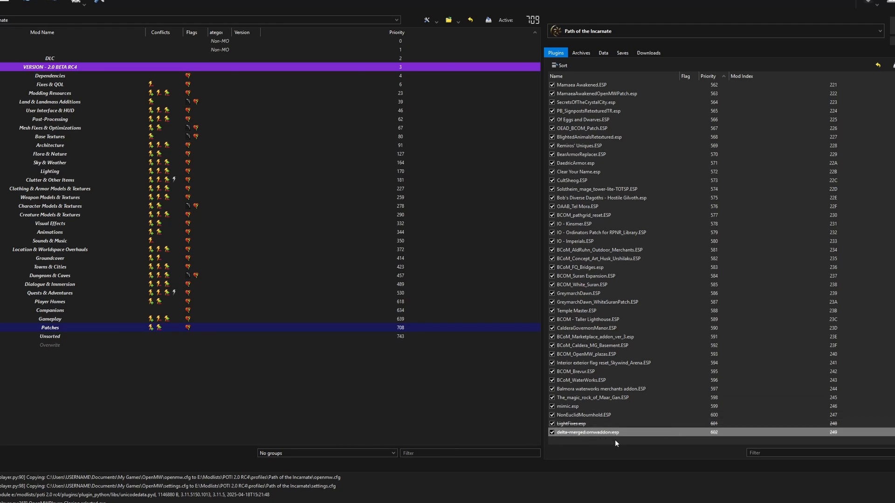
{"action": "mouse_move", "coordinate": [696, 414]}
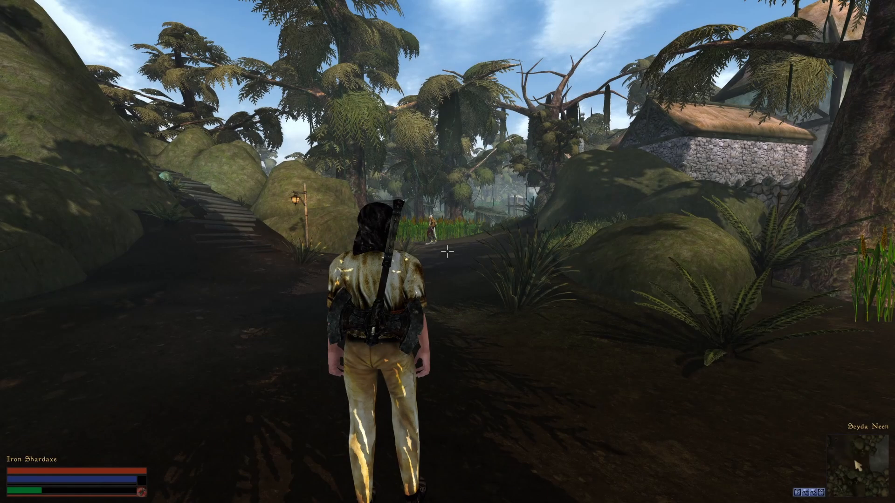
Walk through Seyda Neen toward the reeds and ship, then pause and resume.
{"action": "key", "text": "w"}
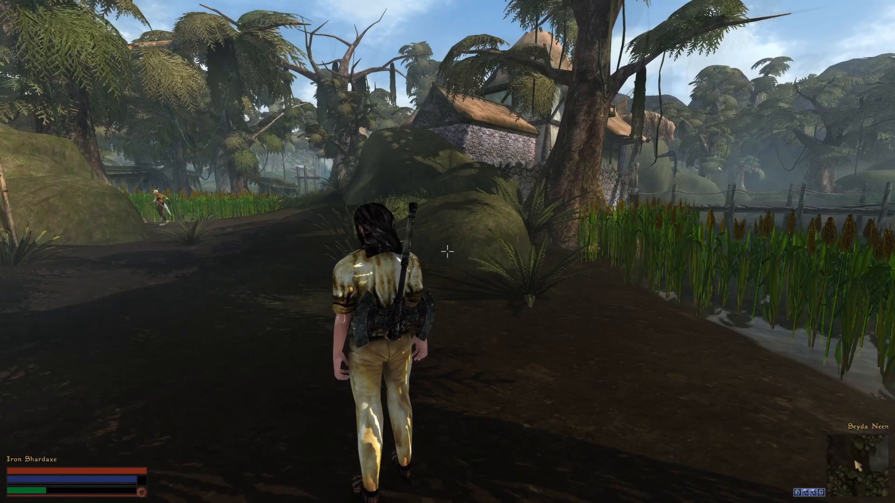
{"action": "key", "text": "w"}
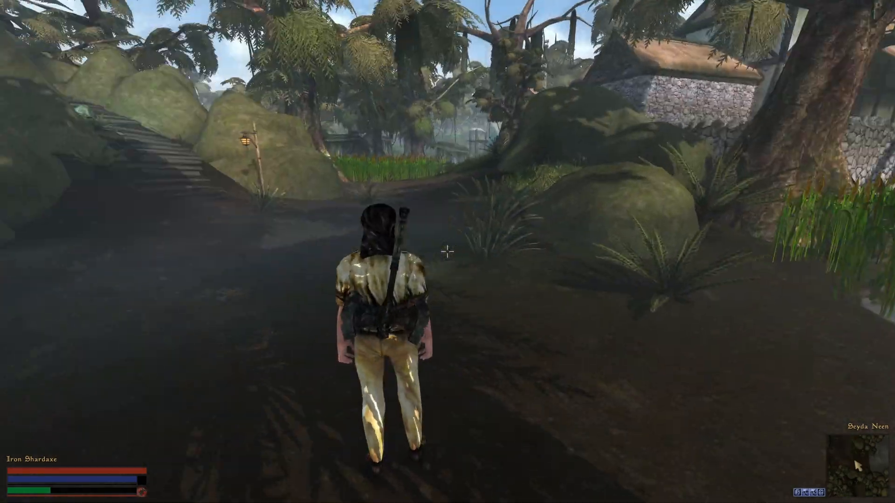
{"action": "key", "text": "w"}
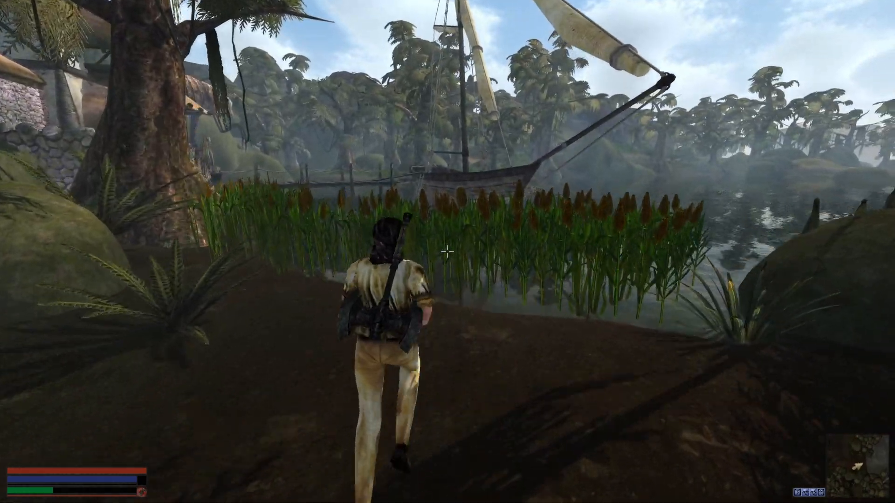
{"action": "mouse_move", "coordinate": [448, 252]}
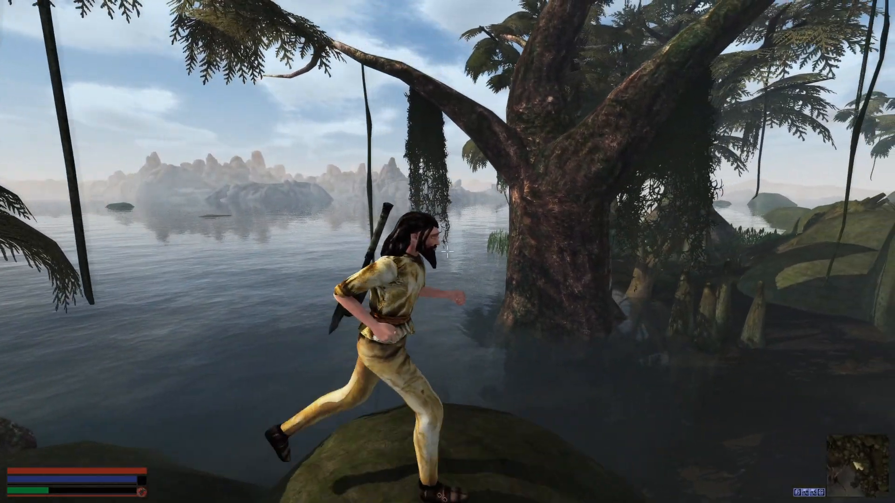
{"action": "key", "text": "Escape"}
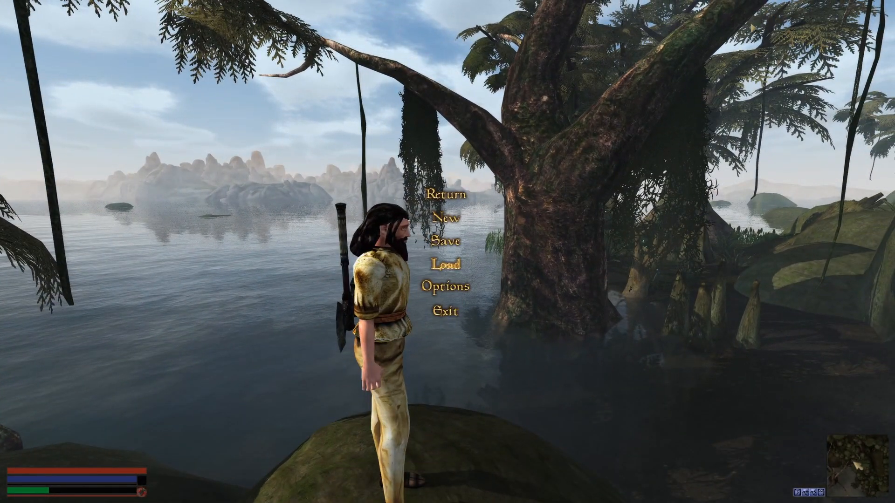
{"action": "left_click", "coordinate": [449, 196]}
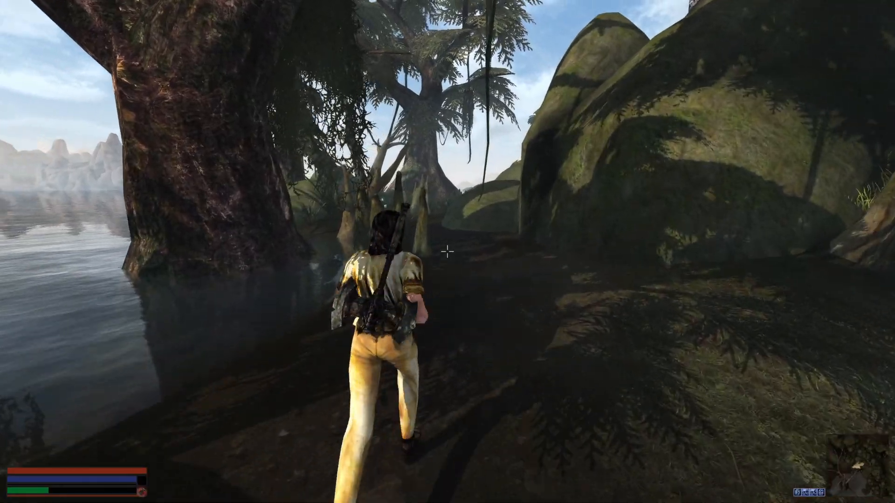
Run across the swamp water past the fishing huts and shacks.
{"action": "key", "text": "w"}
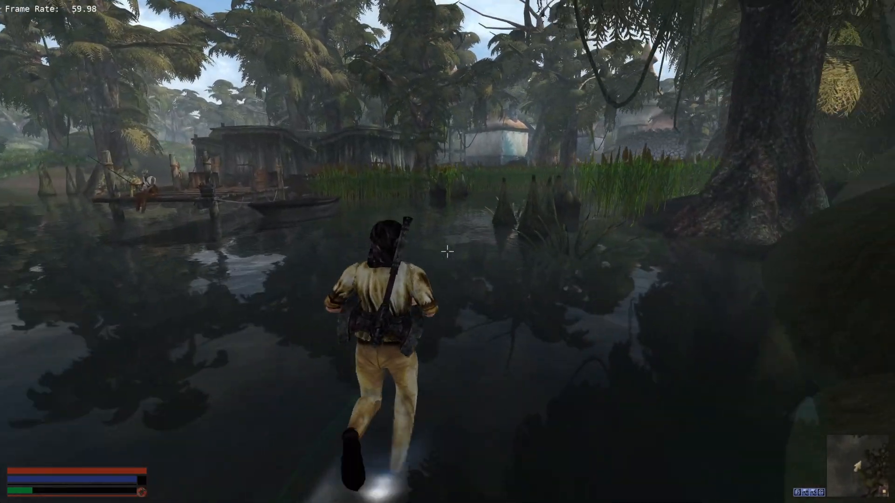
{"action": "key", "text": "w"}
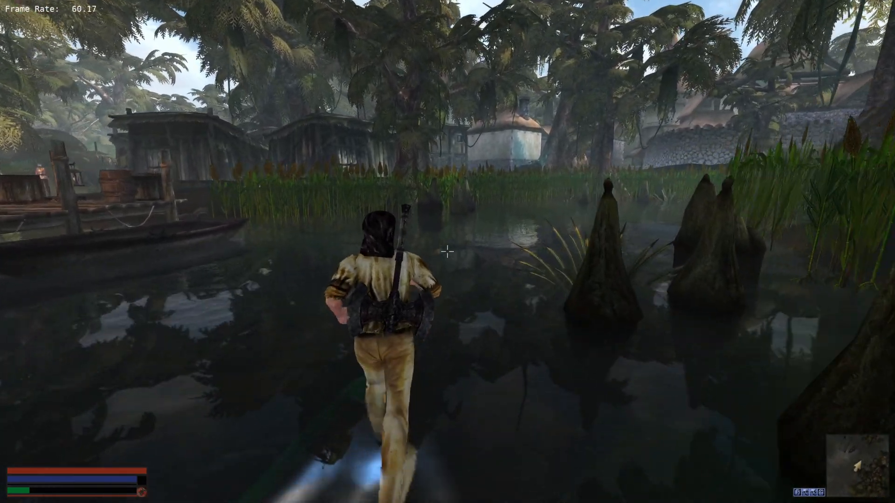
{"action": "key", "text": "w"}
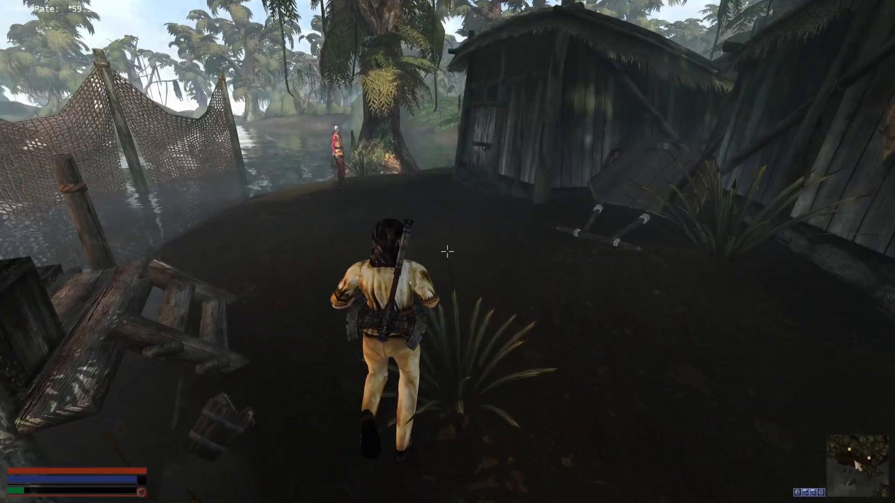
{"action": "key", "text": "w"}
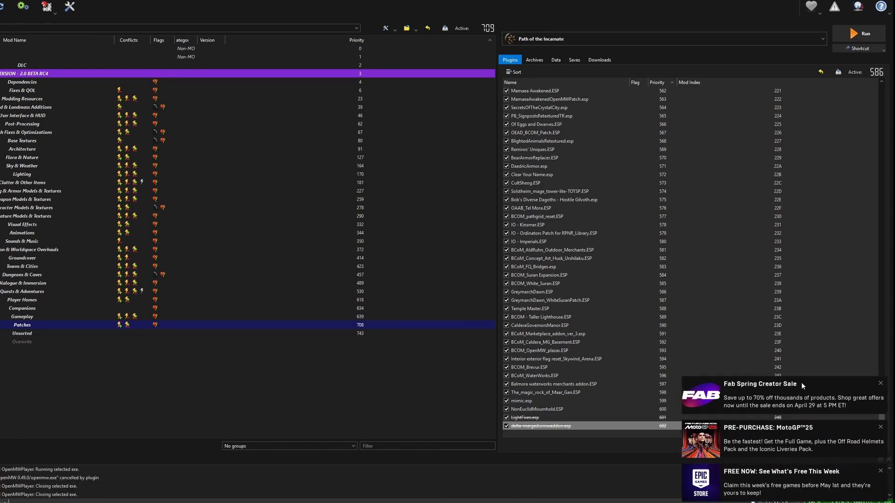
{"action": "left_click", "coordinate": [880, 383]}
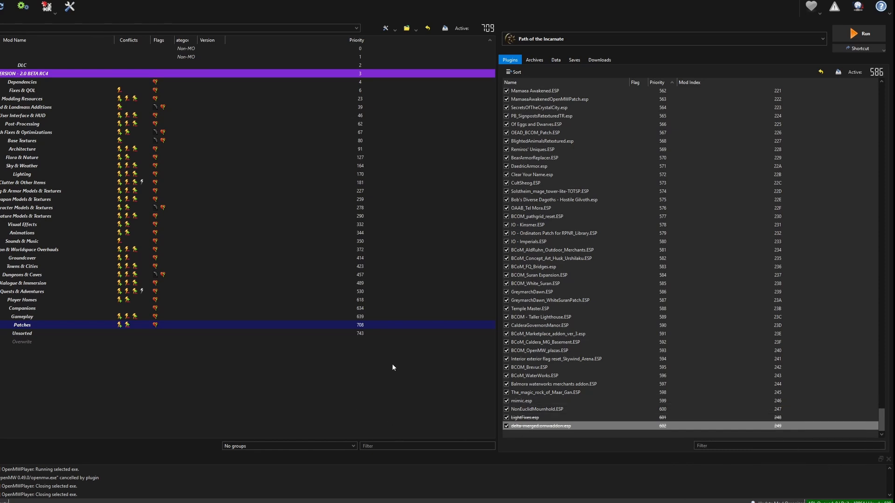
{"action": "mouse_move", "coordinate": [358, 365]}
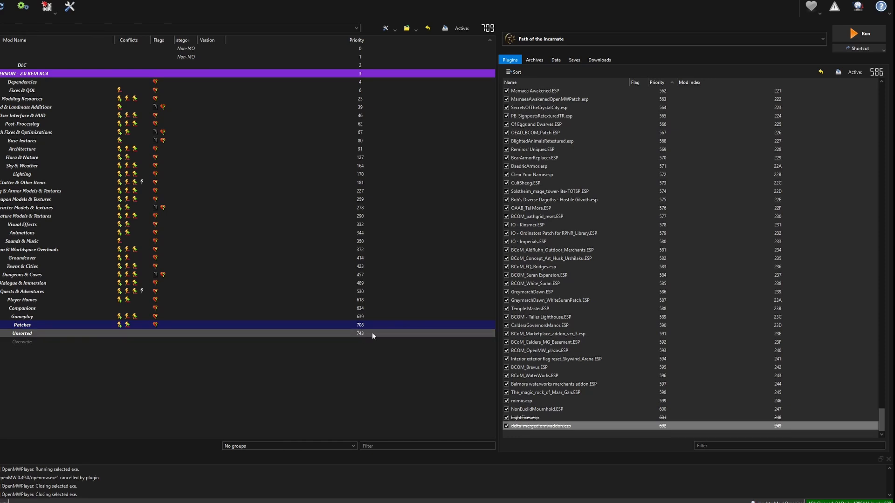
{"action": "mouse_move", "coordinate": [366, 339]}
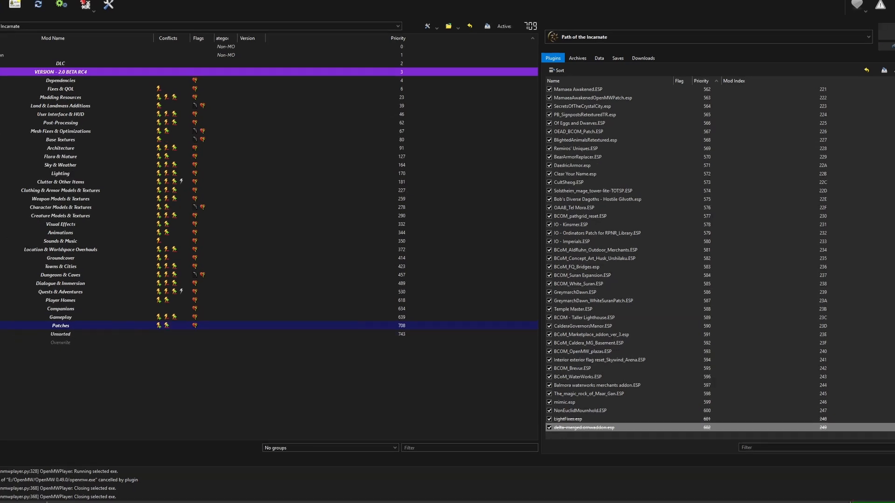
{"action": "mouse_move", "coordinate": [56, 369]}
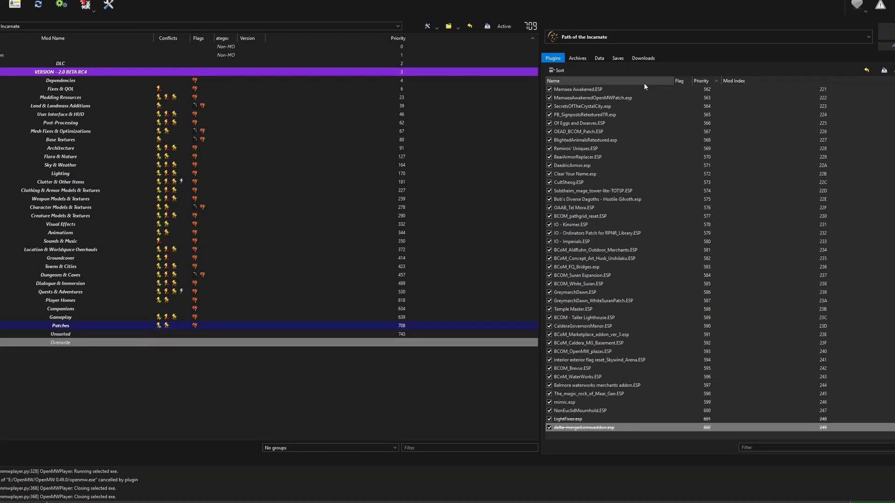
{"action": "left_click", "coordinate": [592, 97]}
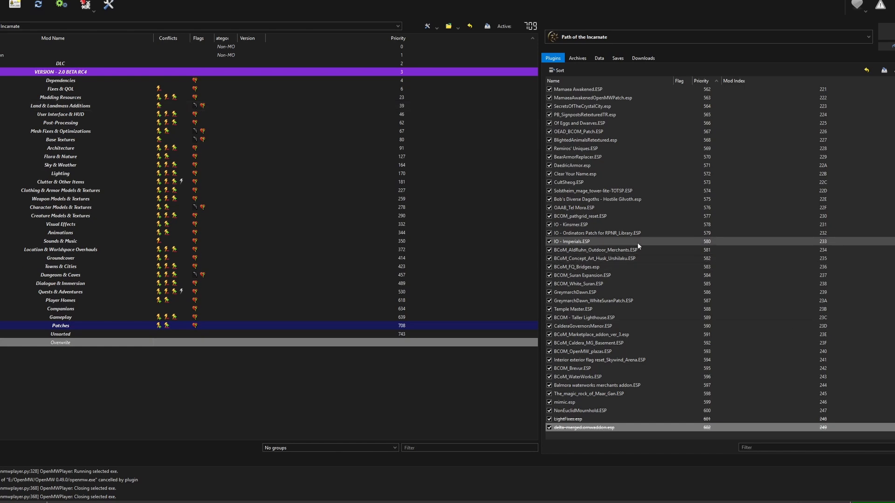
{"action": "mouse_move", "coordinate": [755, 199]}
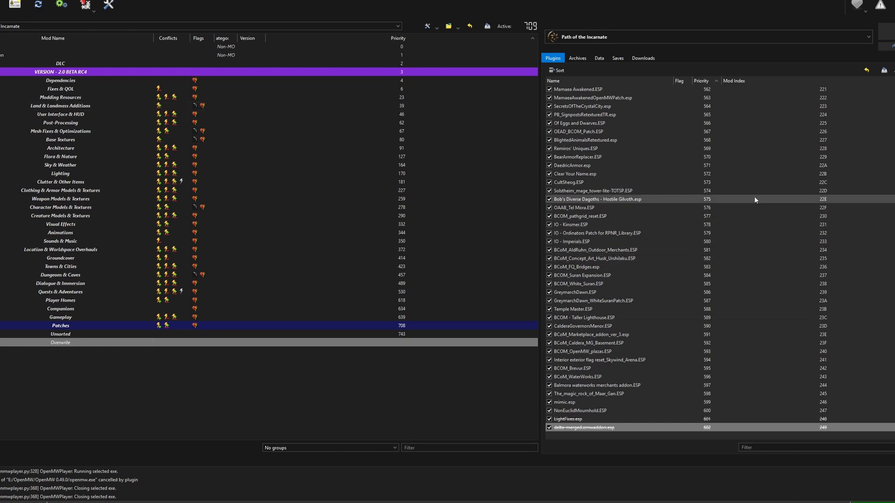
{"action": "mouse_move", "coordinate": [674, 224]}
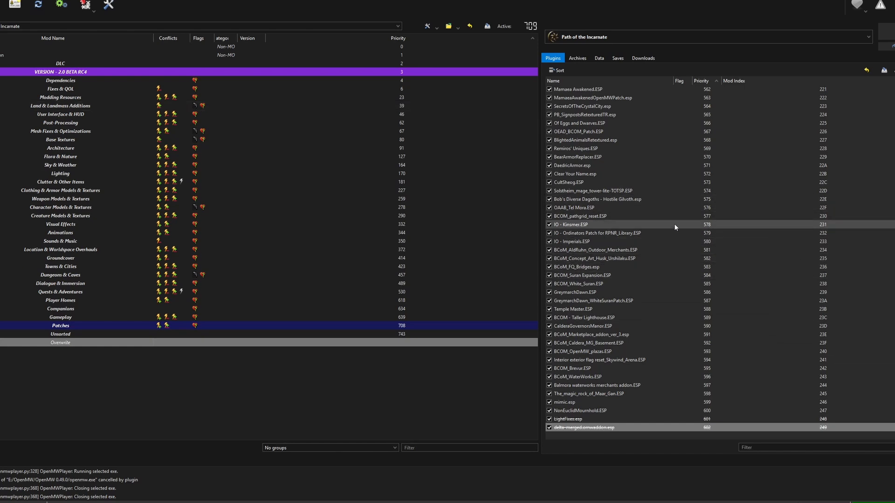
{"action": "mouse_move", "coordinate": [574, 207]}
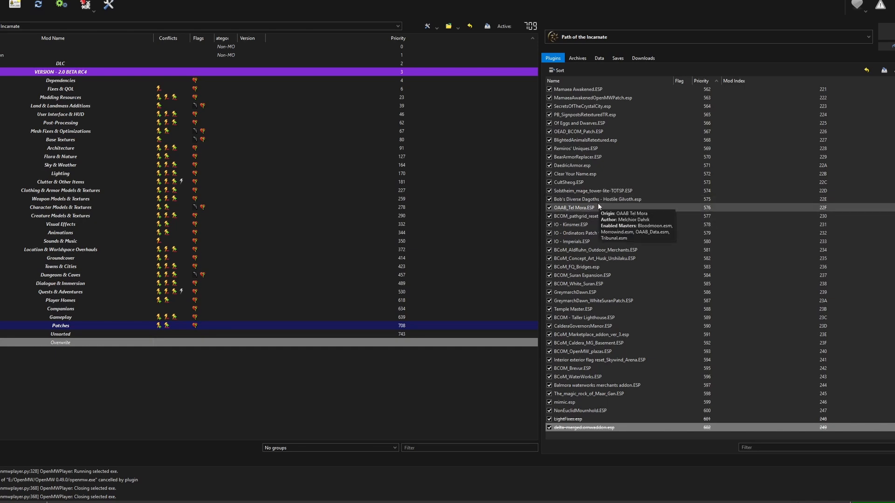
{"action": "mouse_move", "coordinate": [587, 199]}
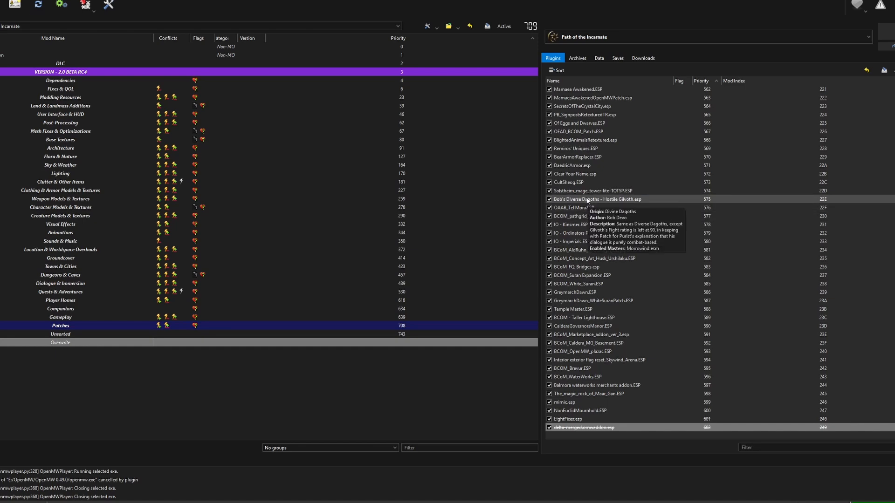
{"action": "mouse_move", "coordinate": [782, 273]}
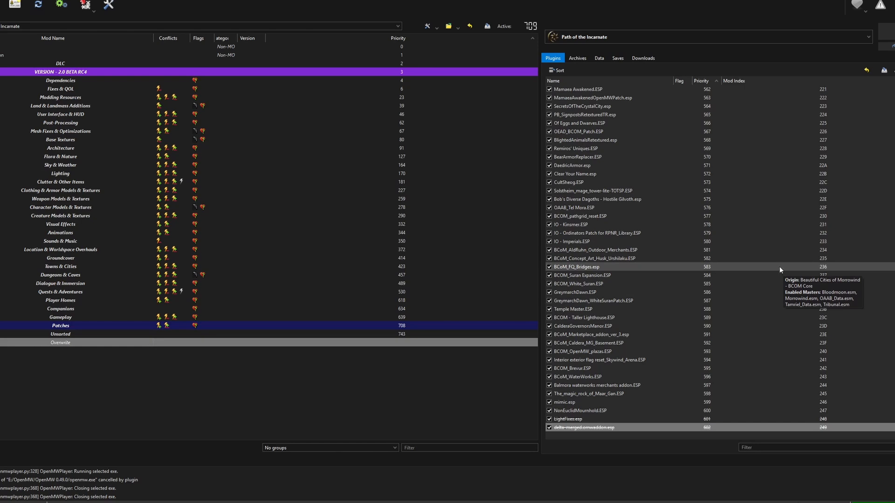
{"action": "mouse_move", "coordinate": [686, 249]}
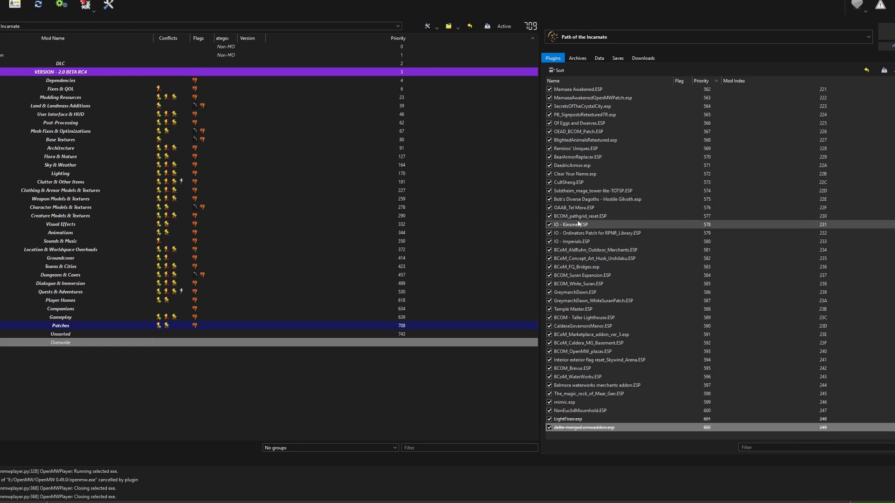
{"action": "mouse_move", "coordinate": [579, 215]}
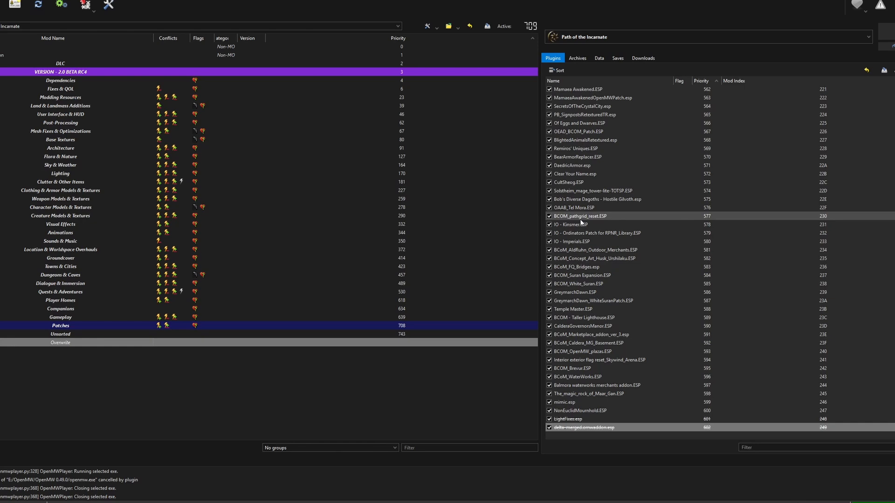
{"action": "mouse_move", "coordinate": [633, 208]}
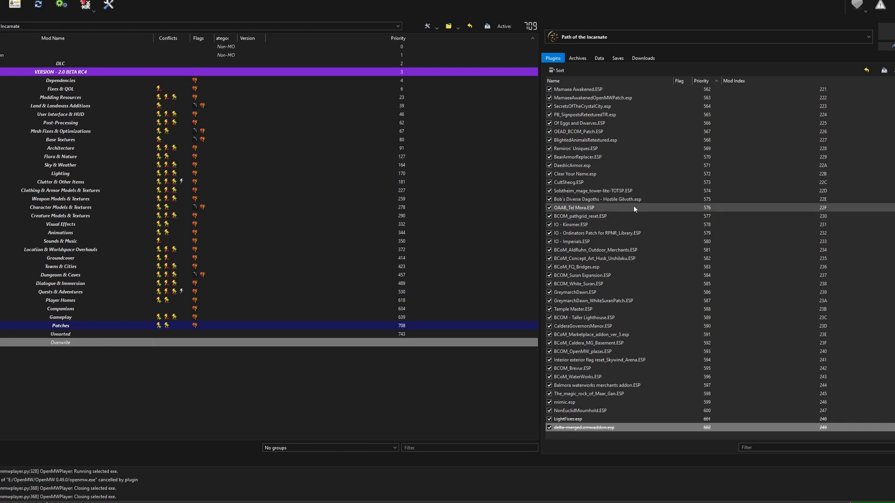
{"action": "mouse_move", "coordinate": [507, 54]}
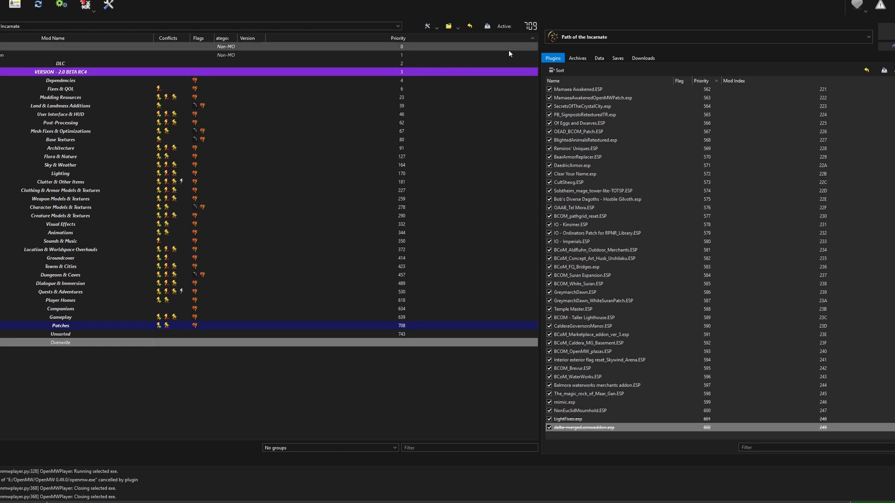